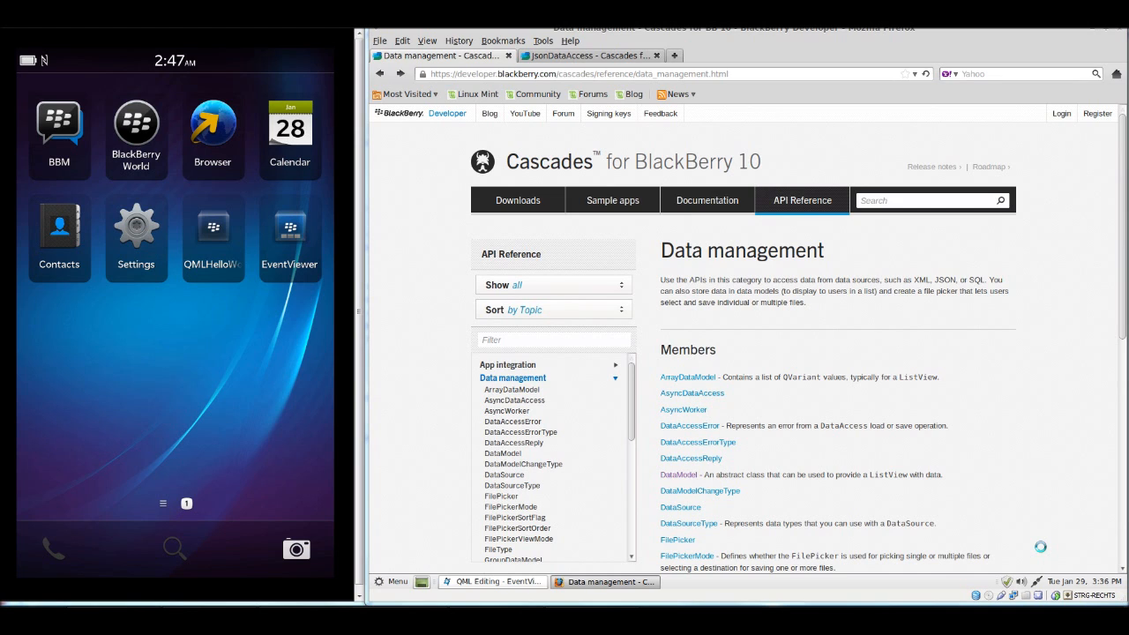
mouse_move(825, 416)
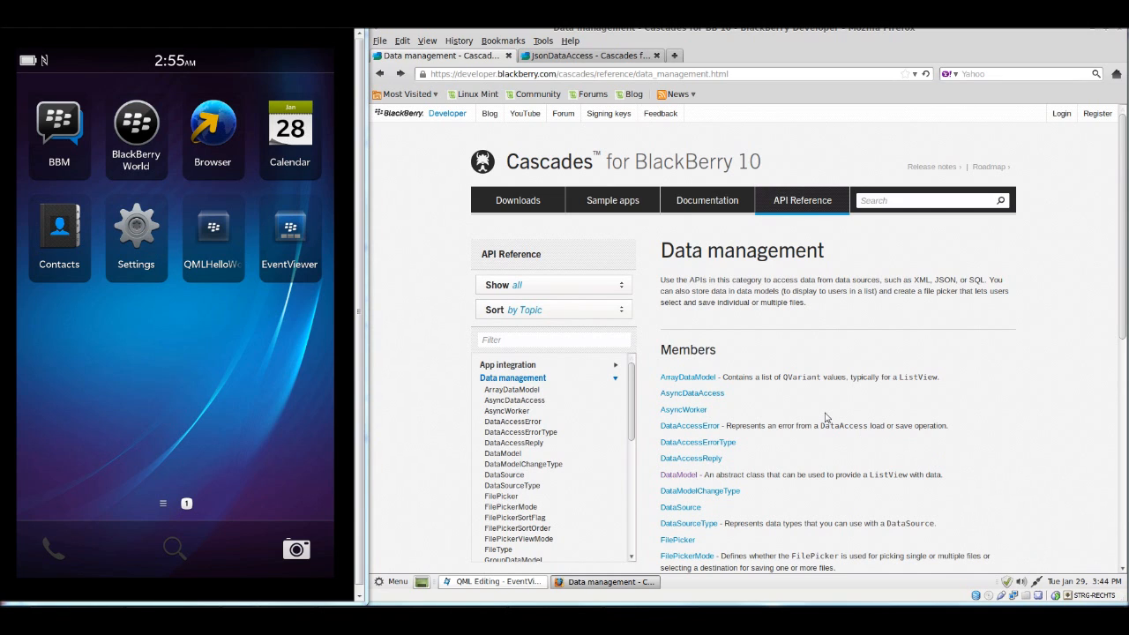
mouse_move(691, 459)
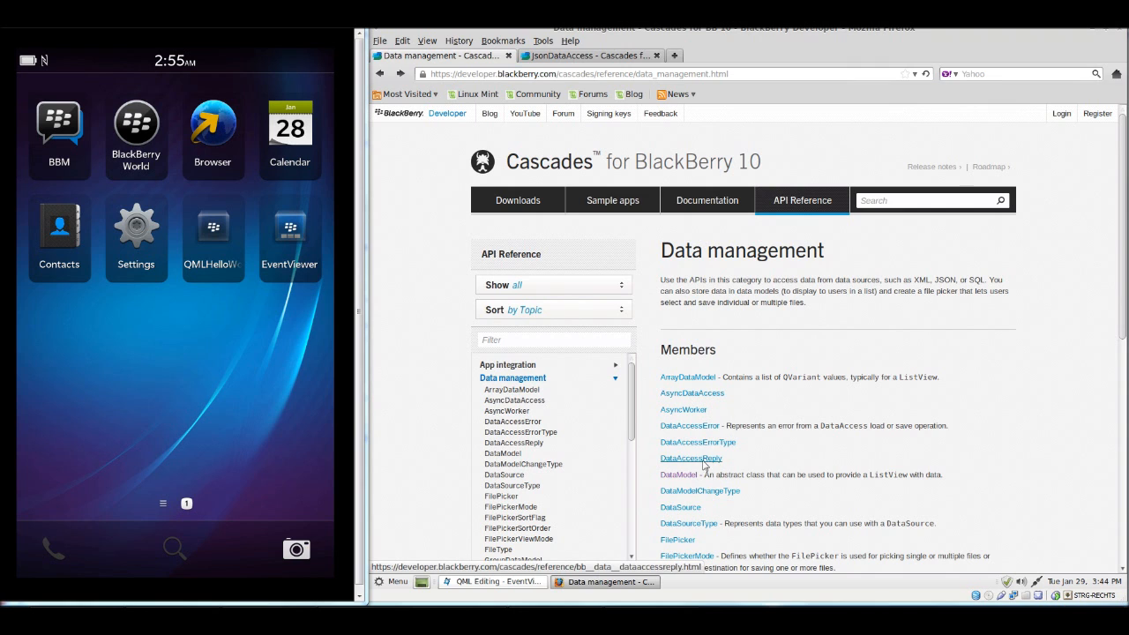
- Open the DataModel class reference from the Data management Members list
left_click(677, 475)
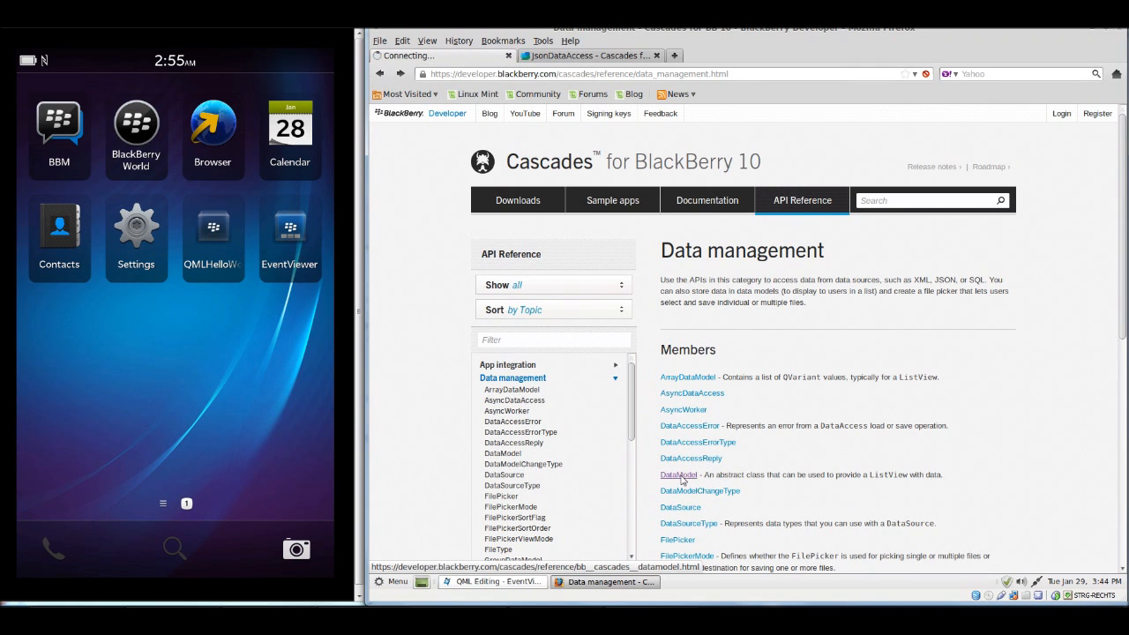
- Load the DataModel reference and scroll to its index path examples and inheritance list
left_click(677, 474)
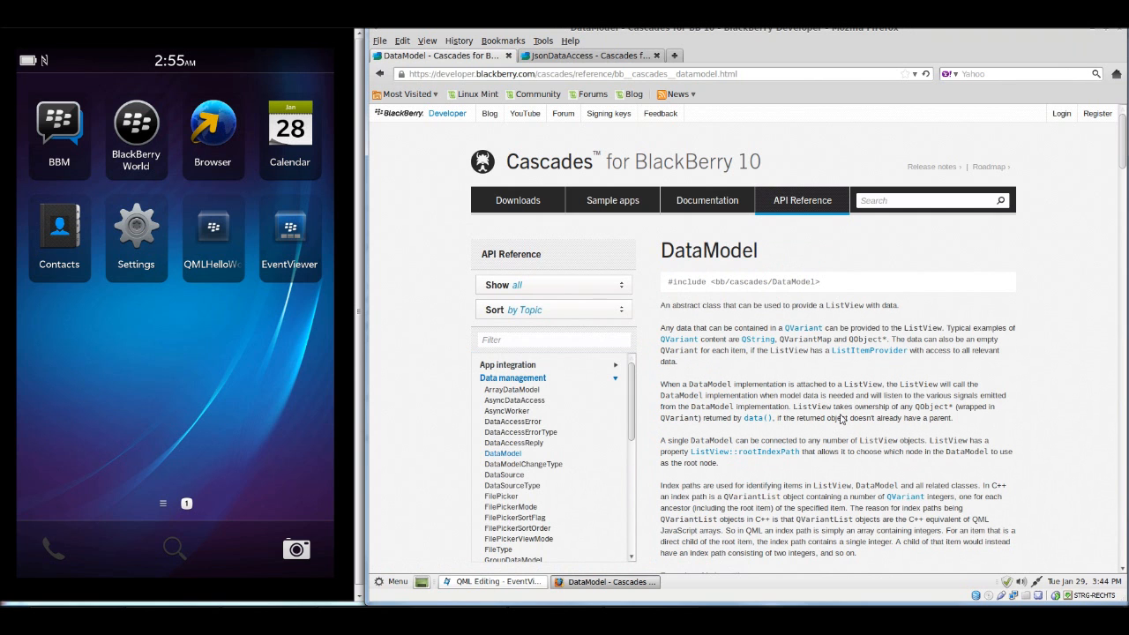
scroll("down", 3)
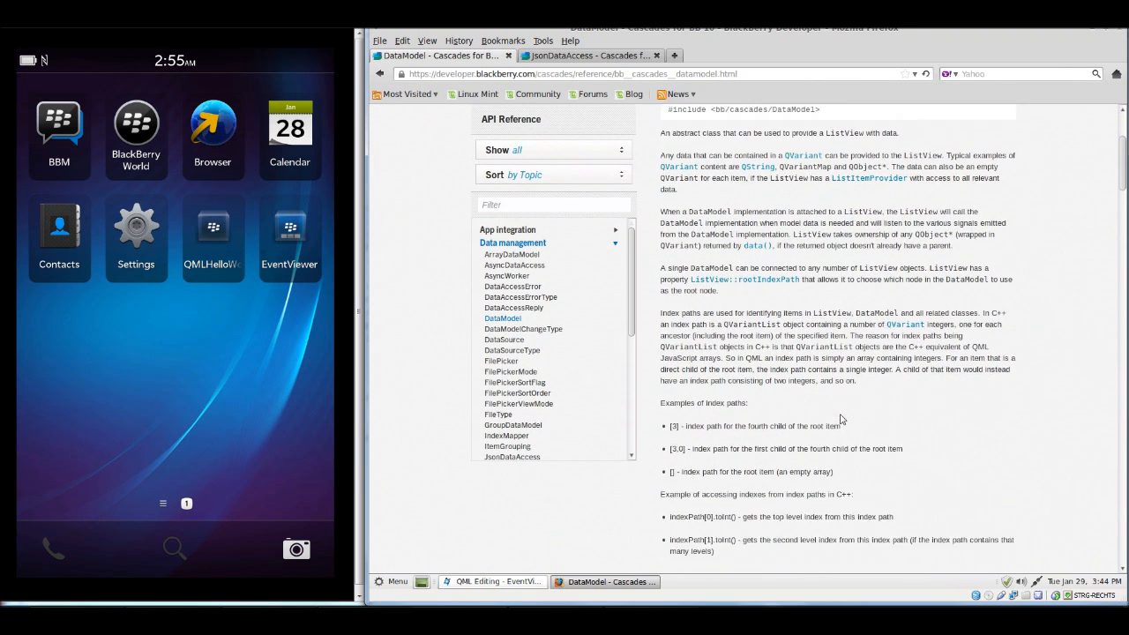
scroll("down", 3)
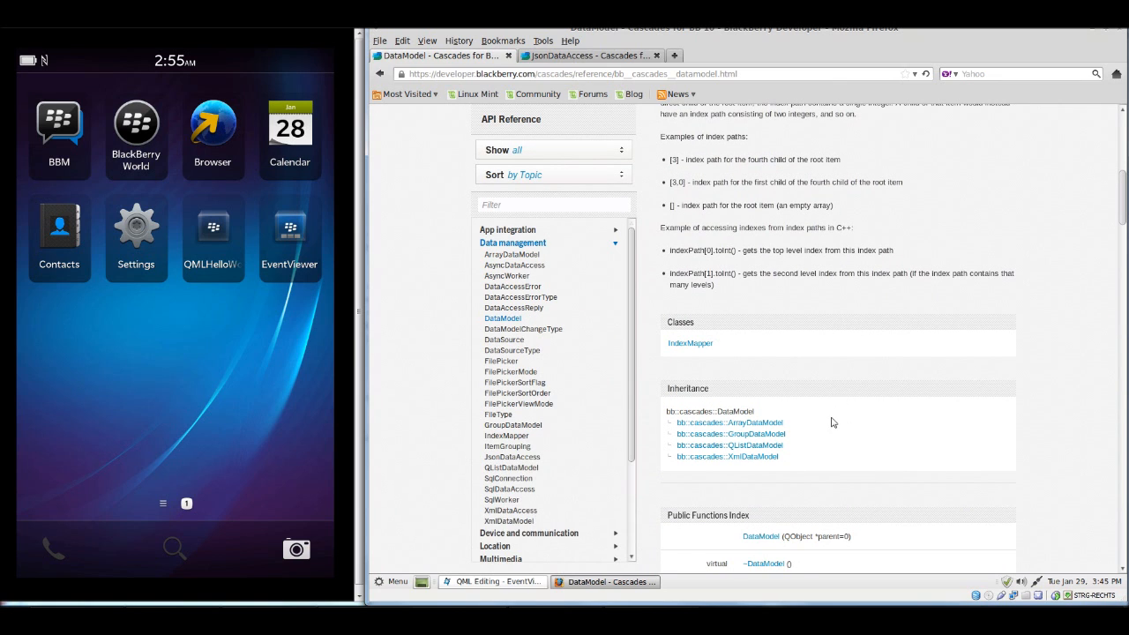
mouse_move(818, 445)
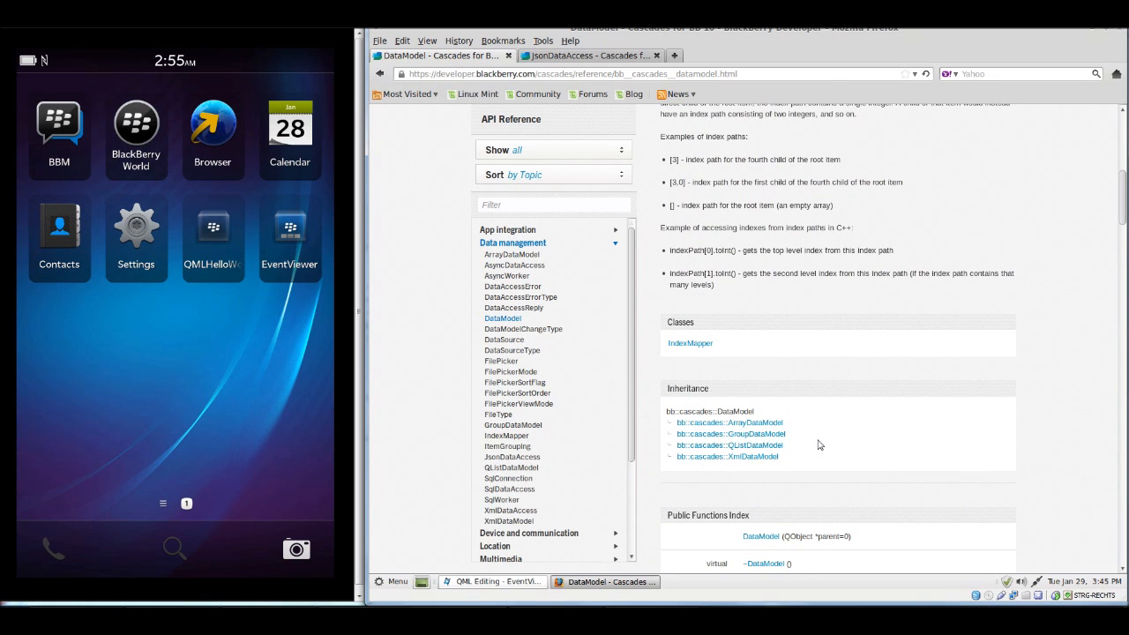
mouse_move(729, 423)
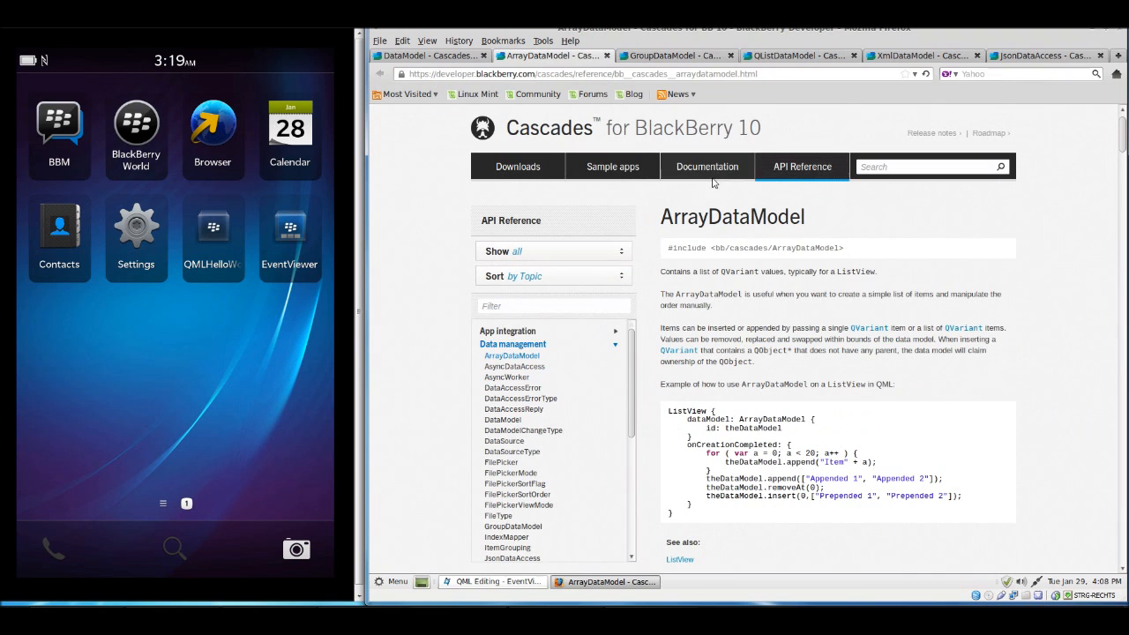
mouse_move(775, 321)
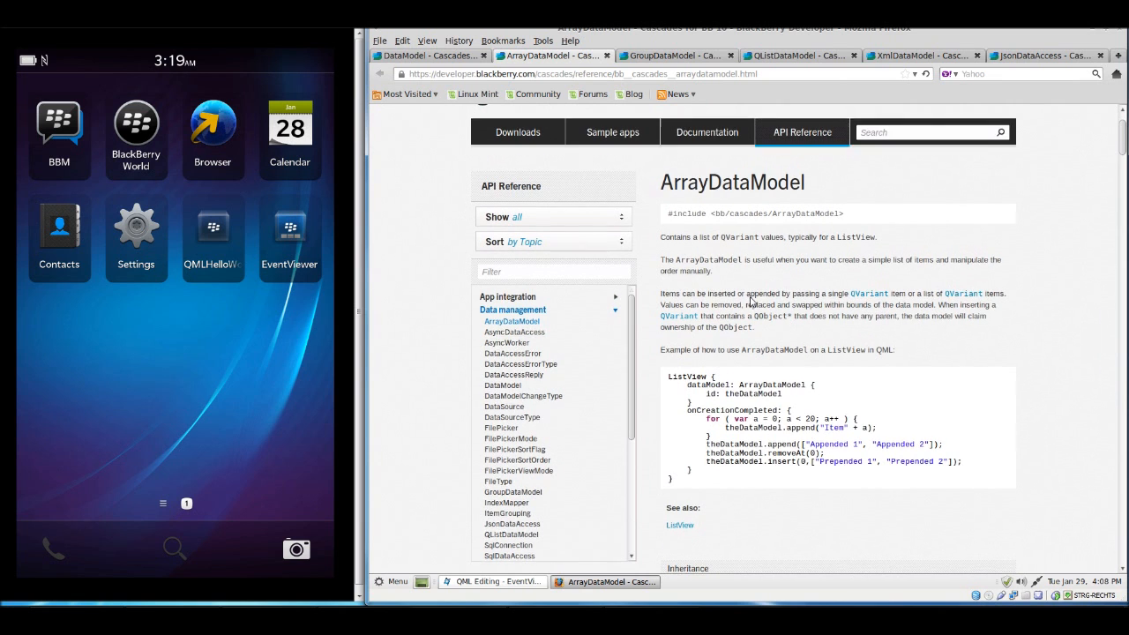
scroll("down", 3)
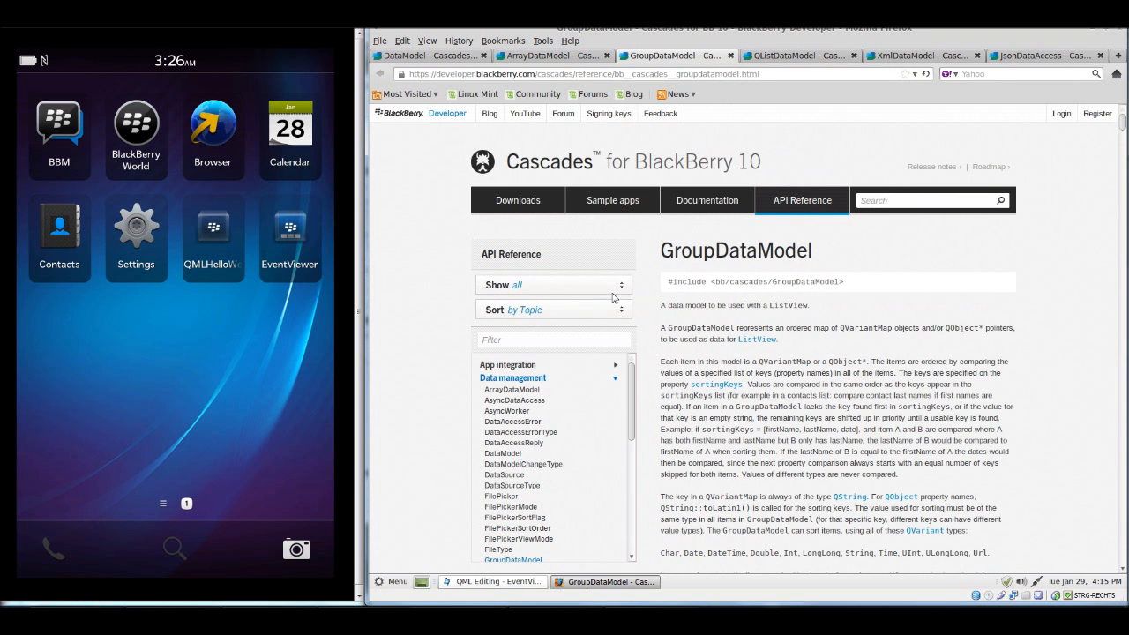
- Read through the GroupDataModel grouping illustration and ListView QML example, returning to the top
scroll("down", 3)
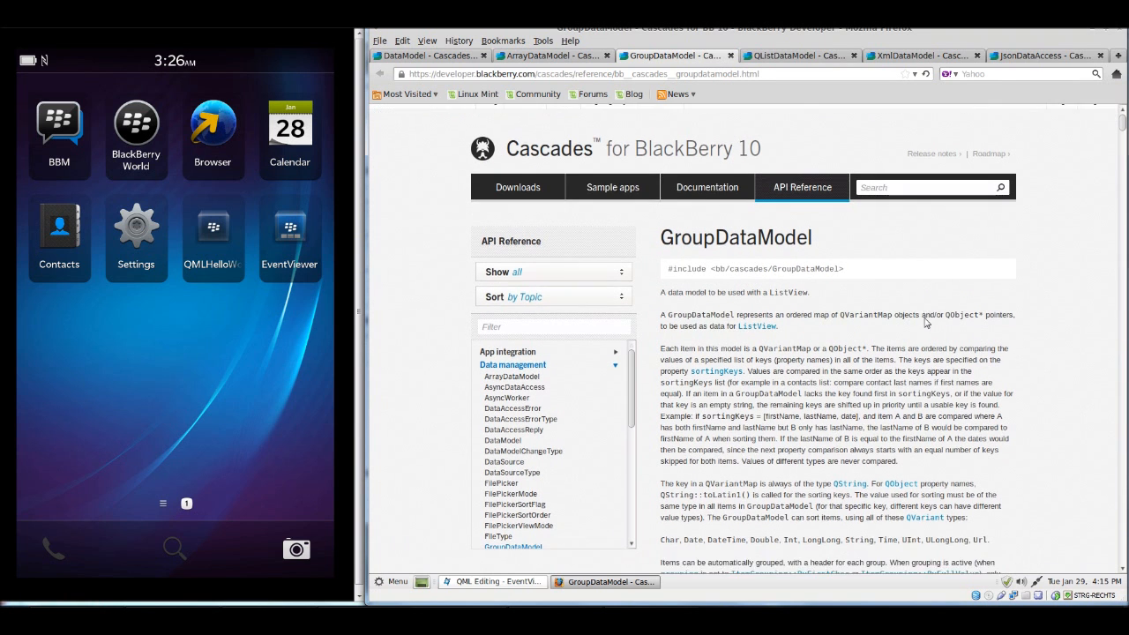
scroll("down", 3)
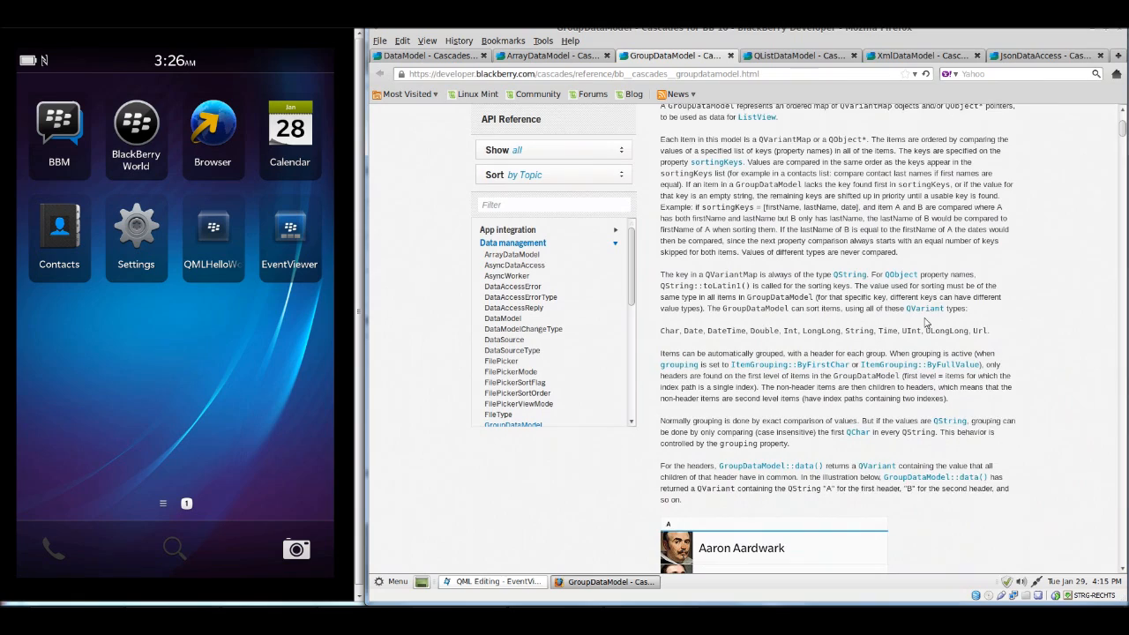
scroll("down", 3)
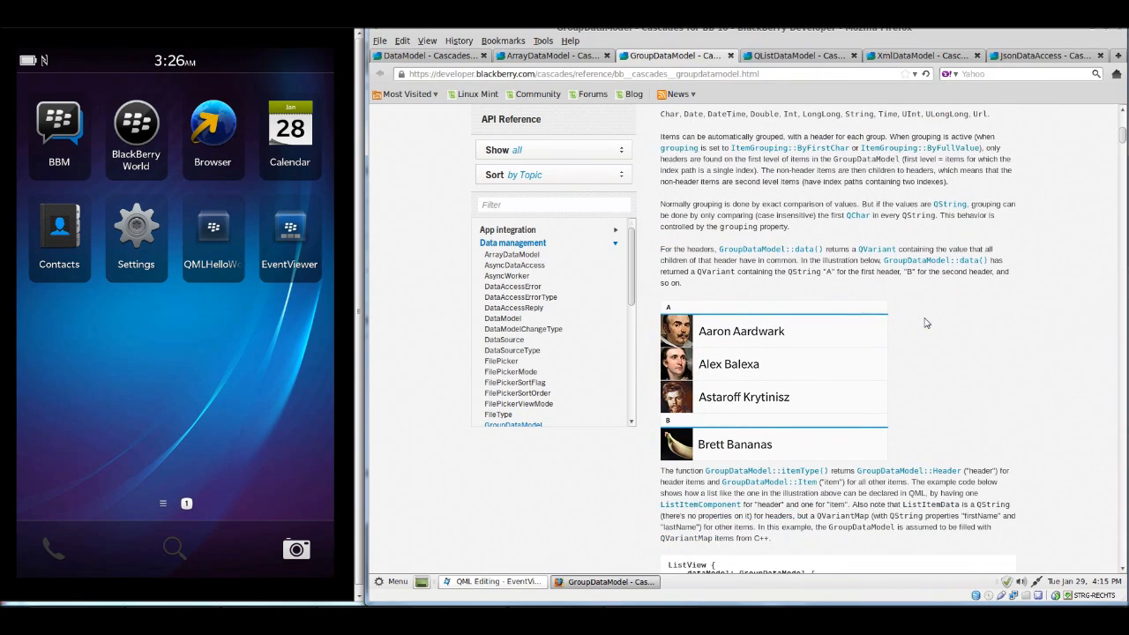
scroll("down", 3)
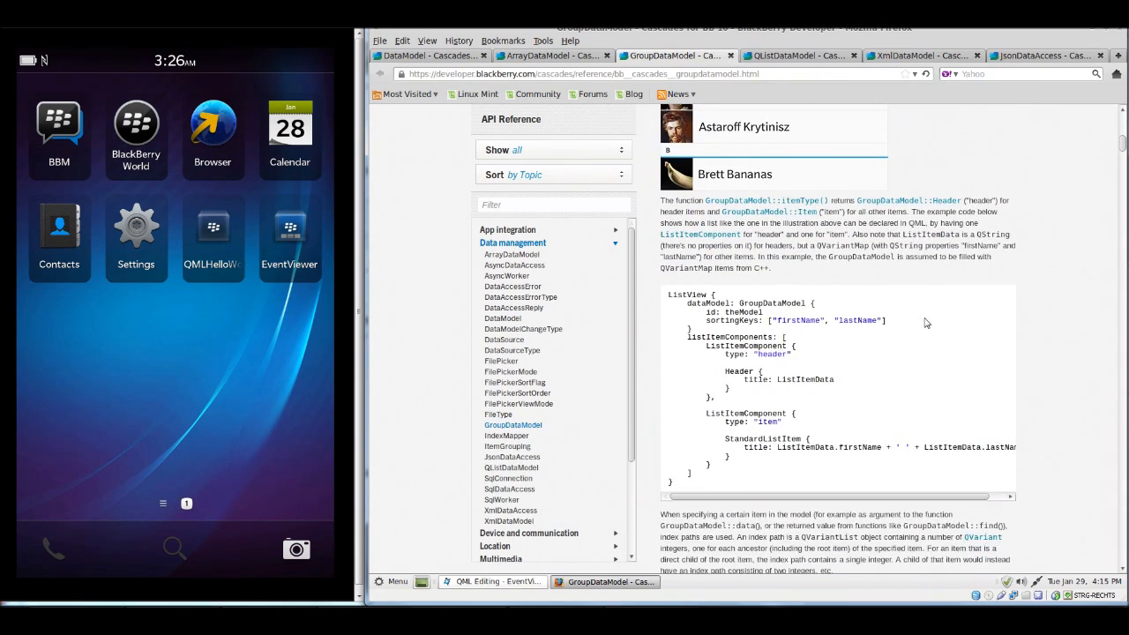
scroll("up", 3)
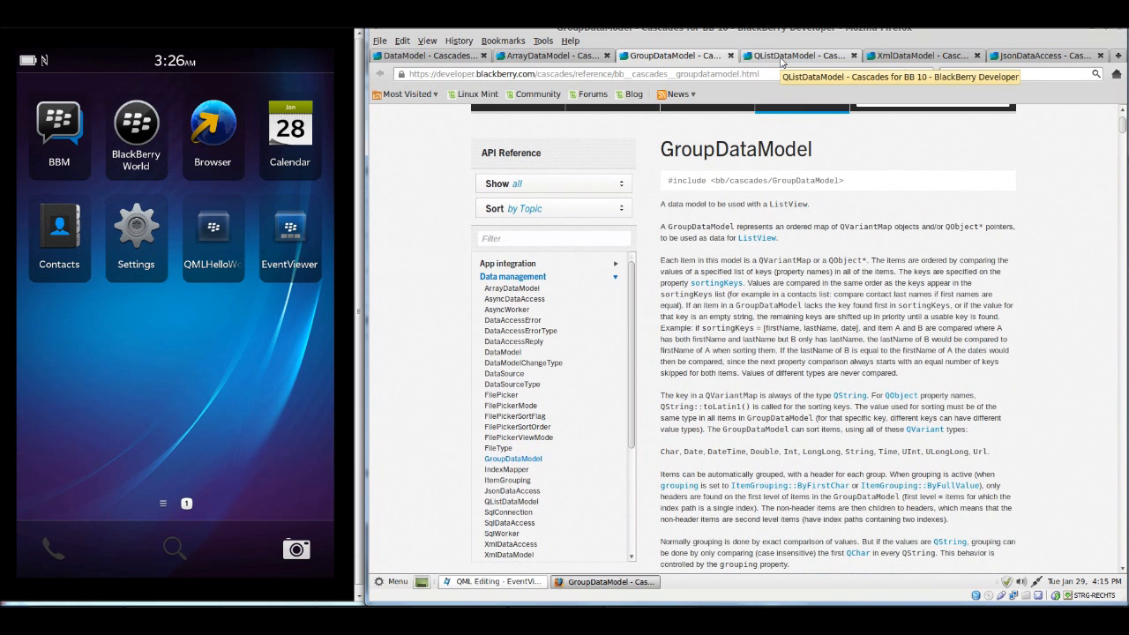
- Show the QListDataModel reference with its Contact declaration and QVariant code example
left_click(796, 55)
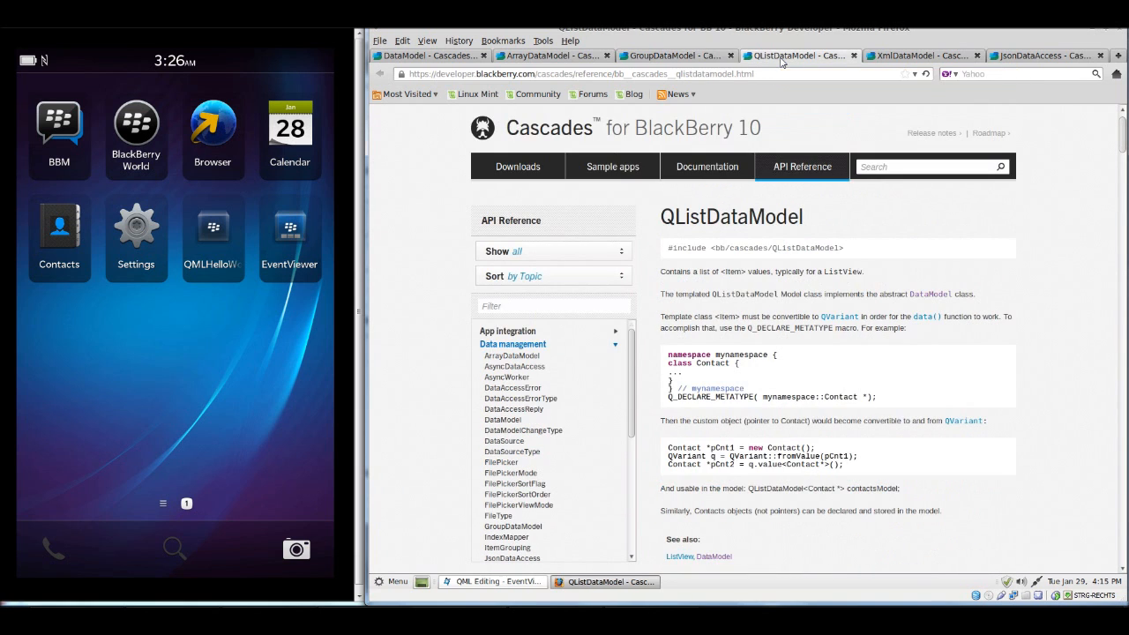
mouse_move(889, 224)
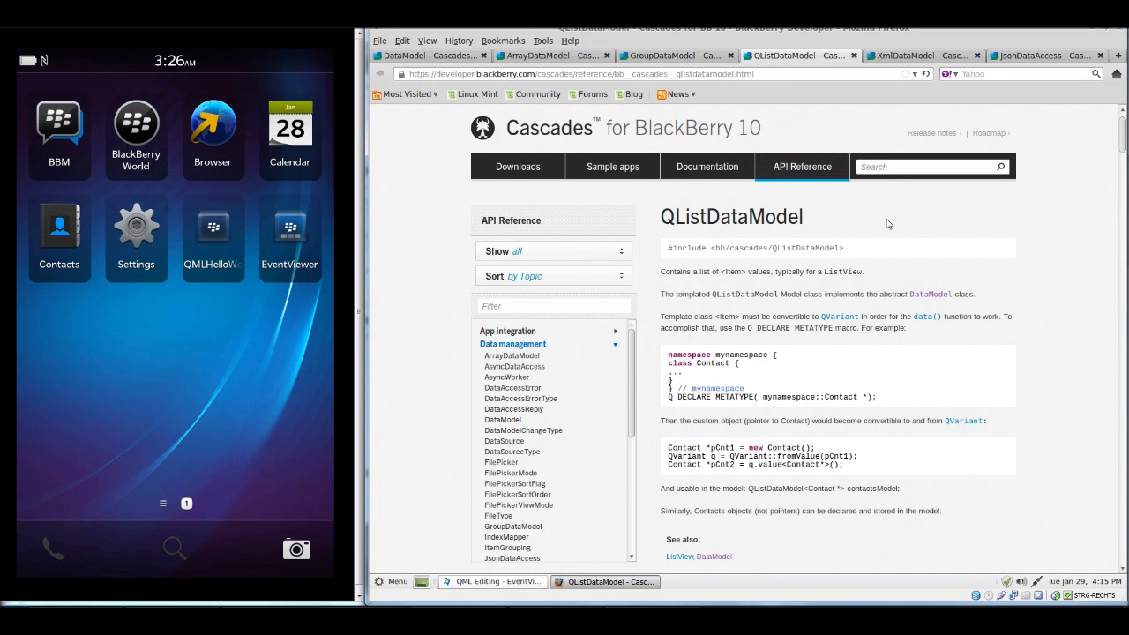
scroll("down", 3)
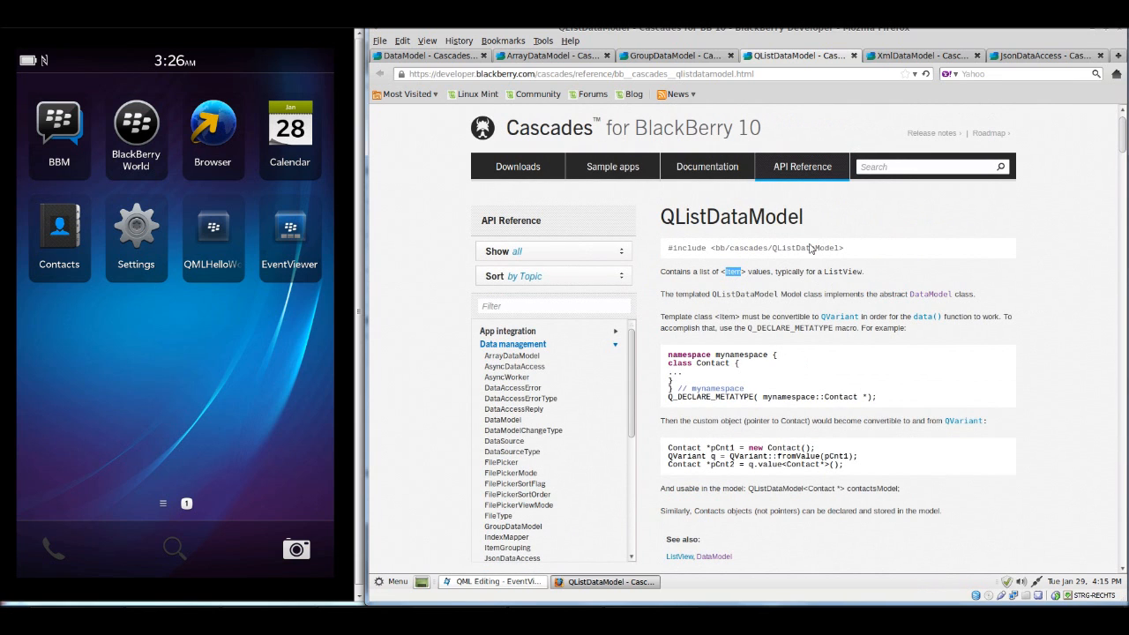
mouse_move(911, 117)
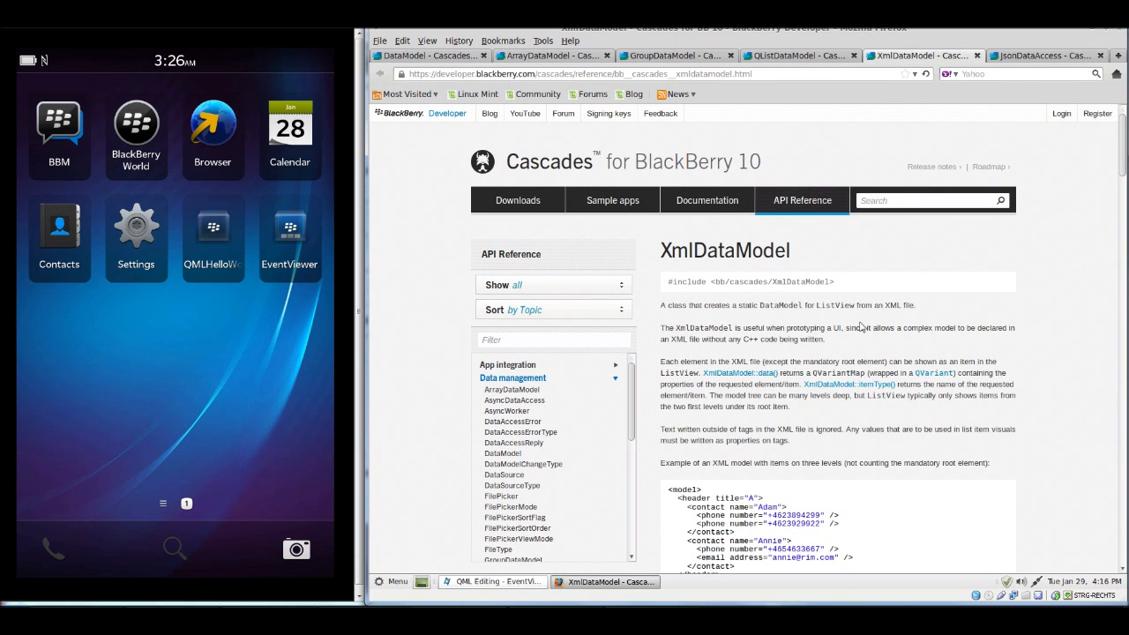
- Read the XmlDataModel XML contact model and ListView QML example, returning to the top
scroll("down", 3)
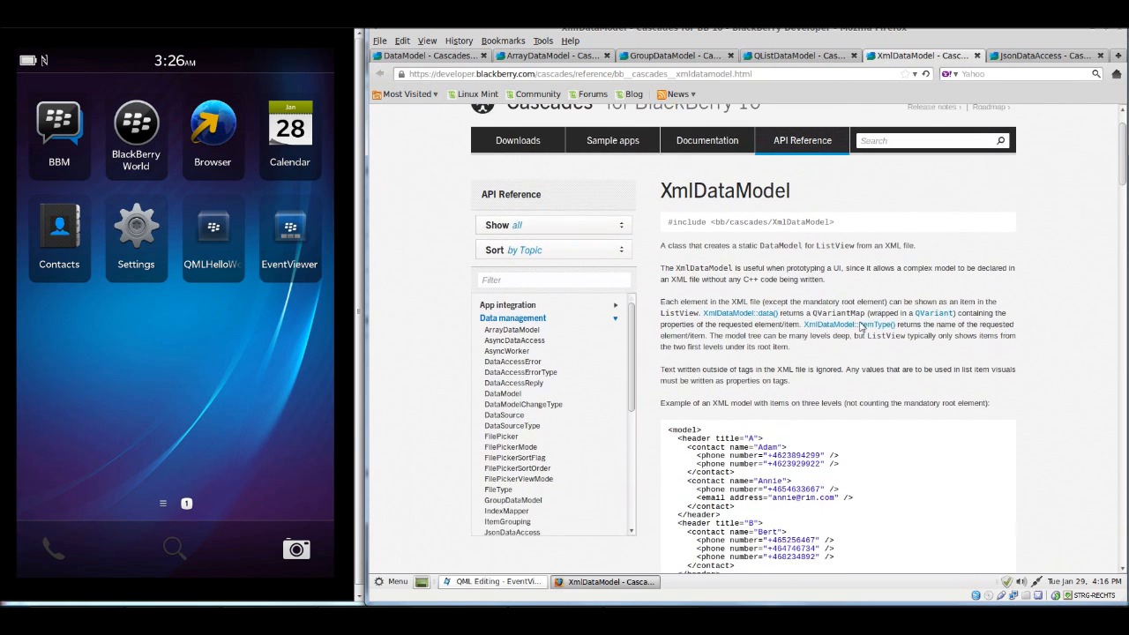
scroll("down", 3)
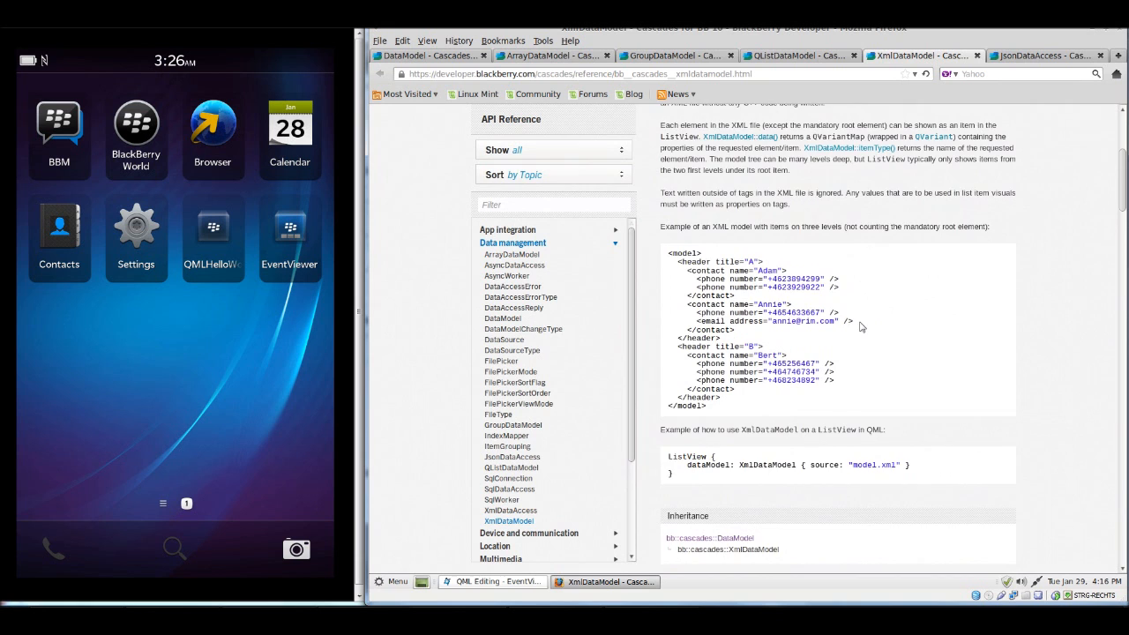
scroll("down", 3)
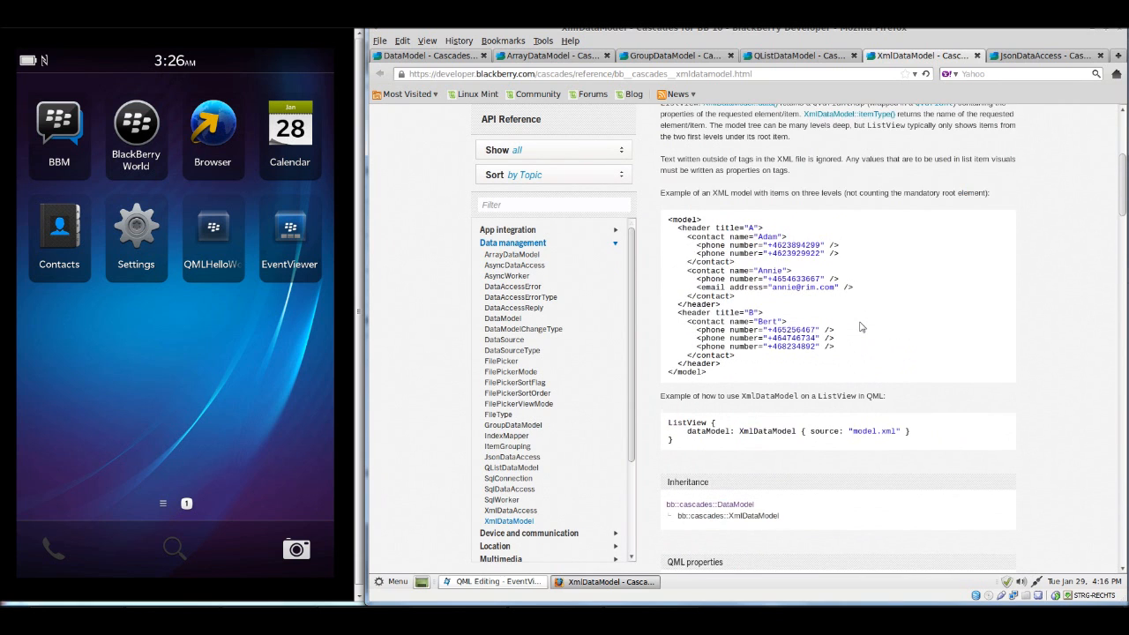
scroll("up", 3)
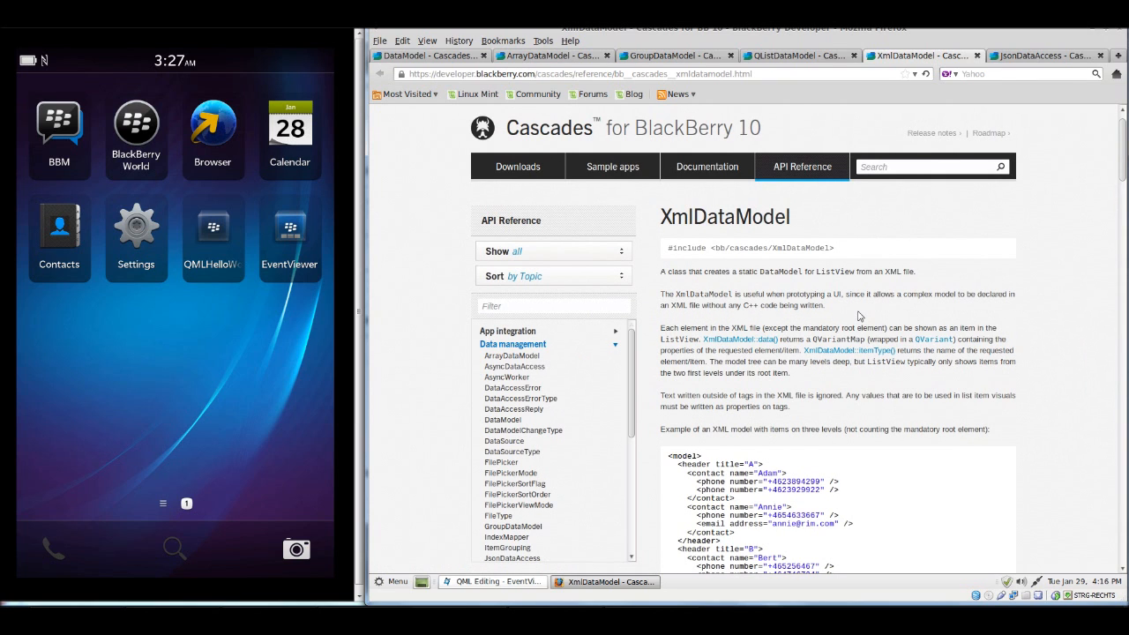
left_click(1041, 54)
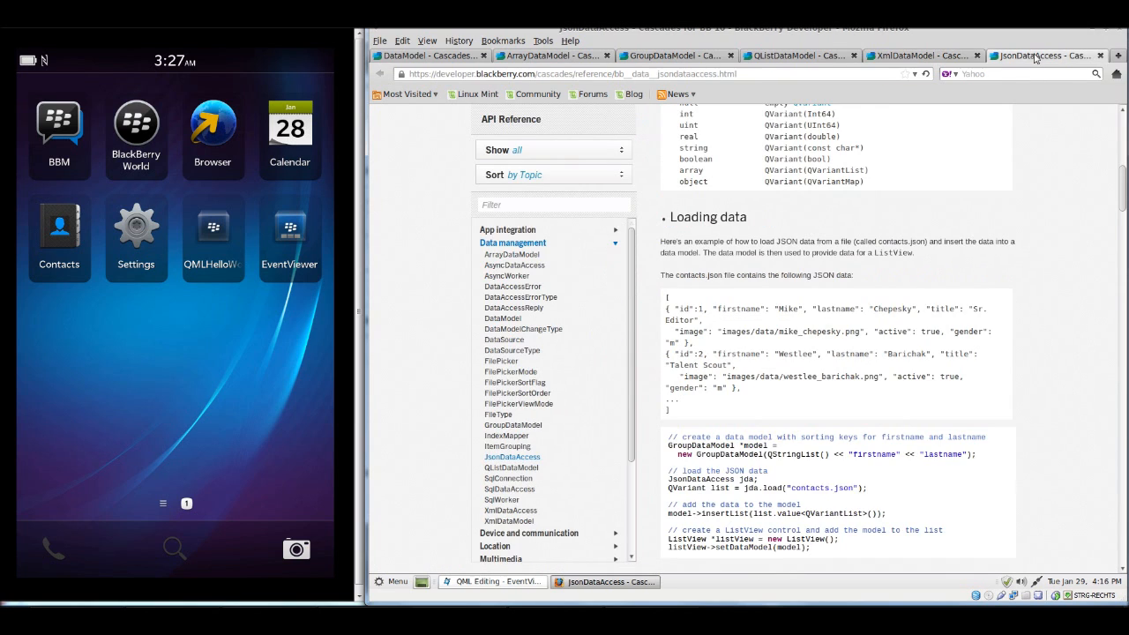
mouse_move(939, 272)
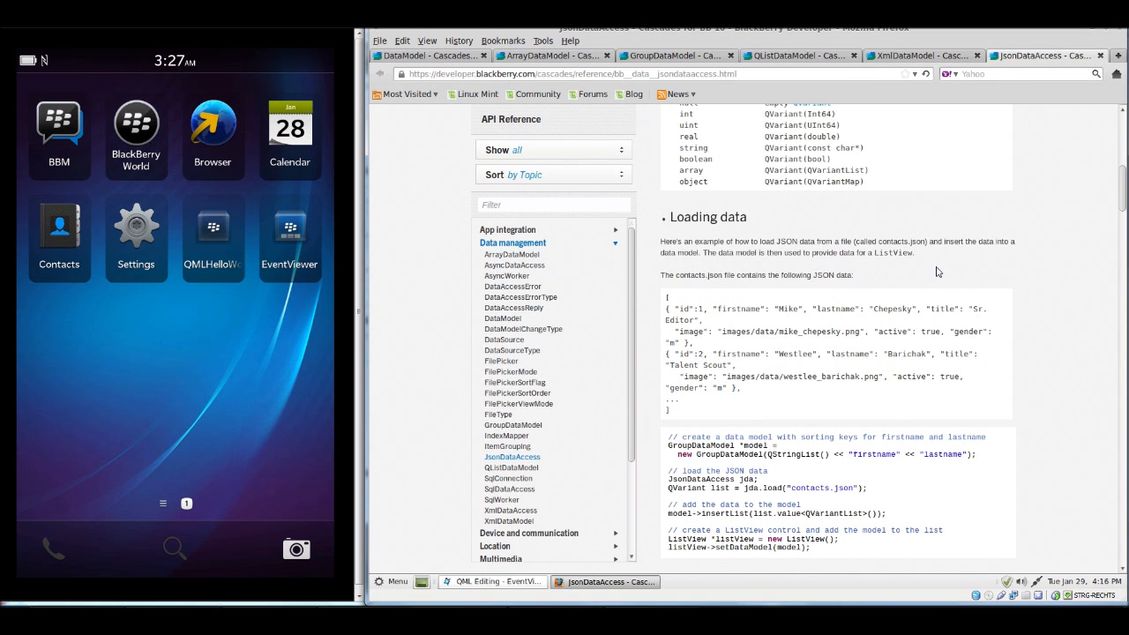
scroll("down", 3)
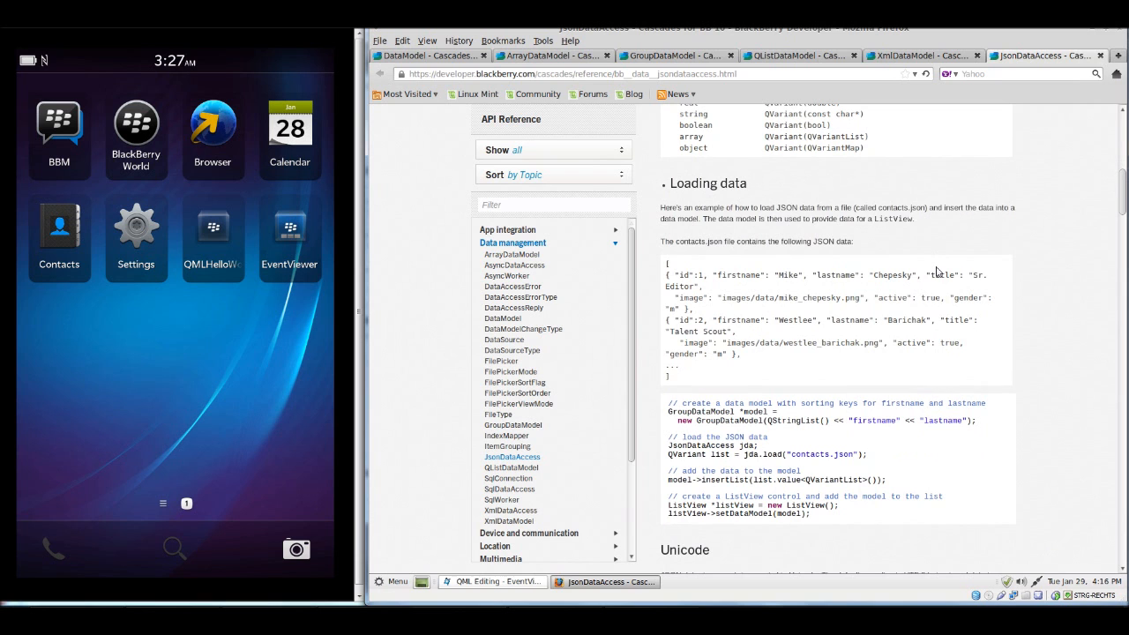
scroll("up", 3)
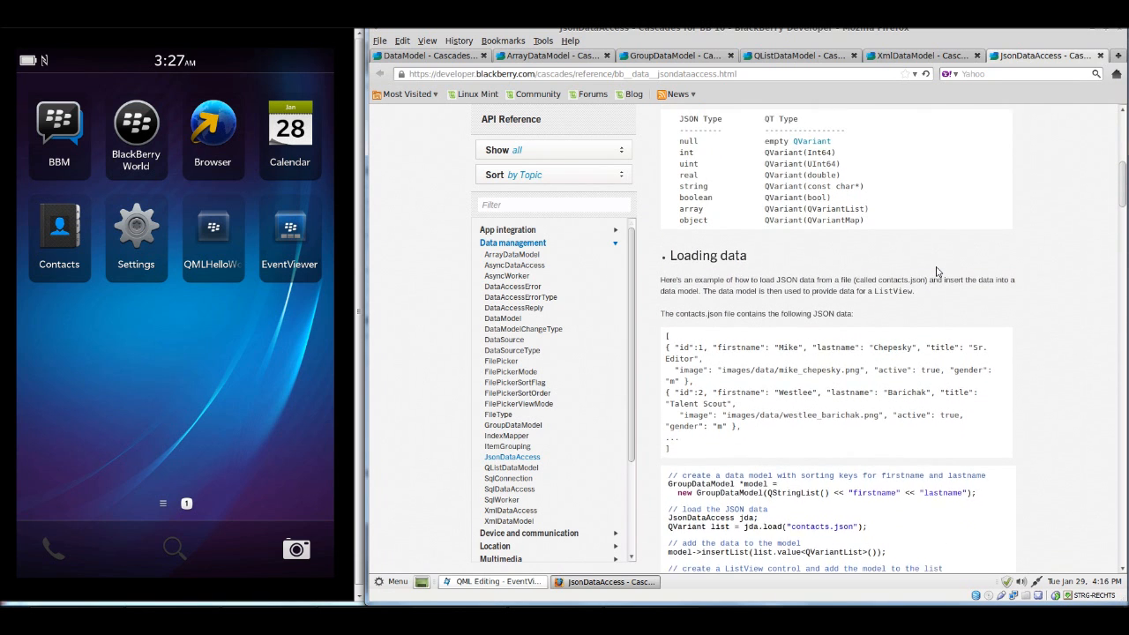
scroll("down", 3)
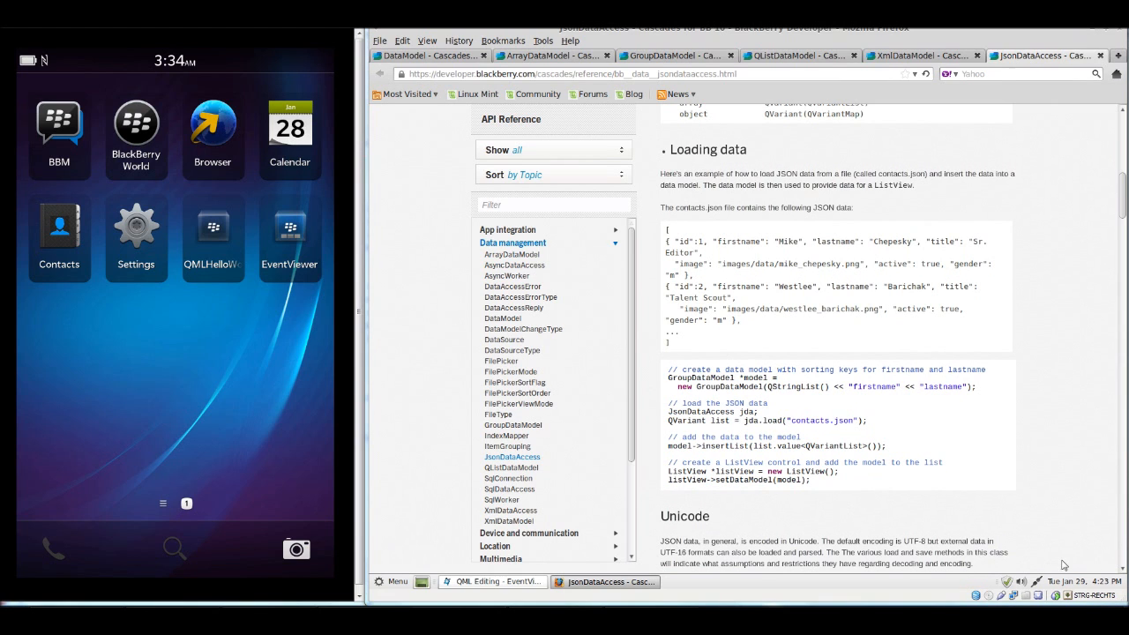
mouse_move(1030, 471)
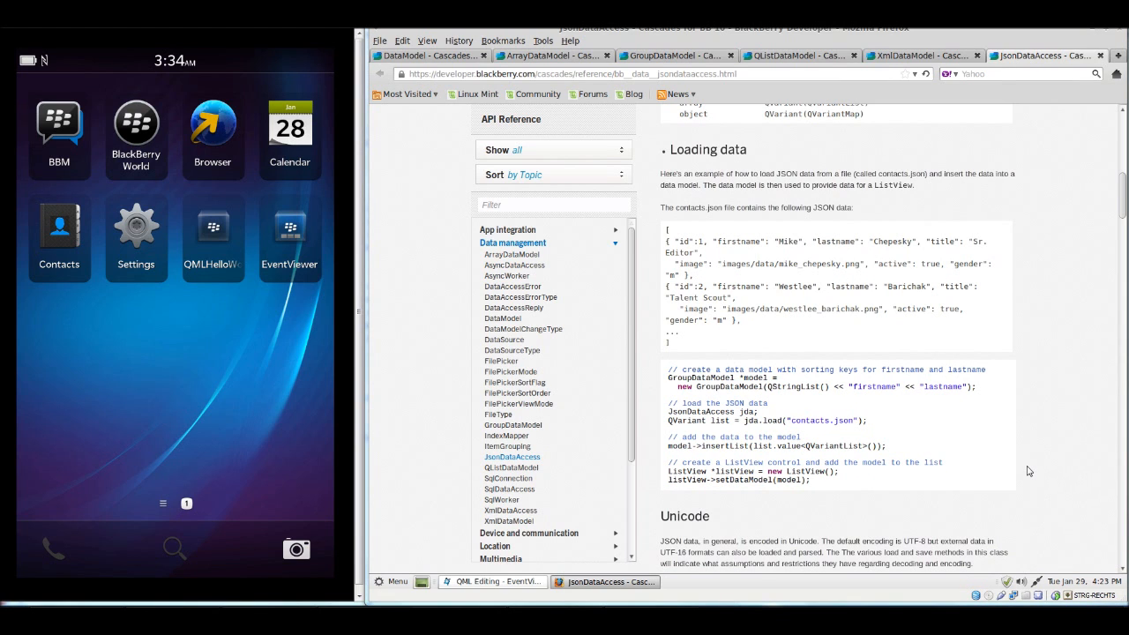
mouse_move(1002, 462)
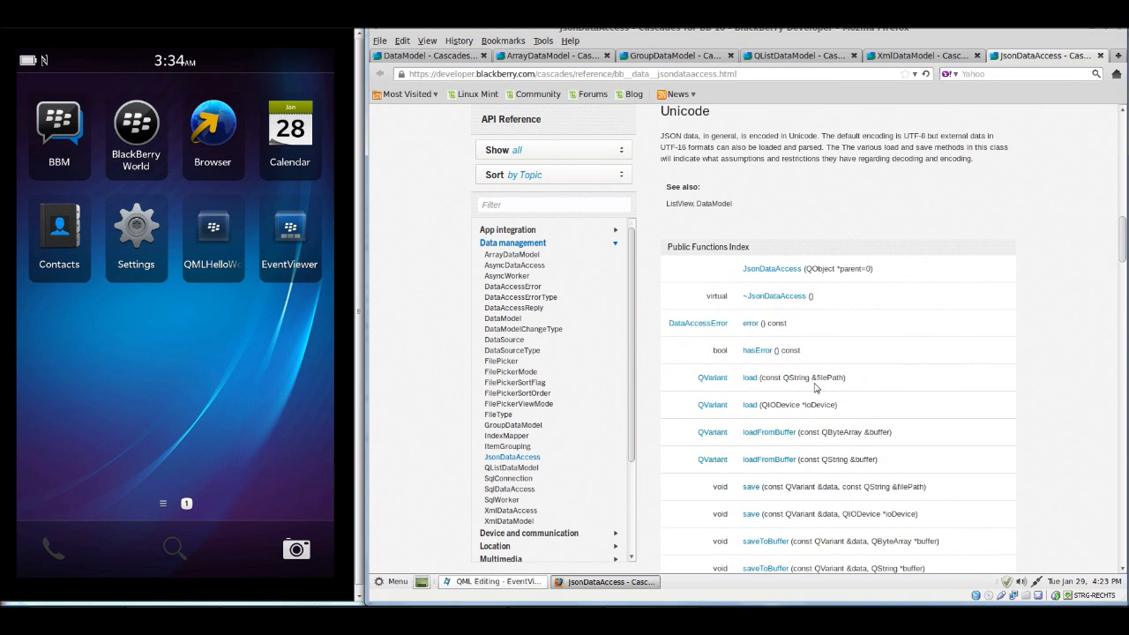
double_click(802, 377)
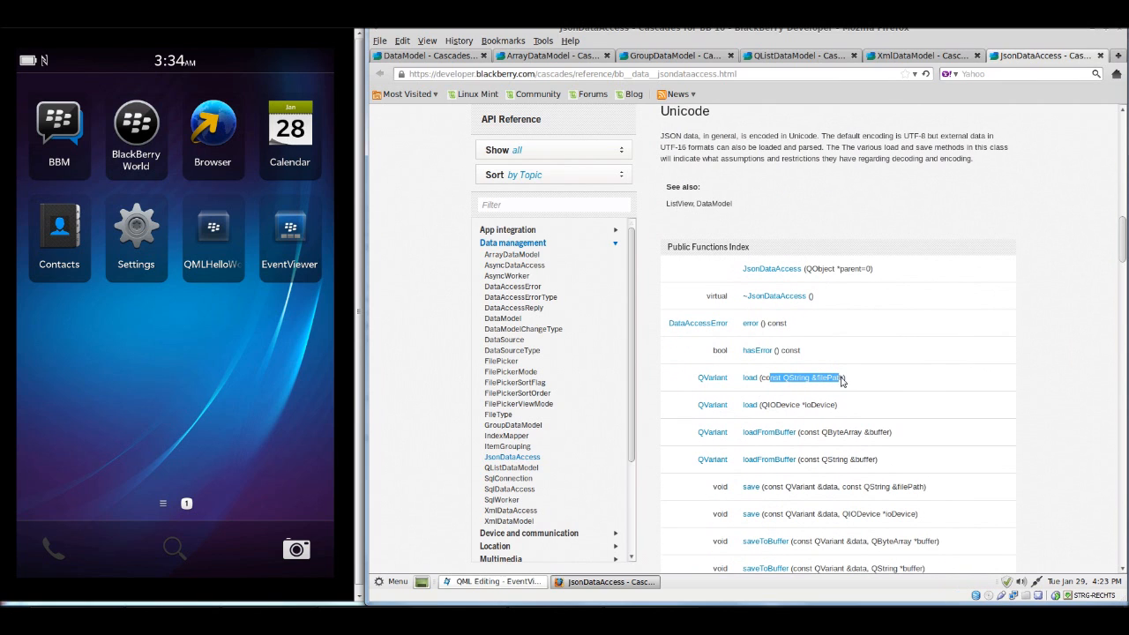
scroll("down", 3)
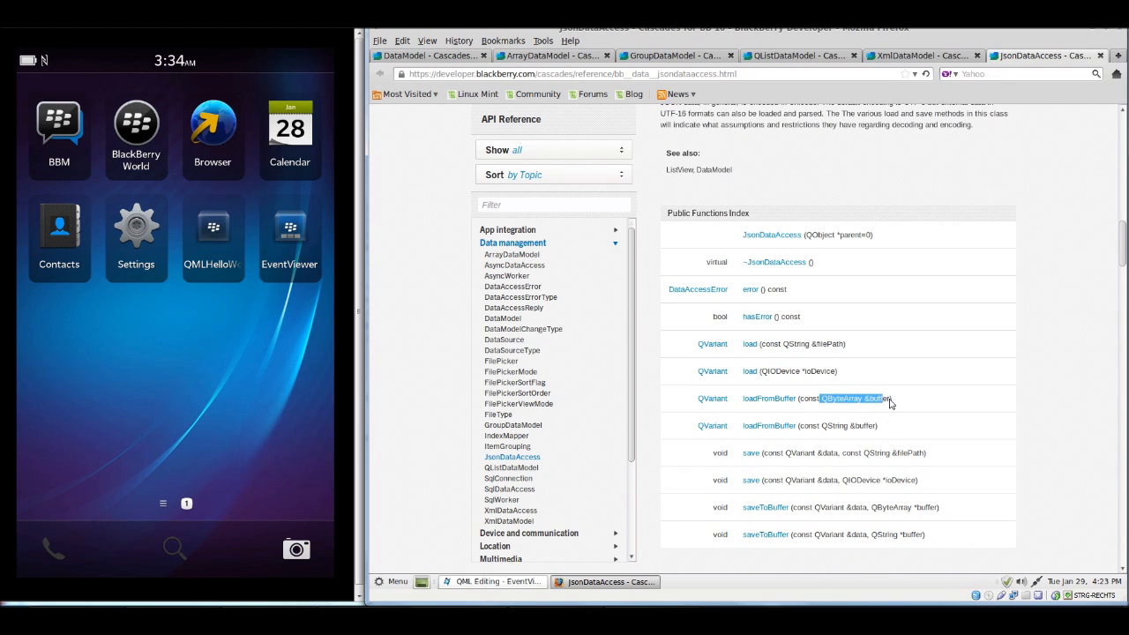
mouse_move(832, 432)
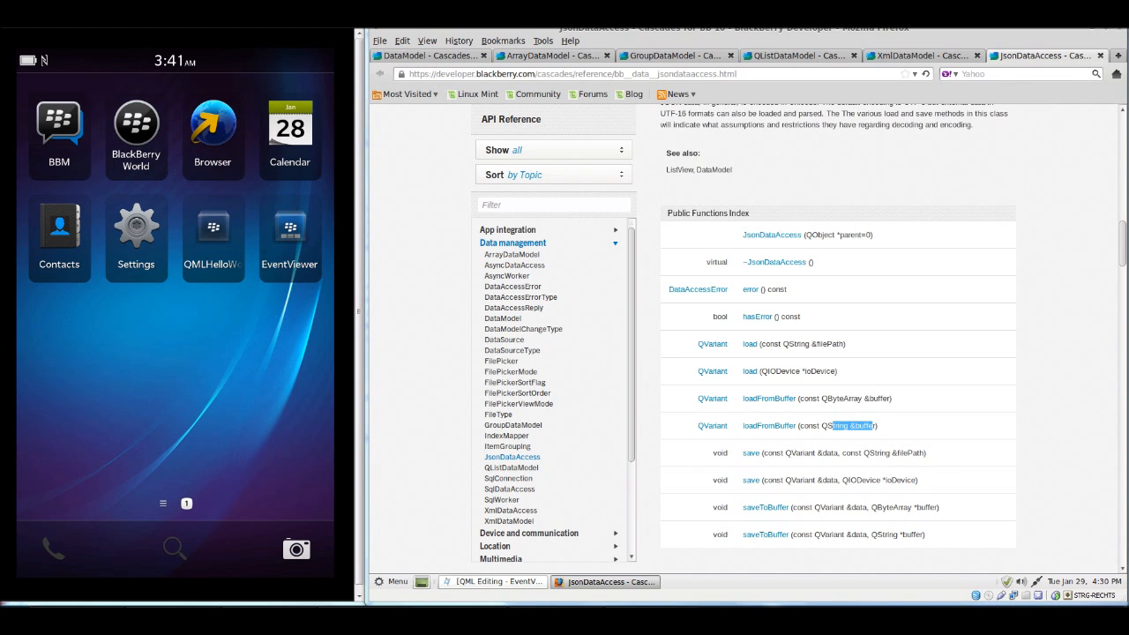
- Open CalendarEvent.hpp from EventViewer.hpp and scroll to the CalendarEvent constructors
left_click(490, 582)
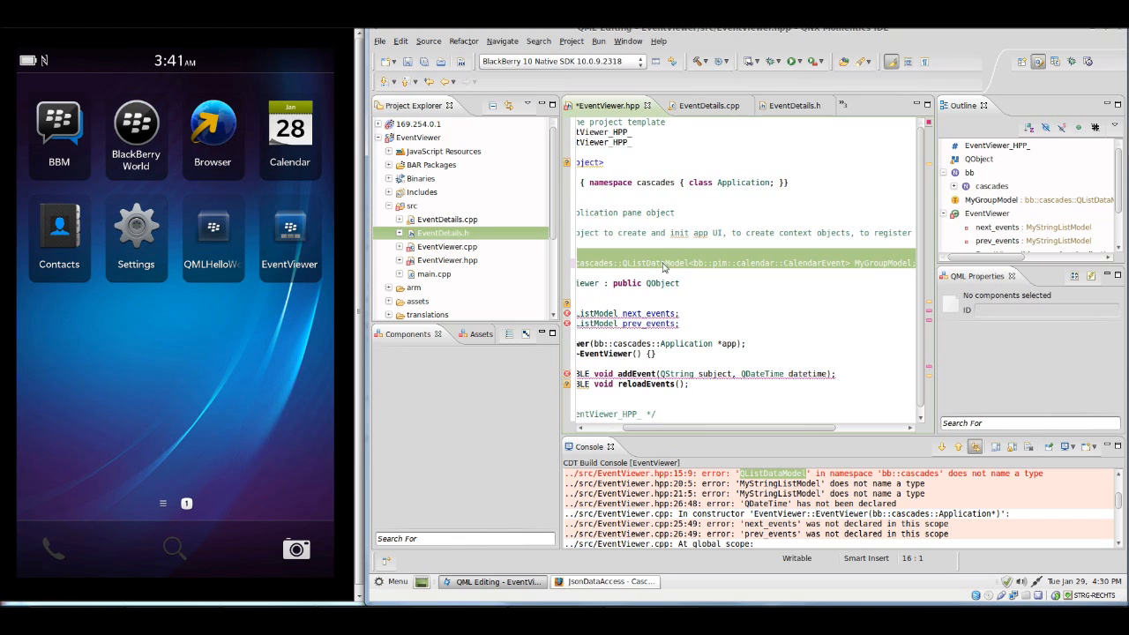
mouse_move(652, 262)
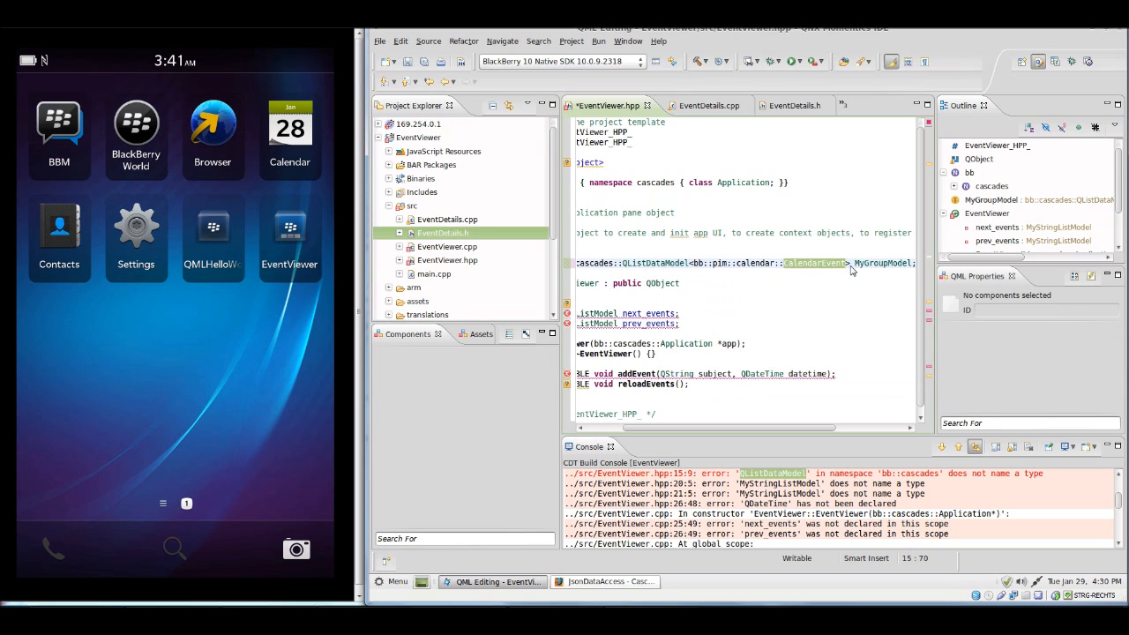
left_click(845, 106)
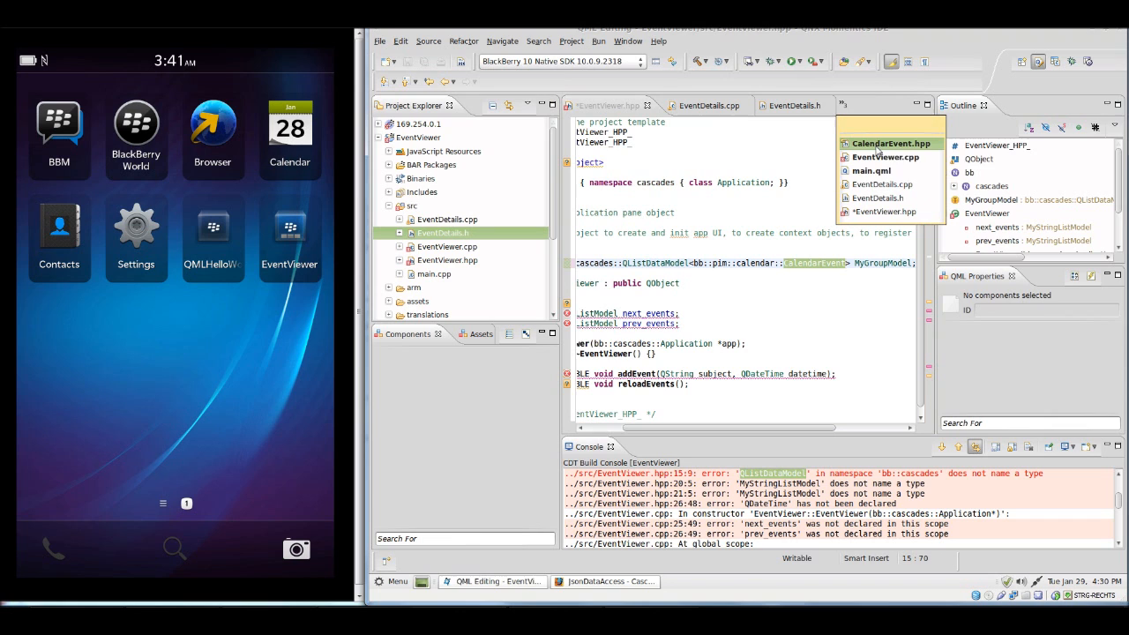
left_click(889, 143)
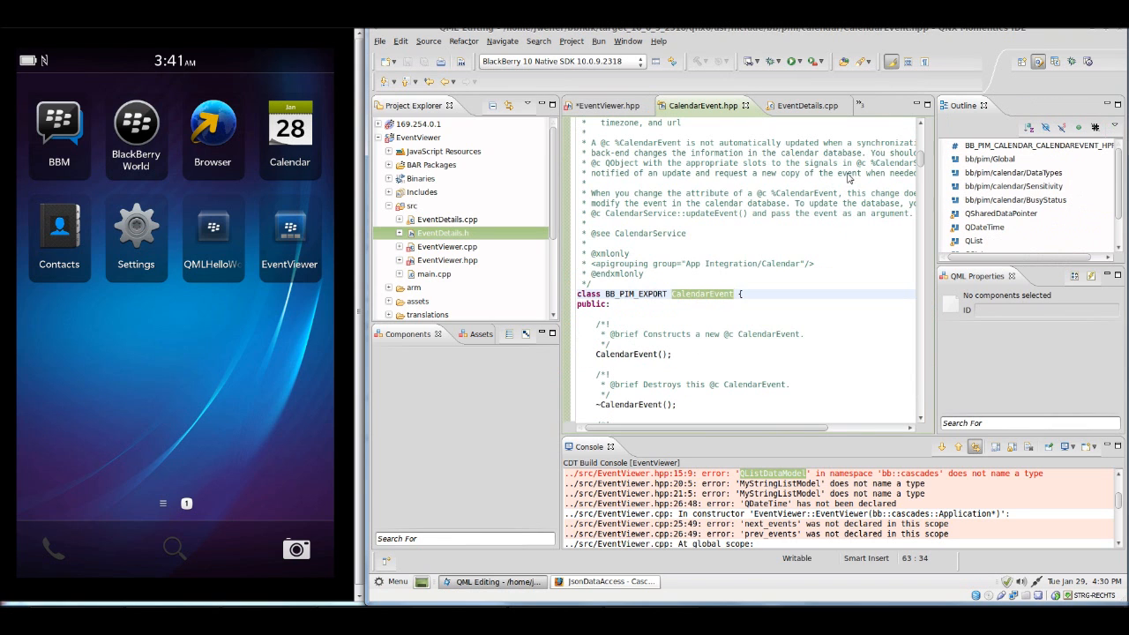
scroll("down", 3)
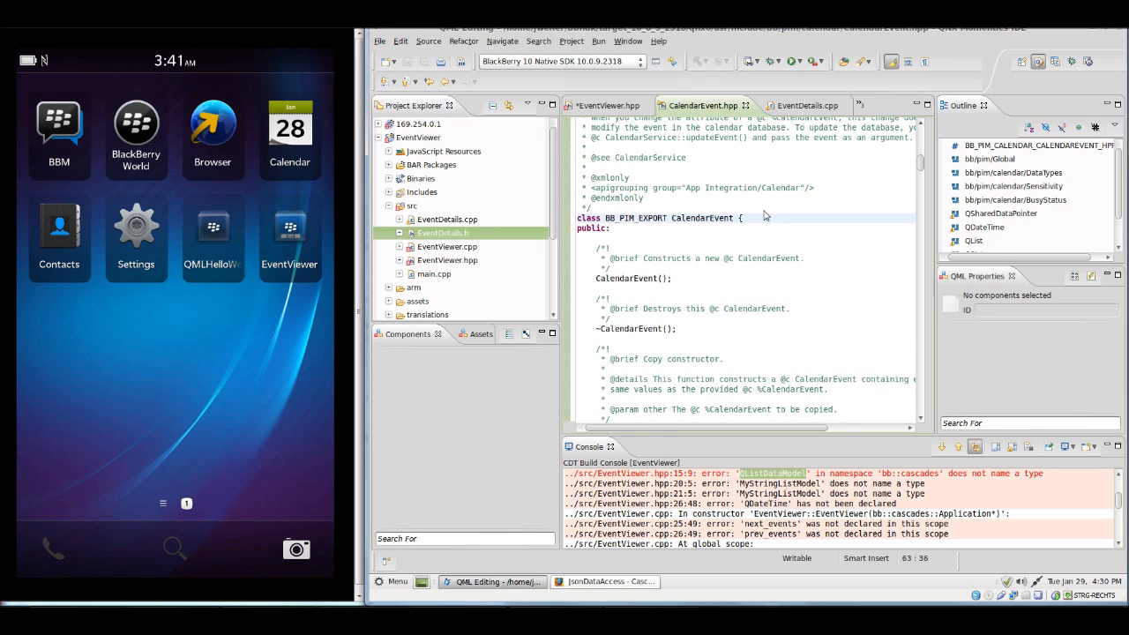
scroll("down", 3)
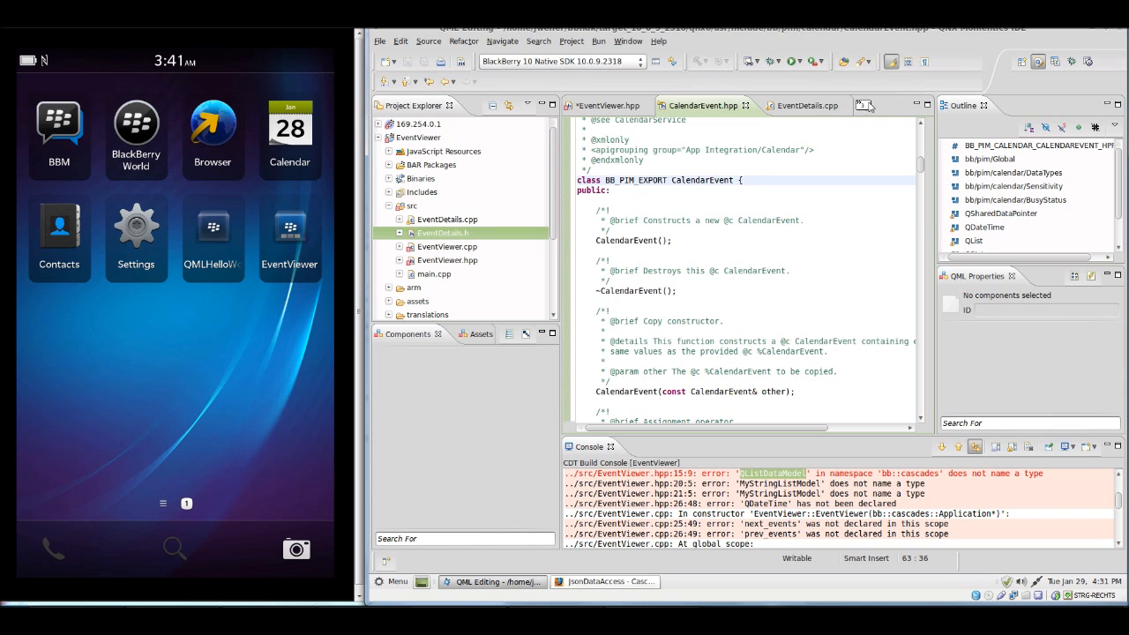
- Replace MyStringListModel with bb::cascades::GroupDataModel* for next_events and prev_events
left_click(863, 105)
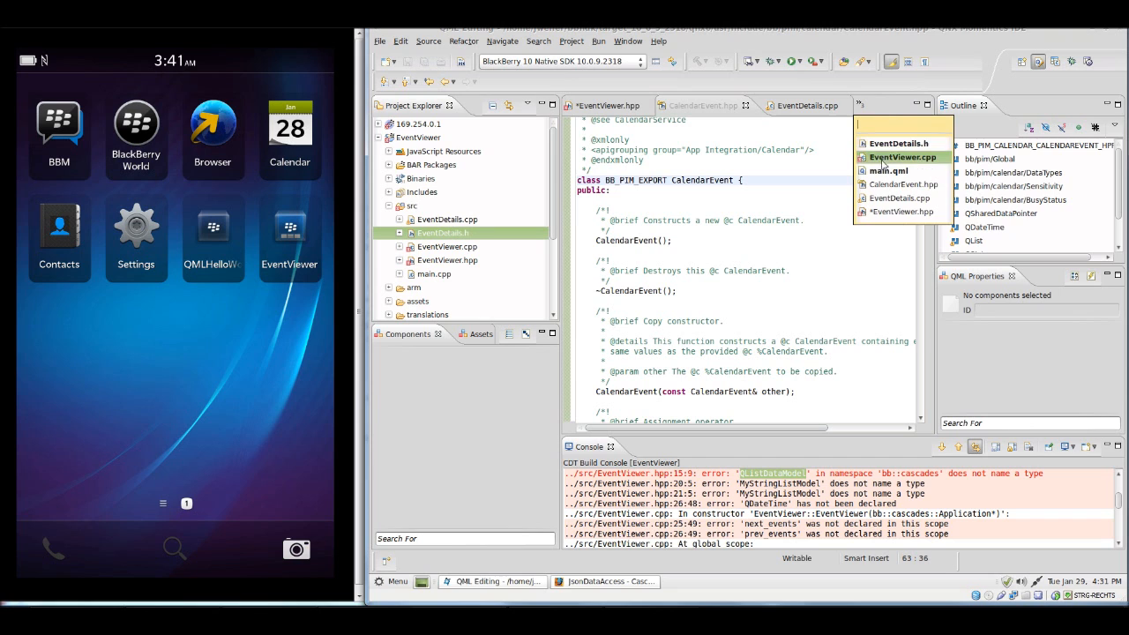
mouse_move(898, 143)
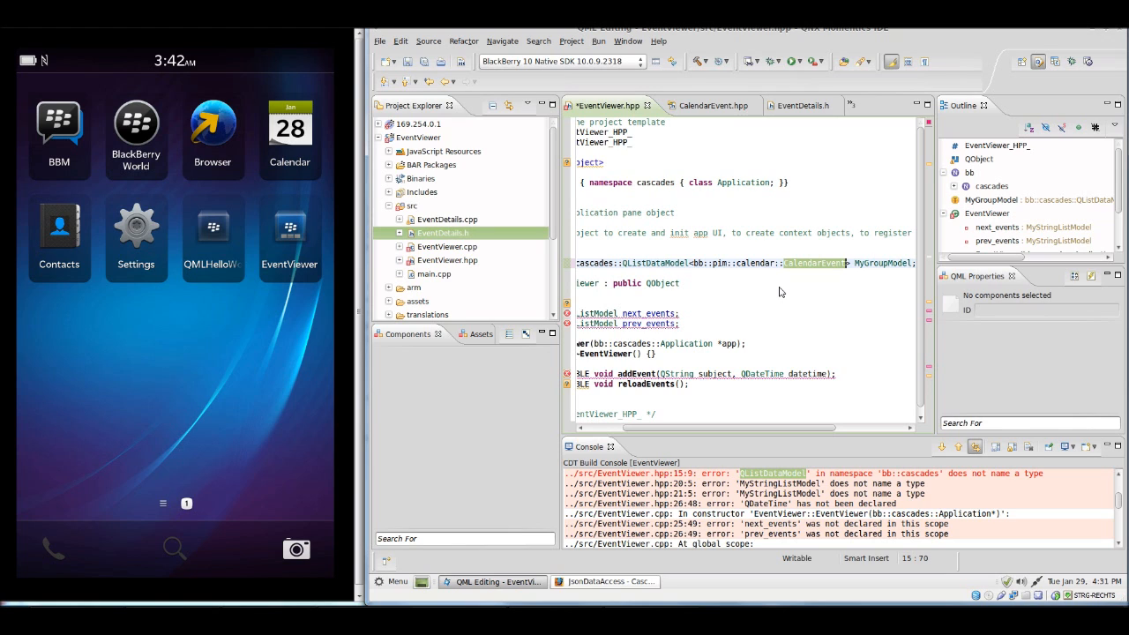
mouse_move(845, 267)
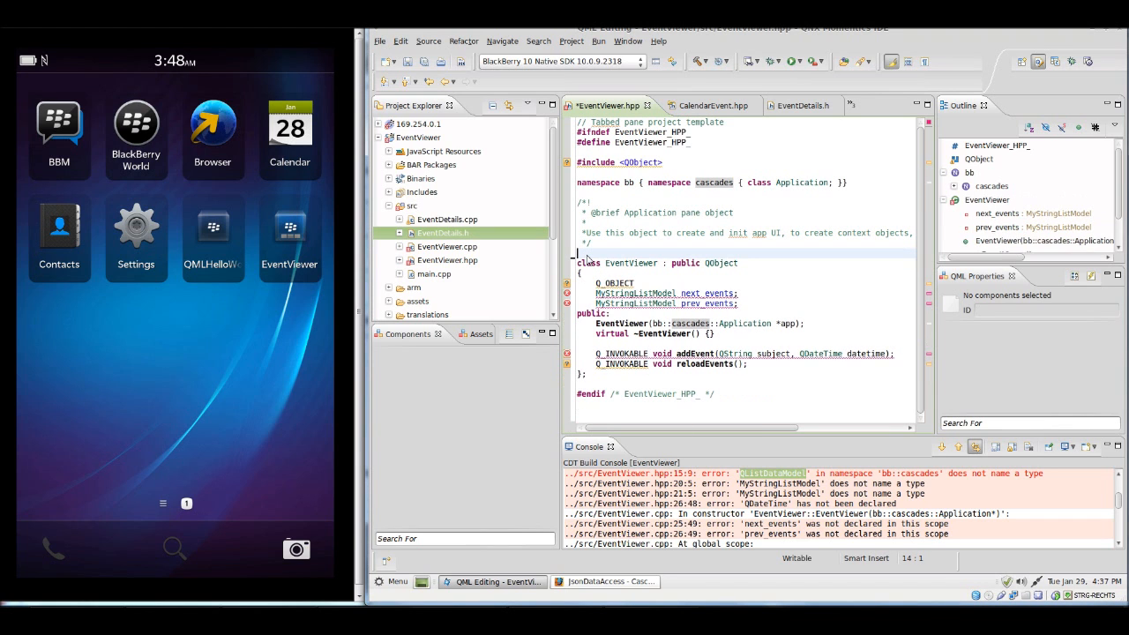
double_click(635, 293)
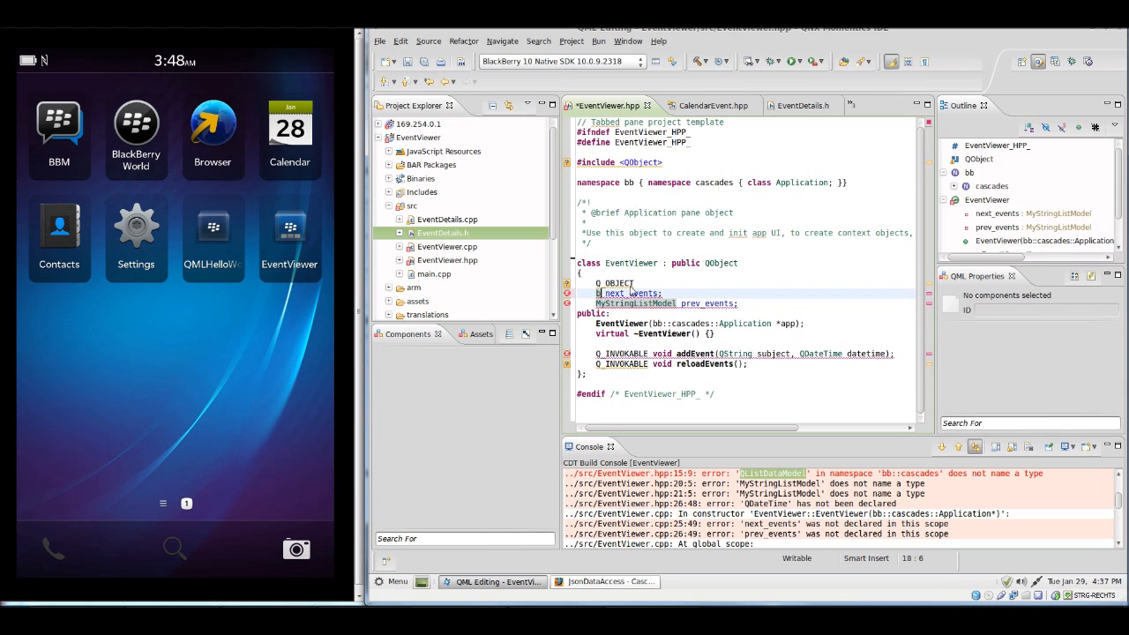
type("bb::cascades::GroupDataModel")
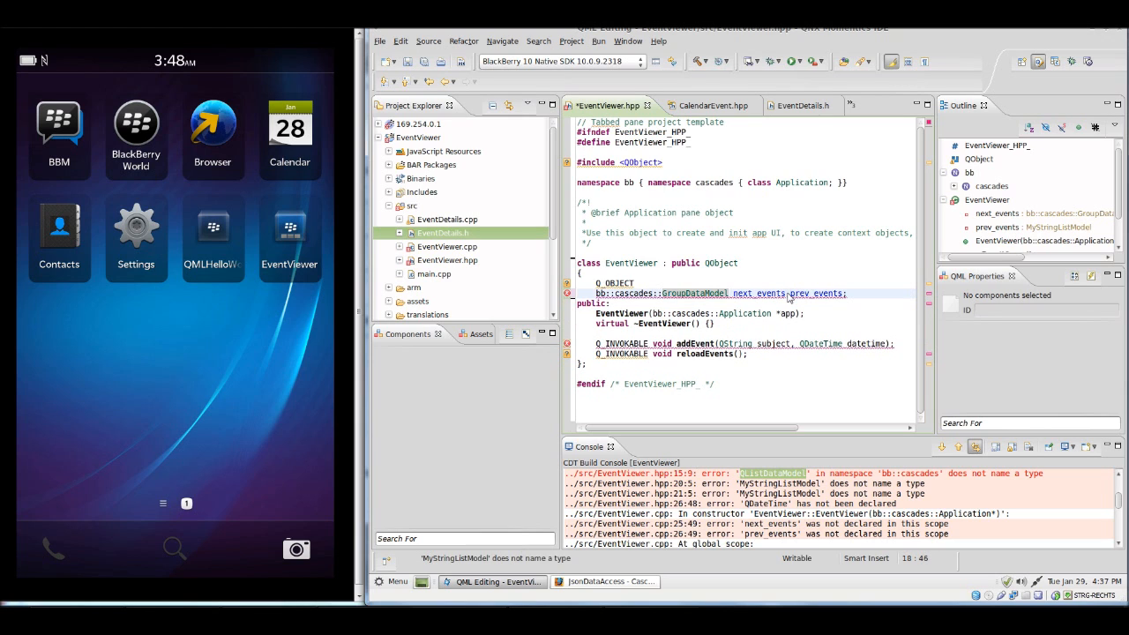
double_click(815, 293)
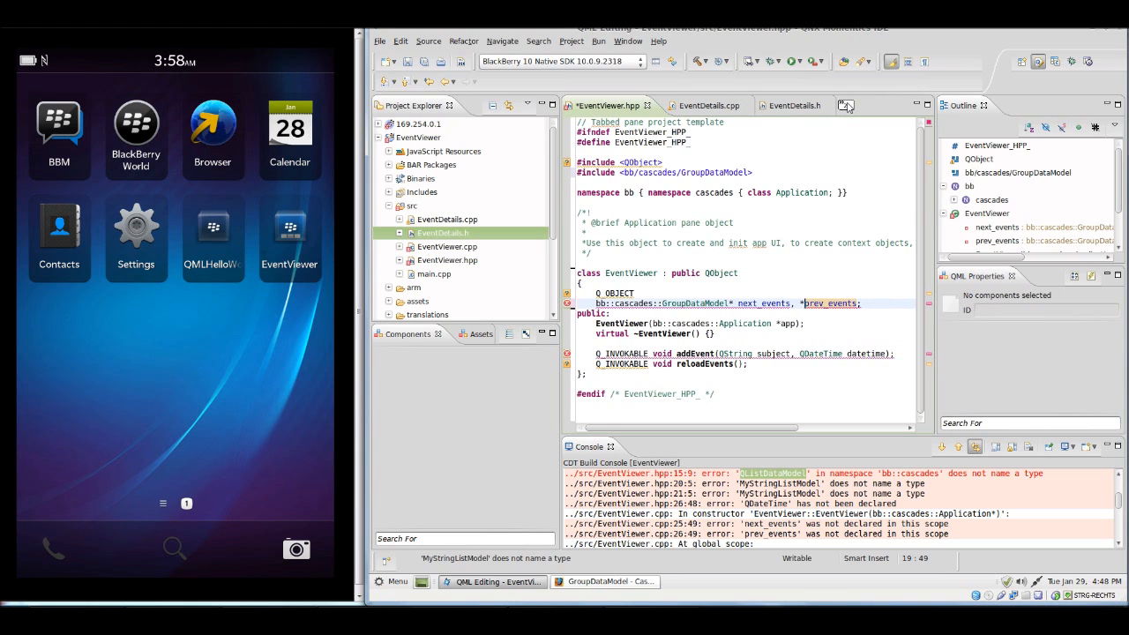
- In EventViewer.cpp's constructor, build next_events and prev_events as GroupDataModels keyed on start, end, subject, body
left_click(697, 106)
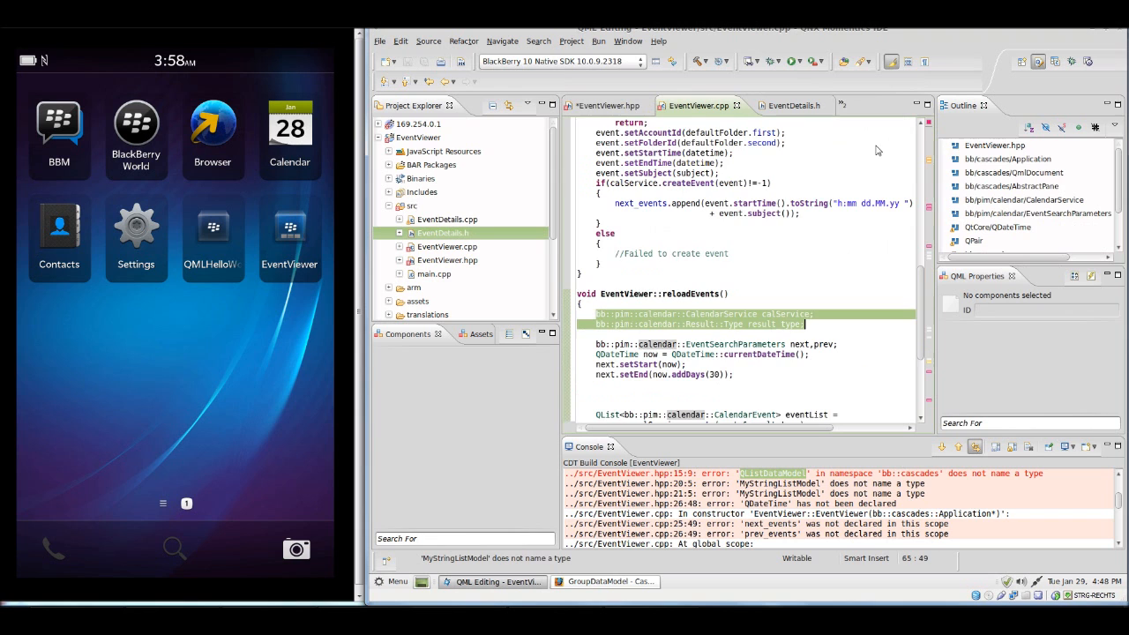
scroll("down", 3)
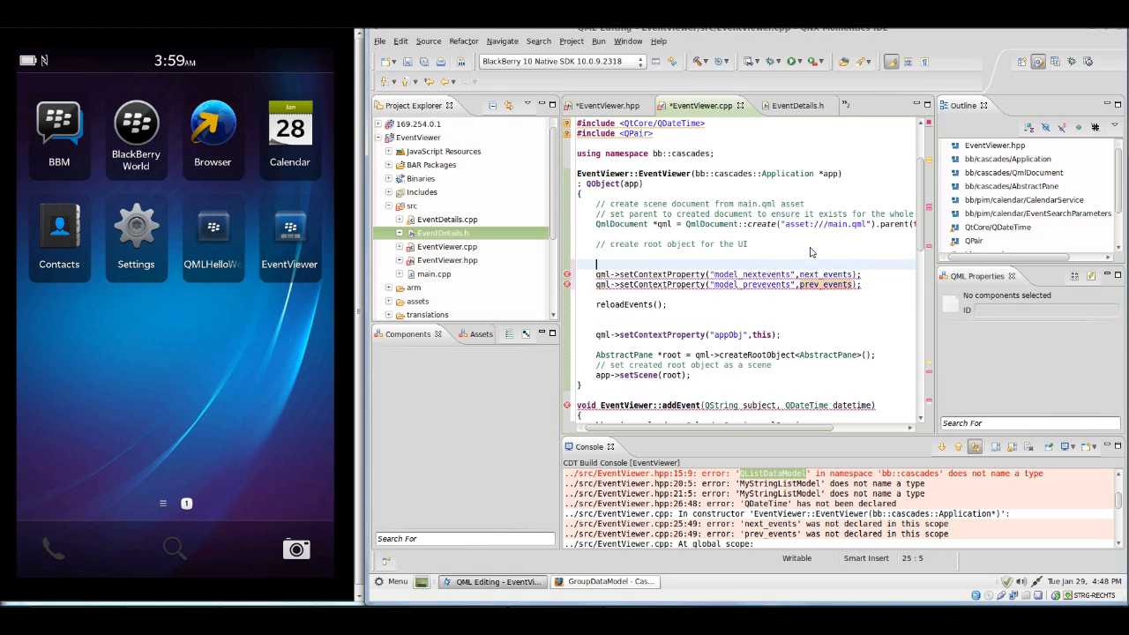
double_click(797, 284)
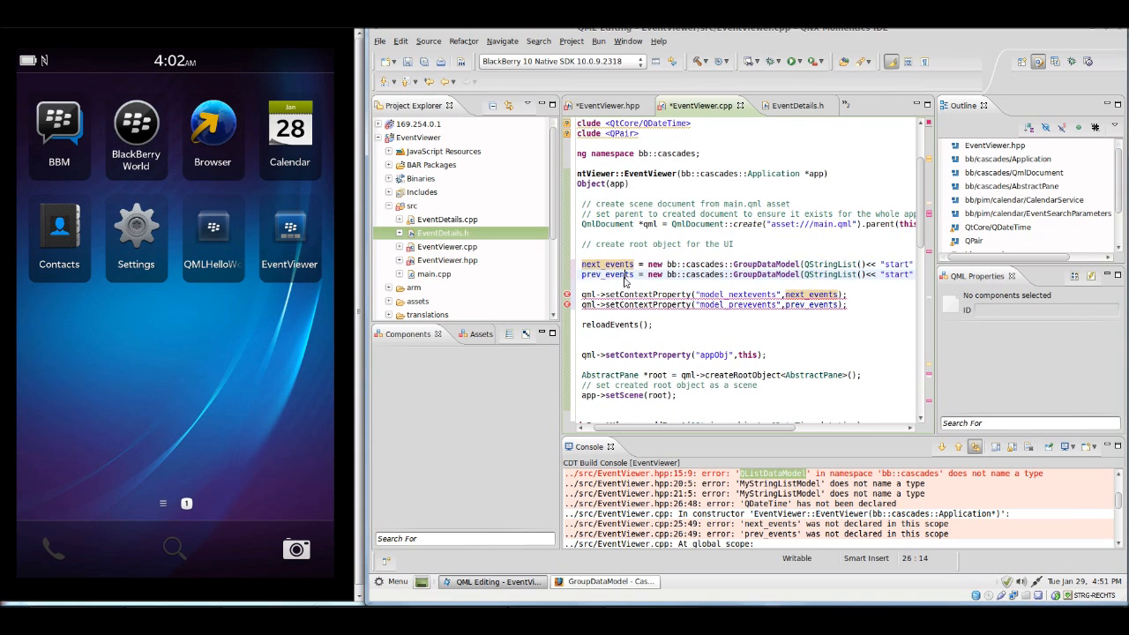
double_click(607, 276)
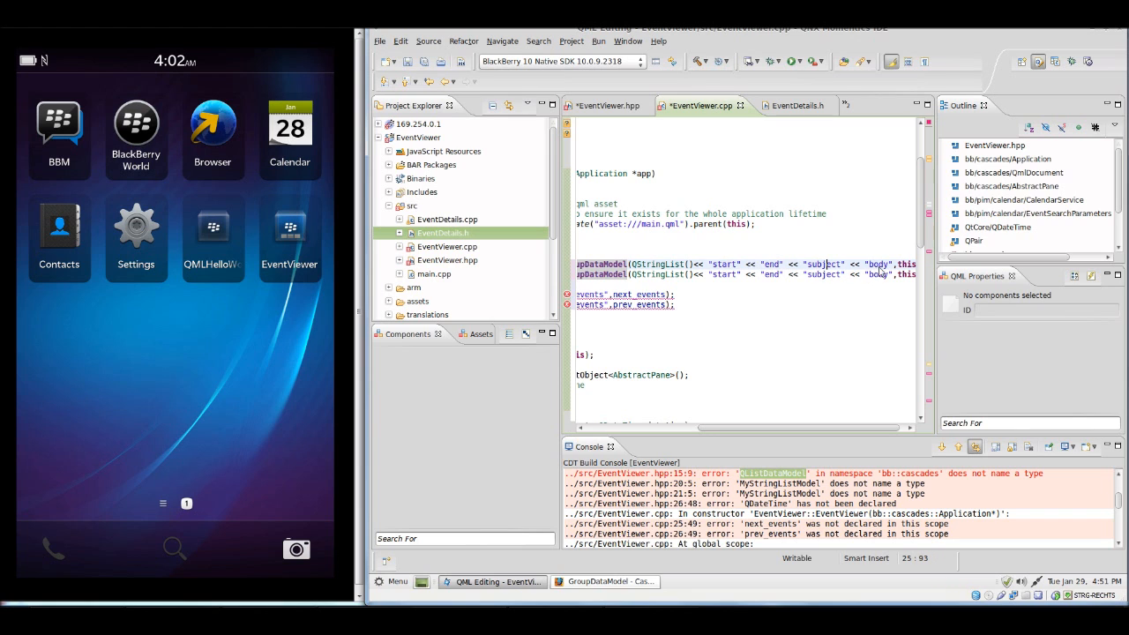
left_click(786, 106)
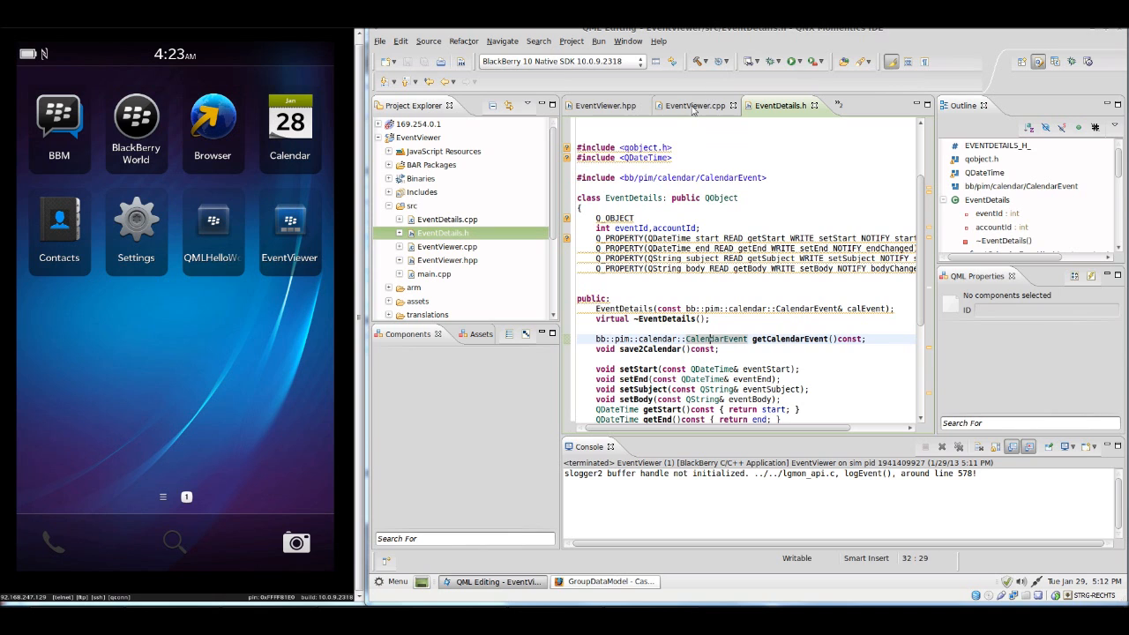
- Review the GroupDataModel creation in EventViewer.cpp and scroll down to addEvent
left_click(695, 106)
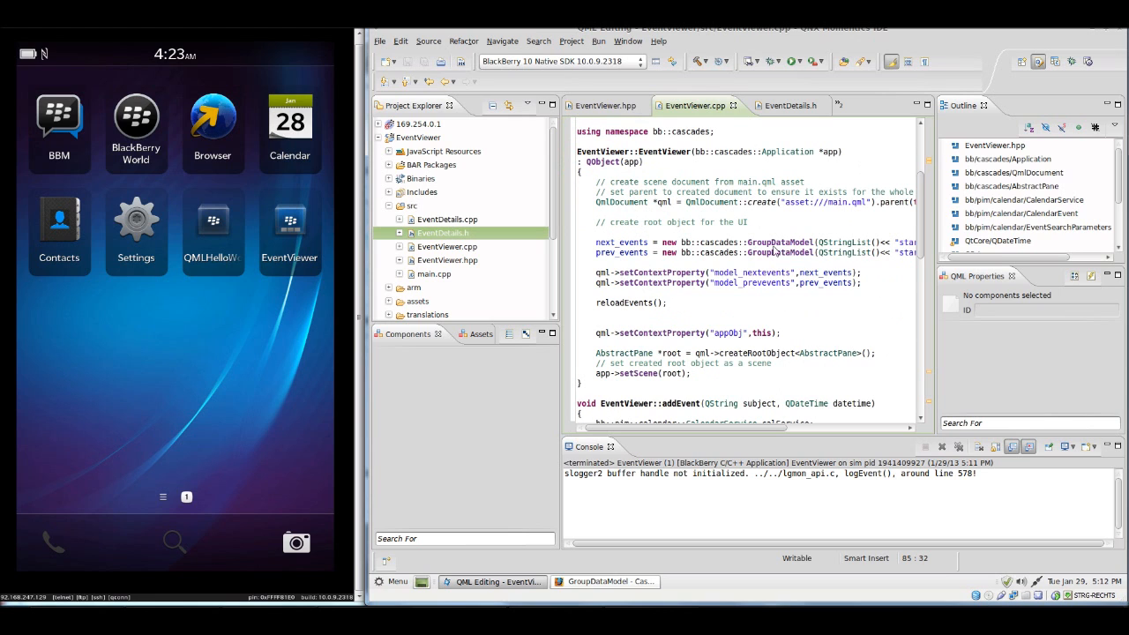
double_click(780, 242)
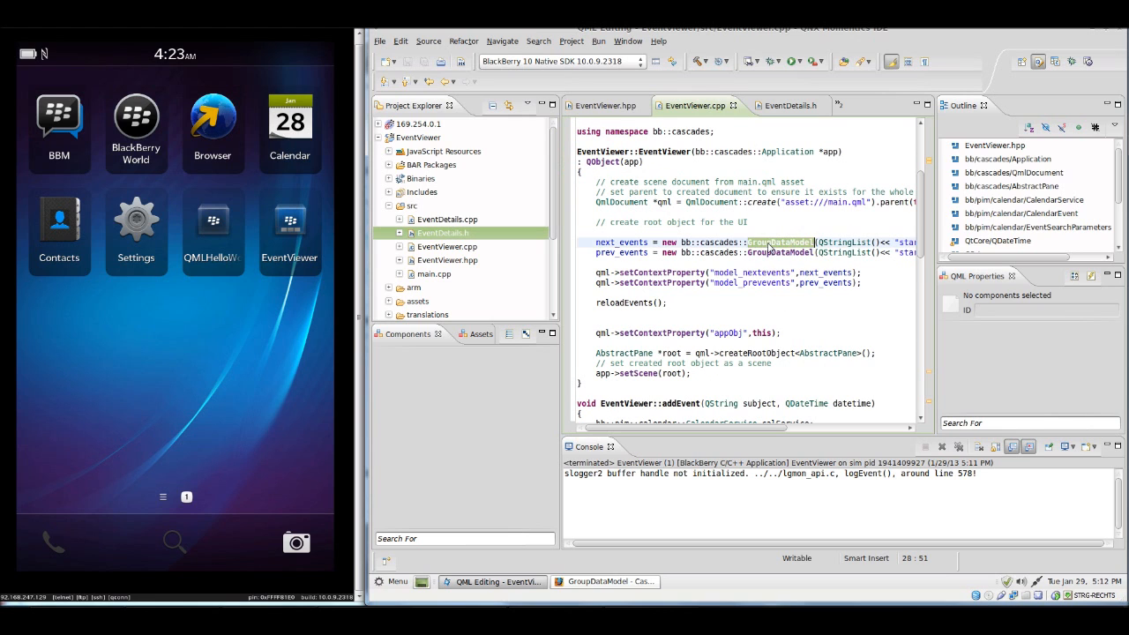
scroll("down", 3)
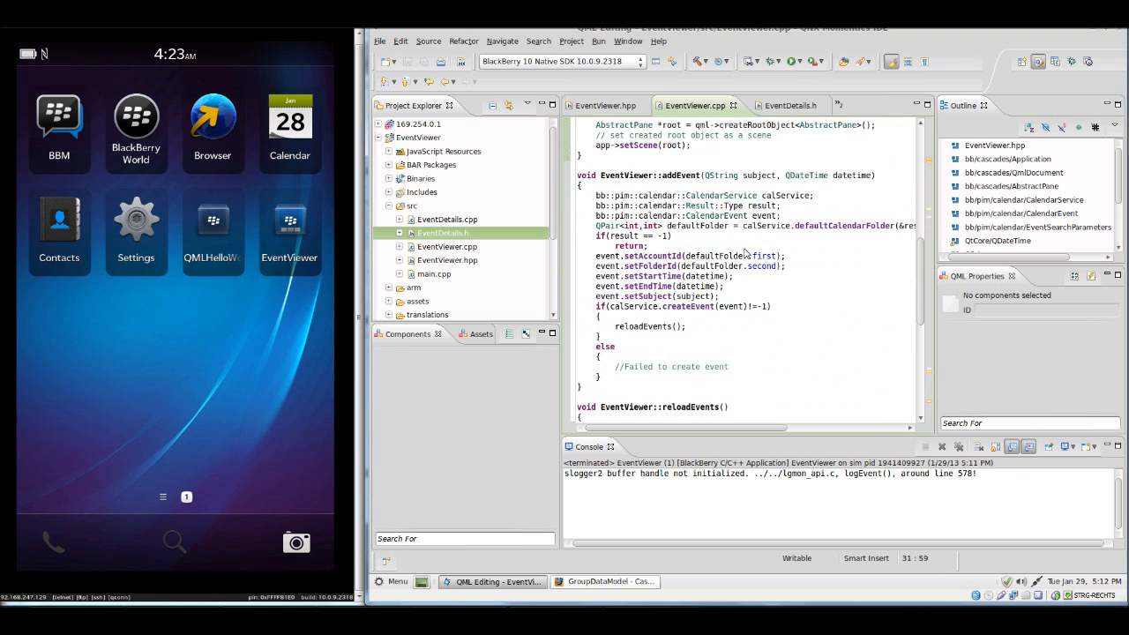
scroll("down", 3)
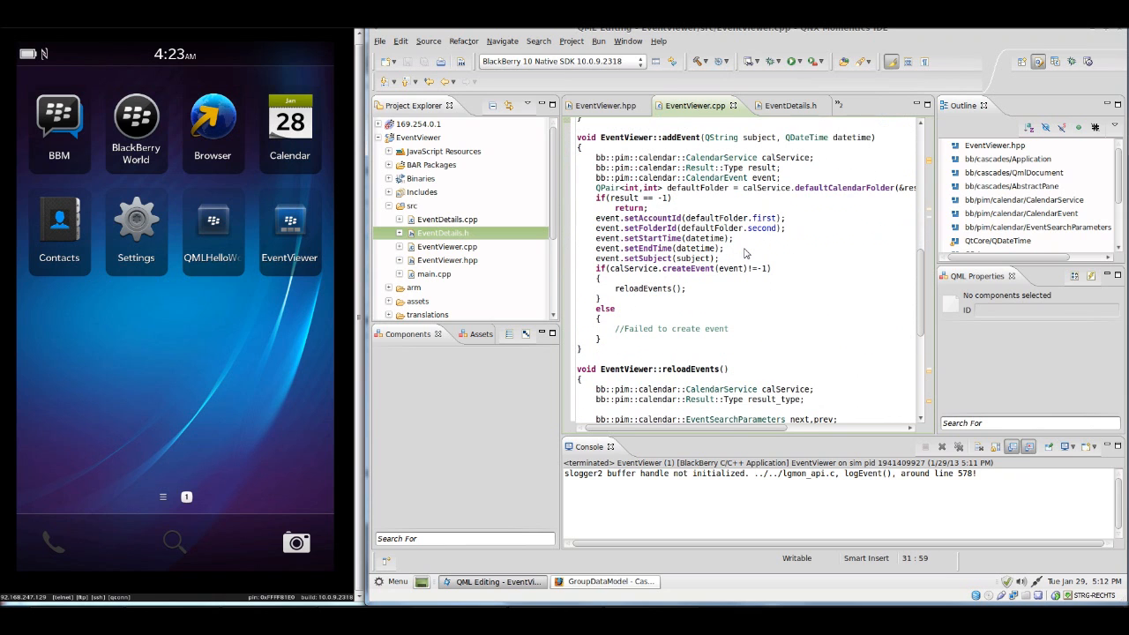
- Review the reloadEvents call after adding and the EventDetails objects inserted per event
double_click(642, 289)
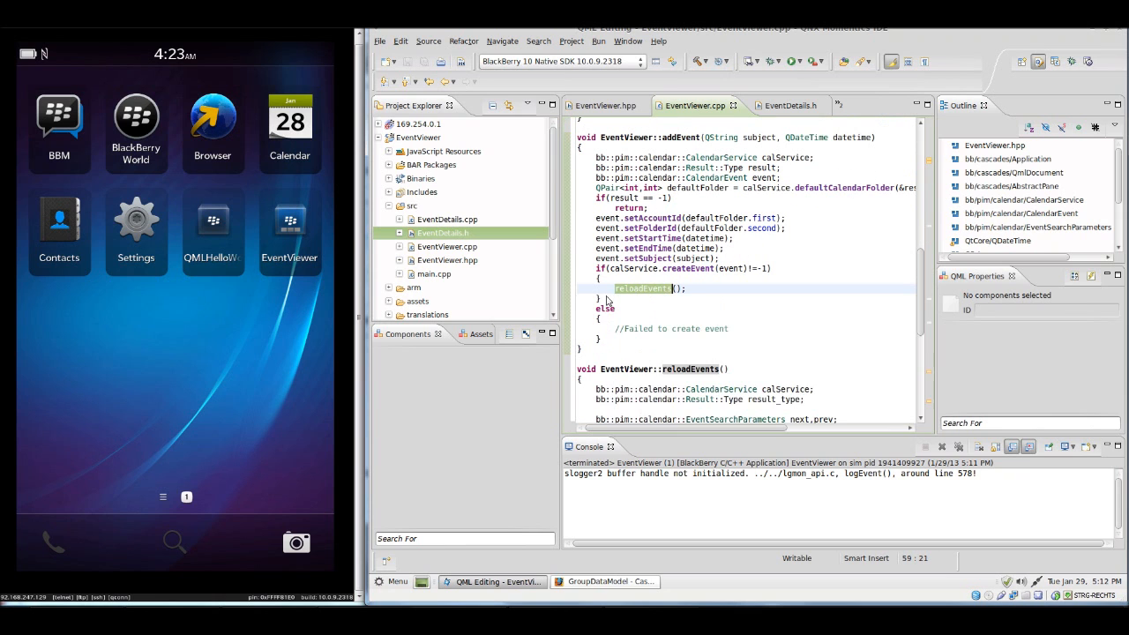
scroll("down", 3)
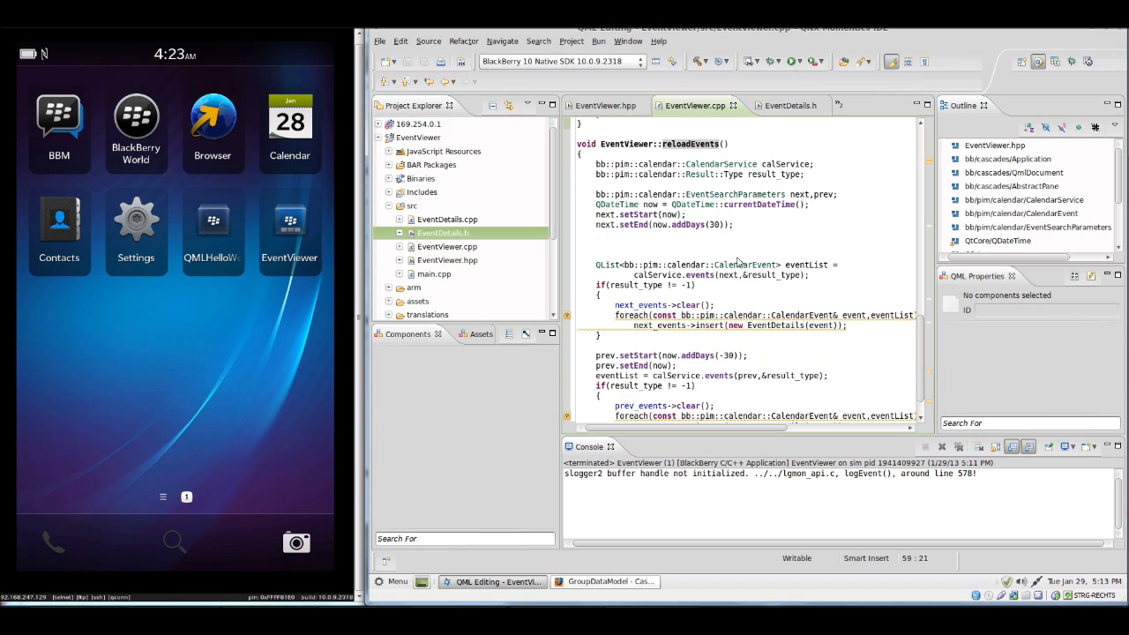
mouse_move(688, 210)
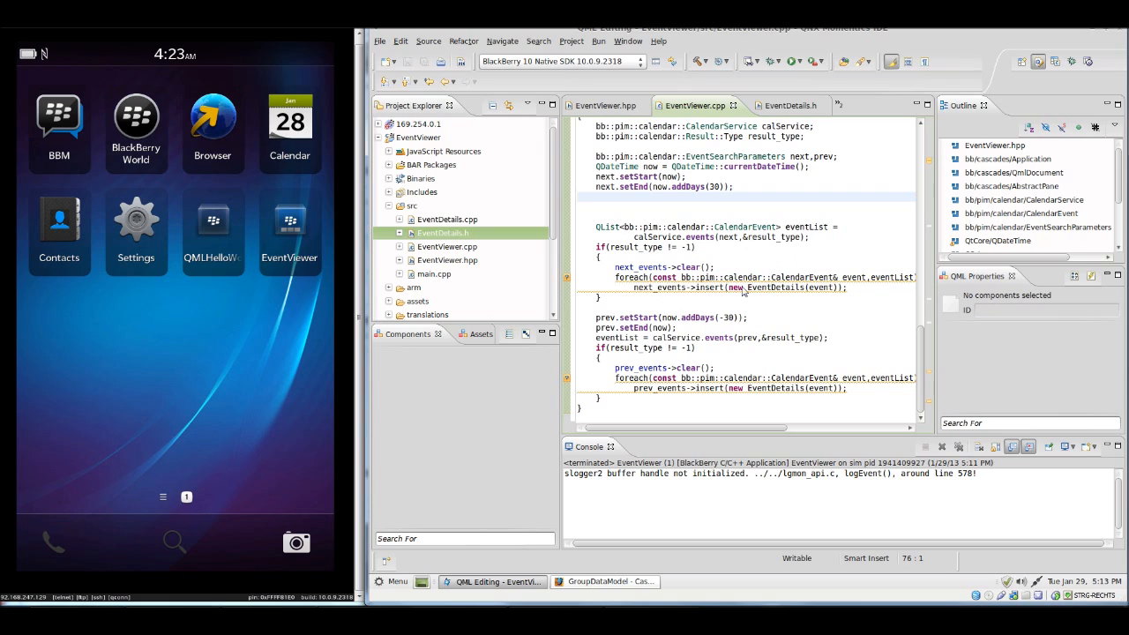
double_click(657, 286)
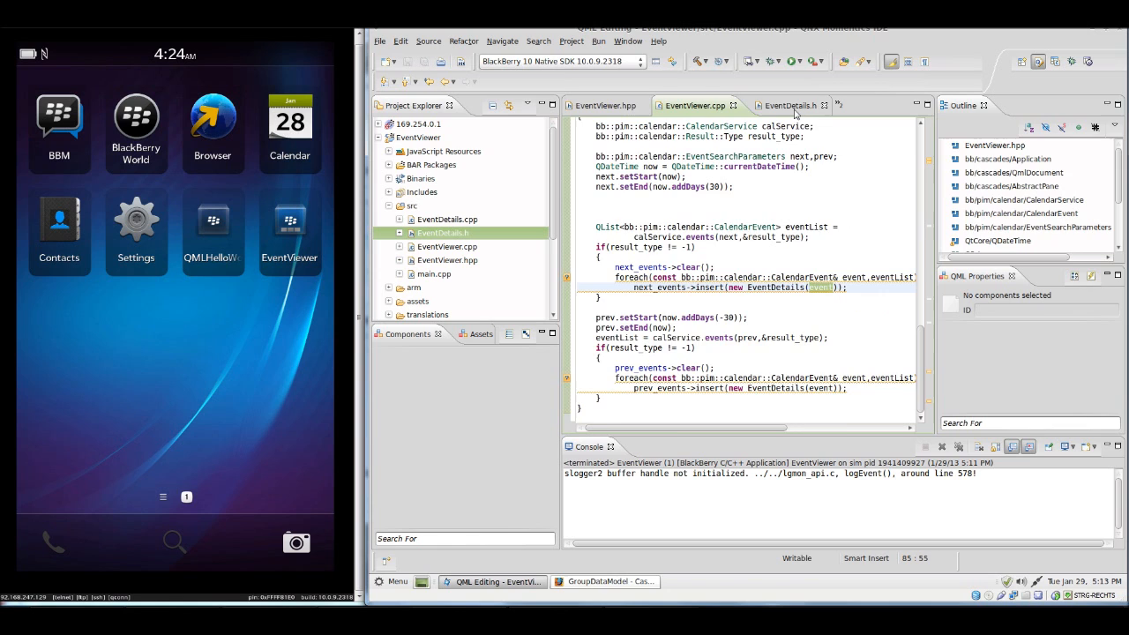
- Open EventDetails.cpp from the hidden editor tabs and scroll through its constructor
left_click(780, 105)
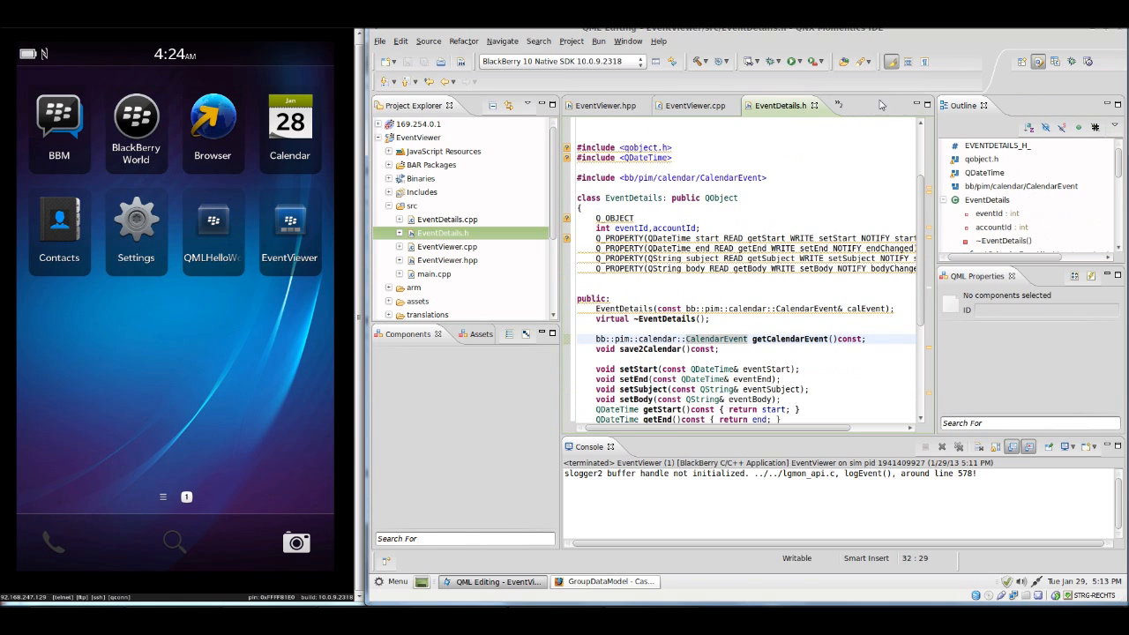
left_click(836, 106)
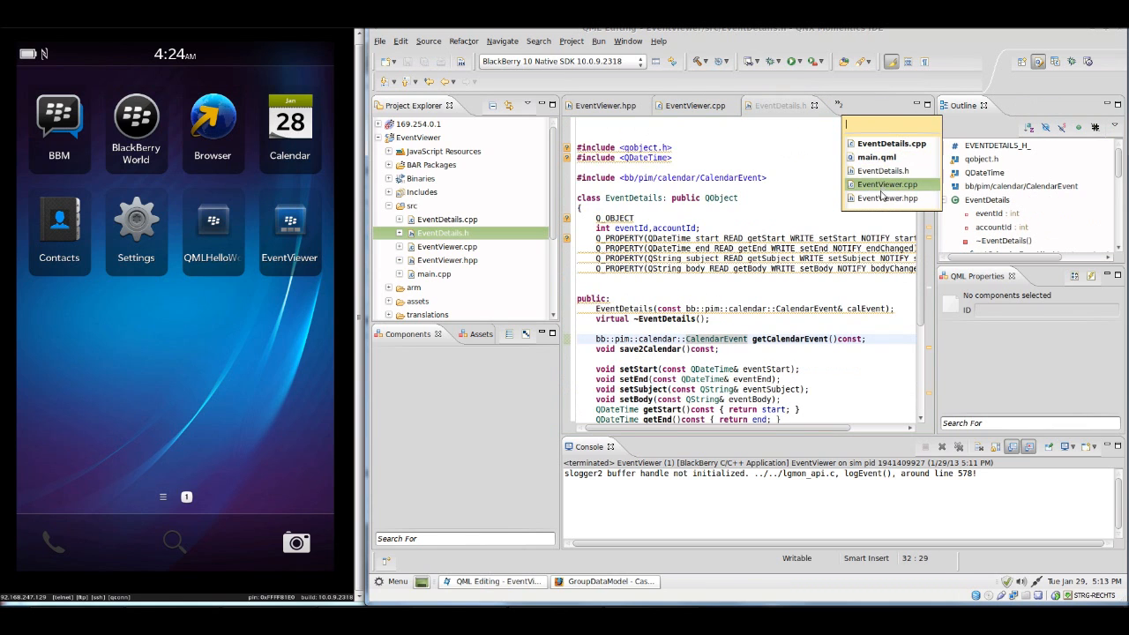
left_click(885, 185)
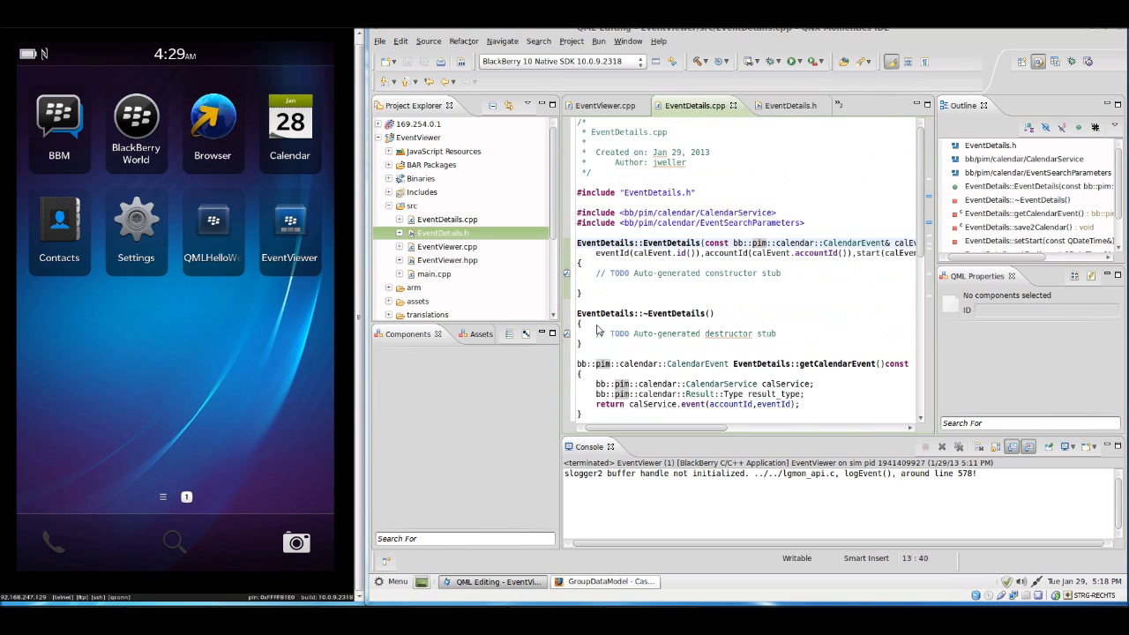
mouse_move(709, 277)
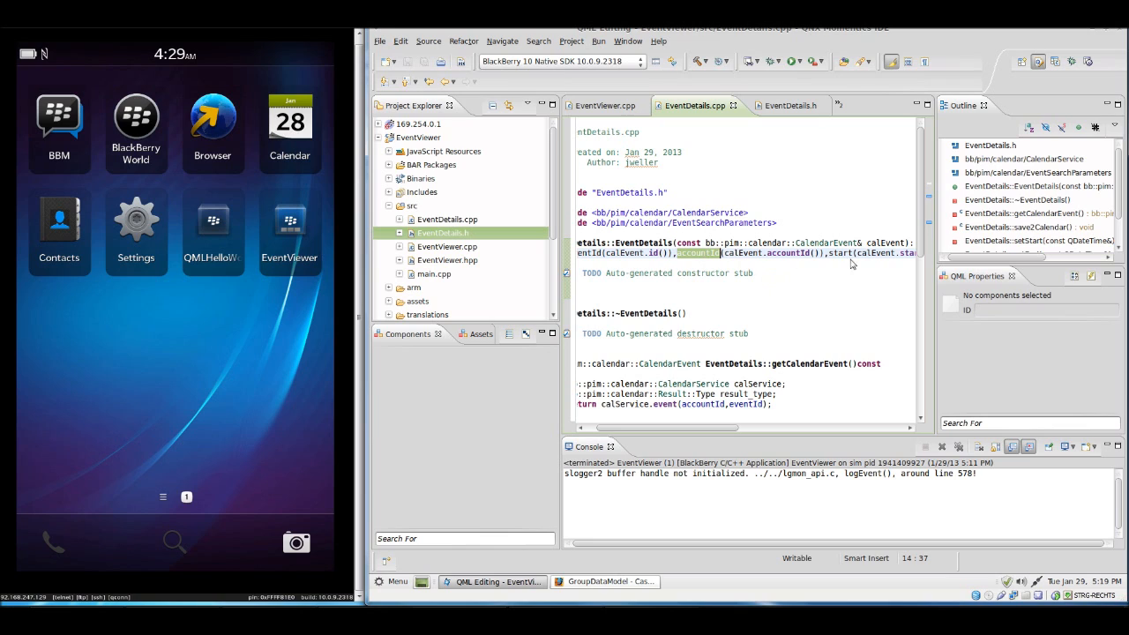
mouse_move(841, 287)
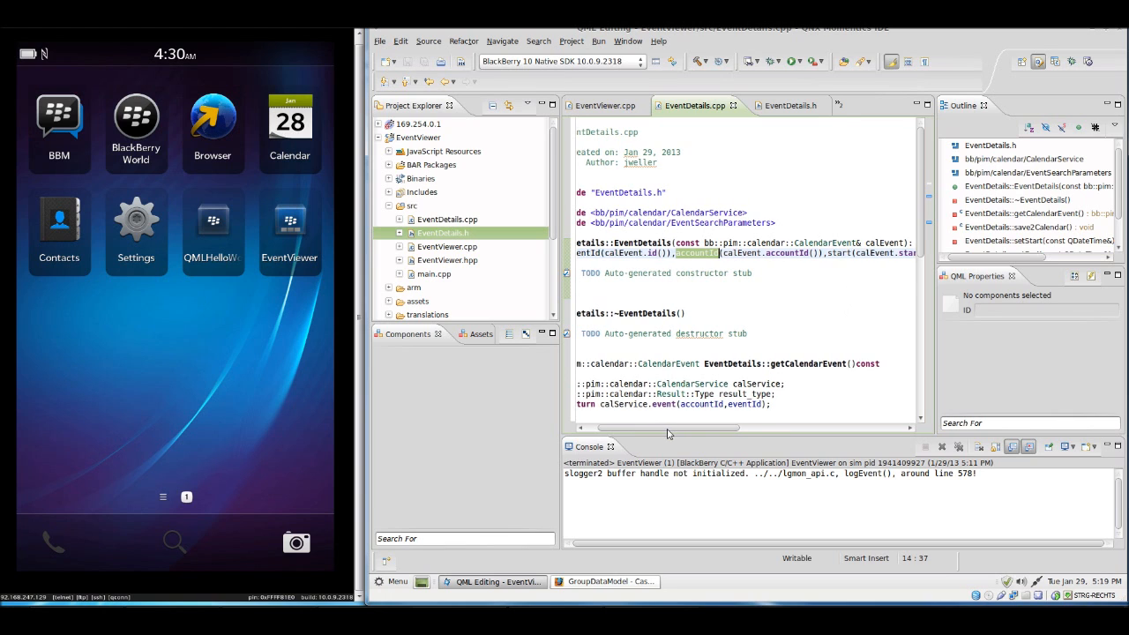
scroll("right", 3)
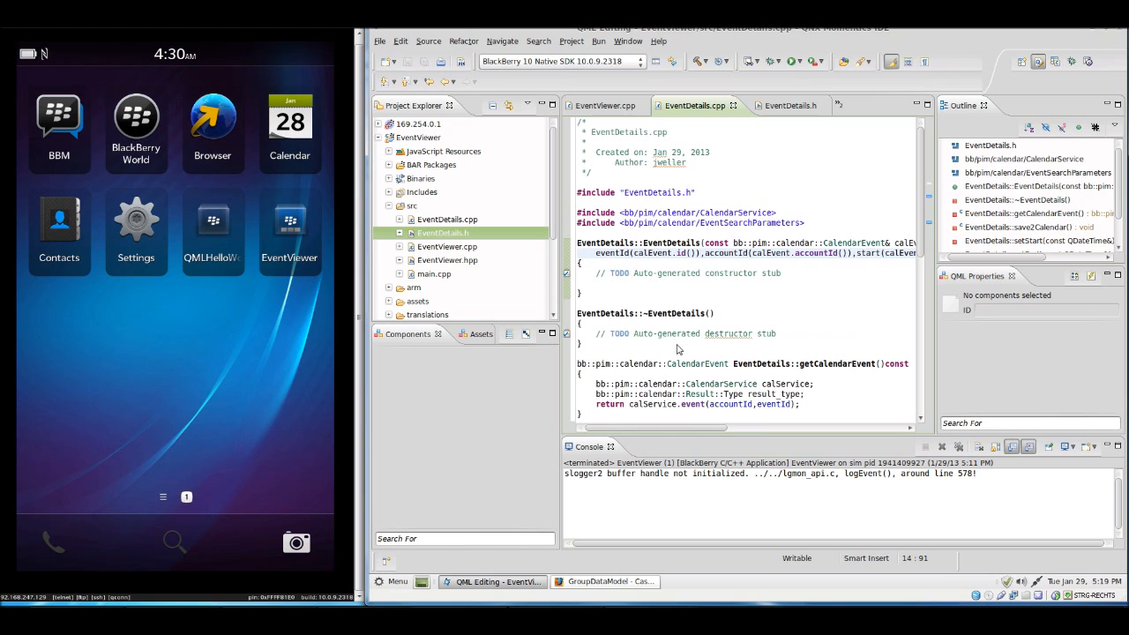
scroll("down", 3)
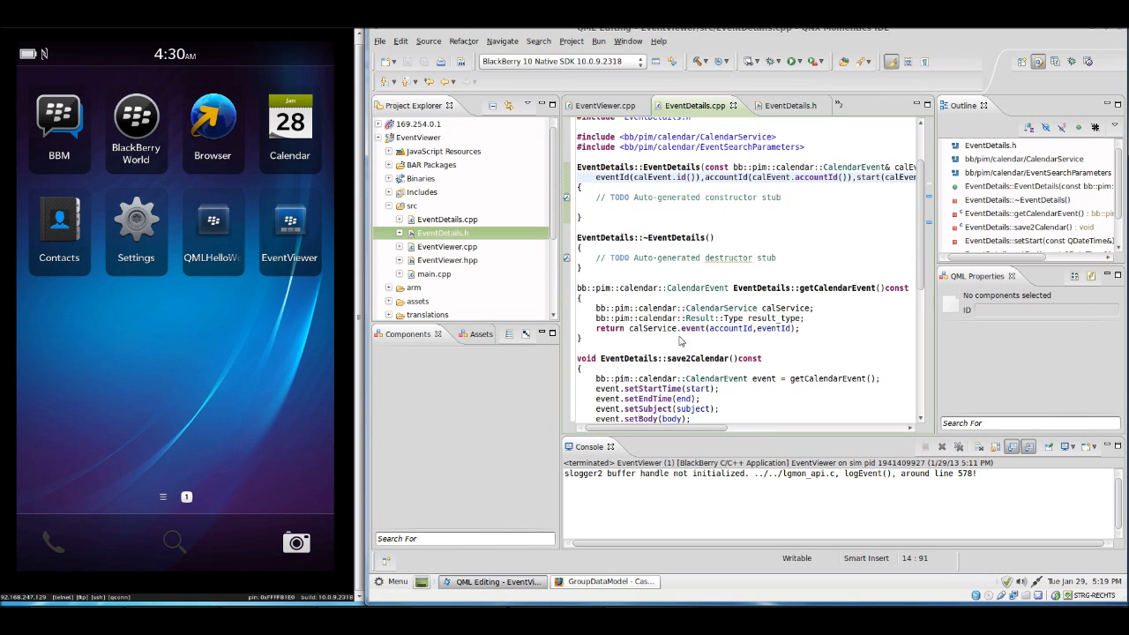
- Review getCalendarEvent's calService lookup, save2Calendar and setters, then return to EventDetails.h
double_click(836, 288)
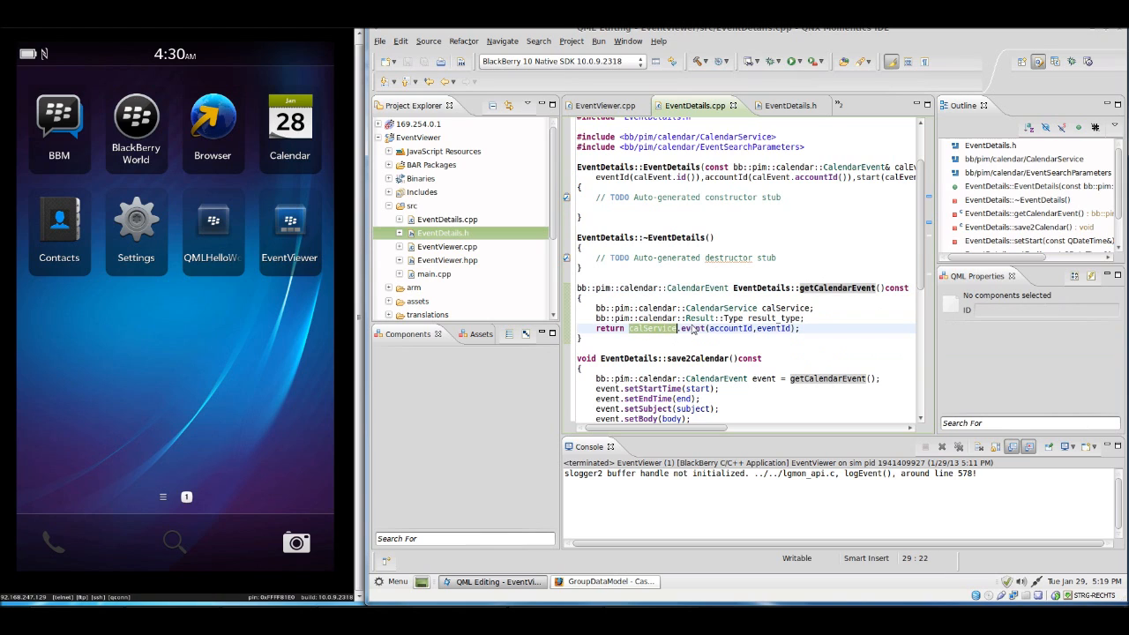
double_click(692, 328)
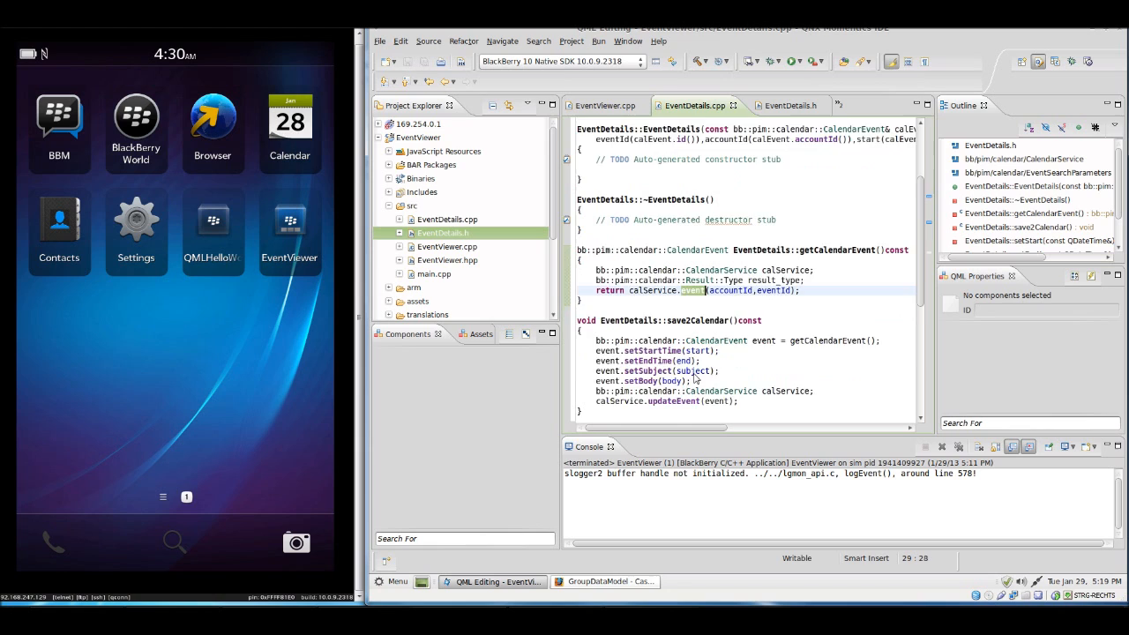
scroll("down", 3)
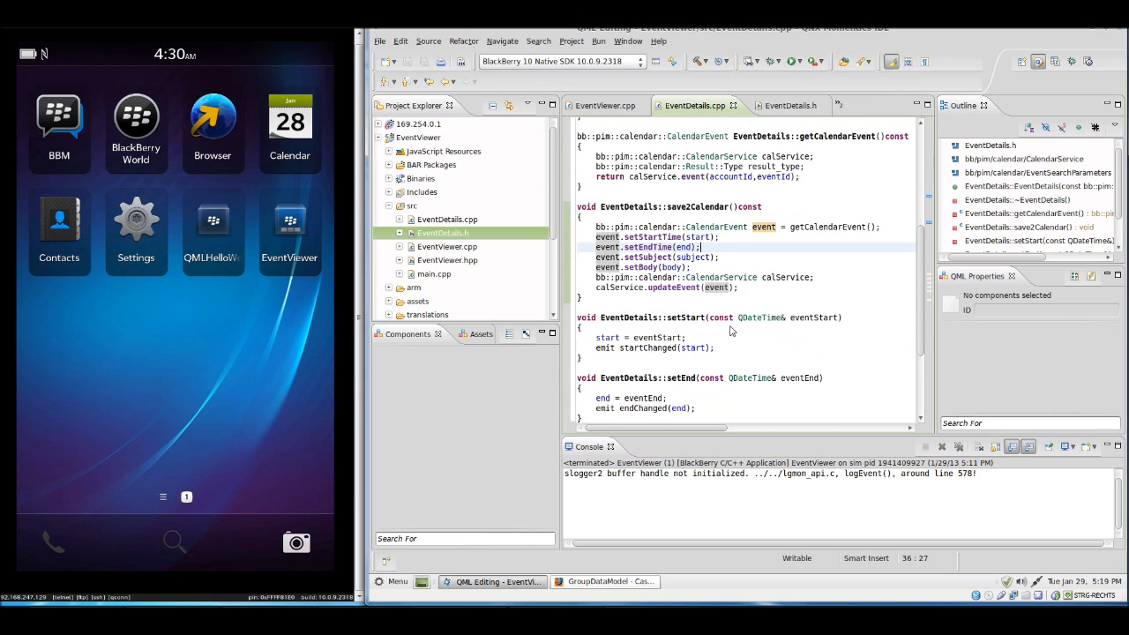
scroll("down", 3)
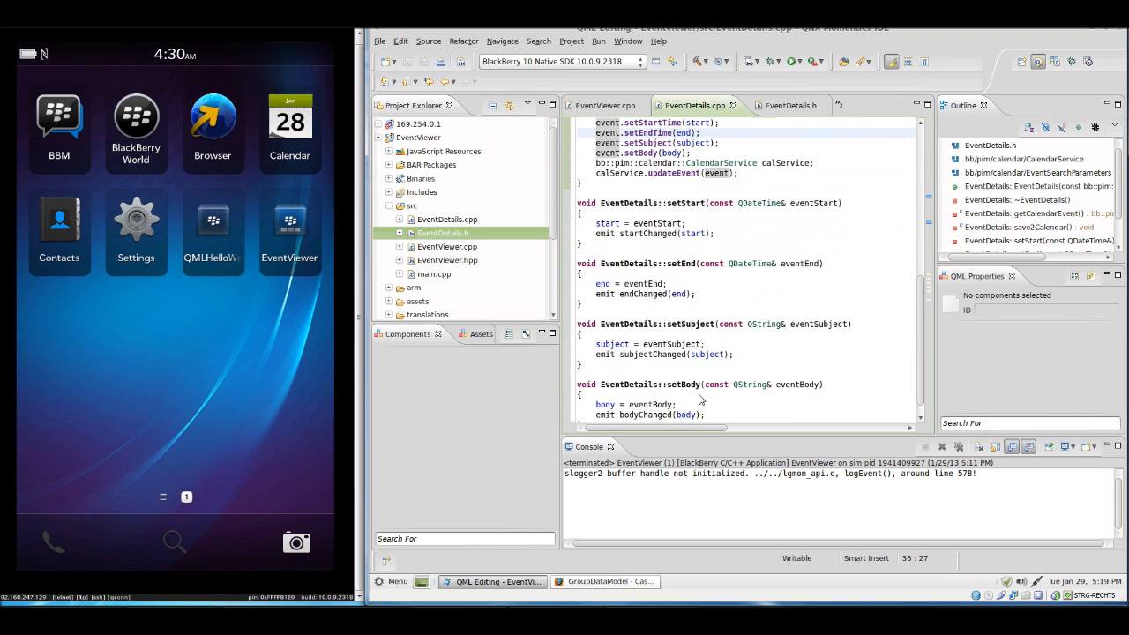
left_click(780, 106)
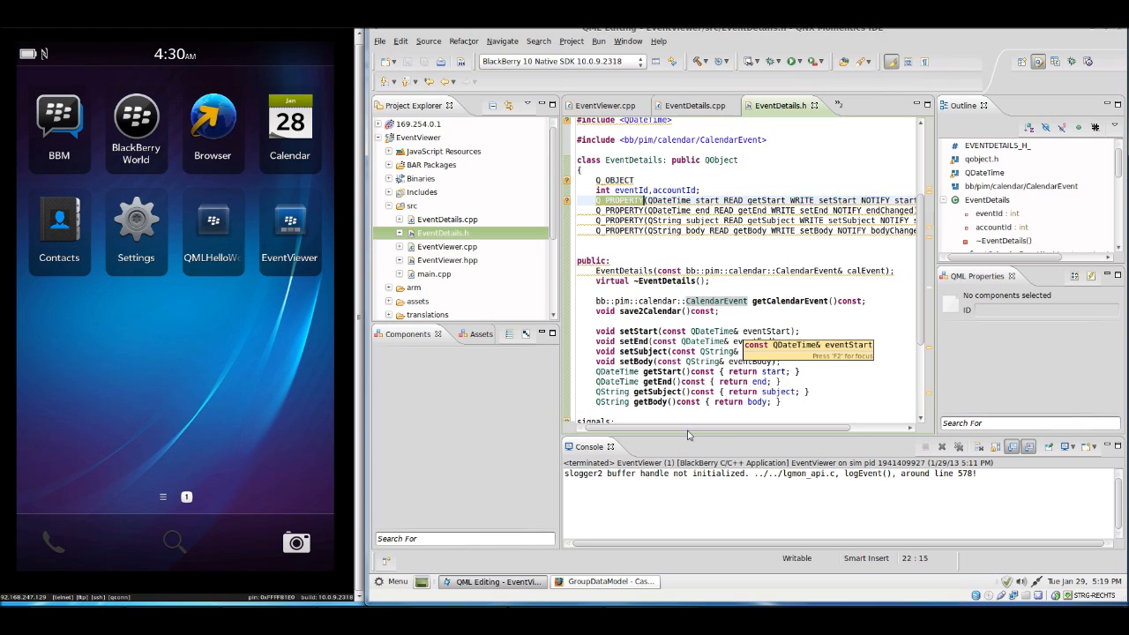
scroll("right", 3)
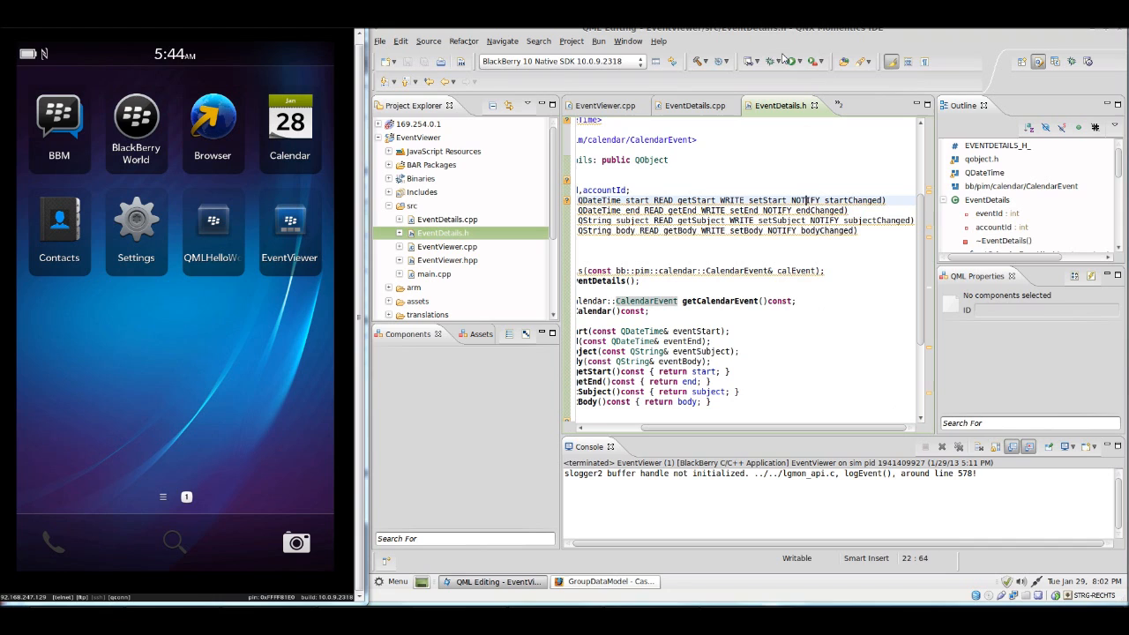
- Build EventViewer and launch it on the simulator
left_click(794, 60)
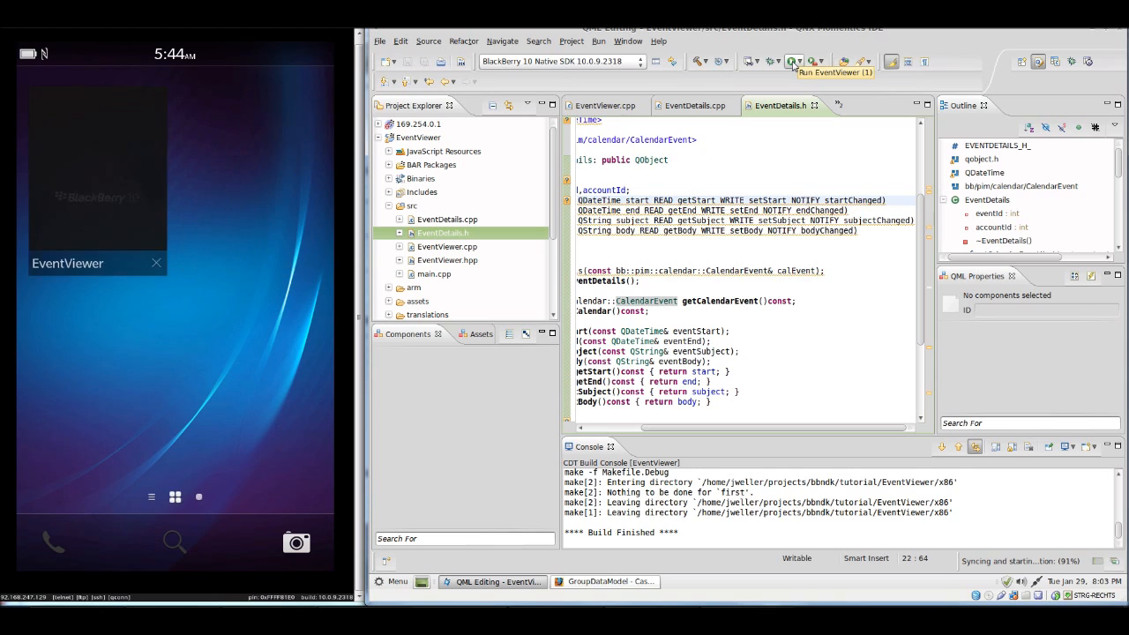
left_click(794, 60)
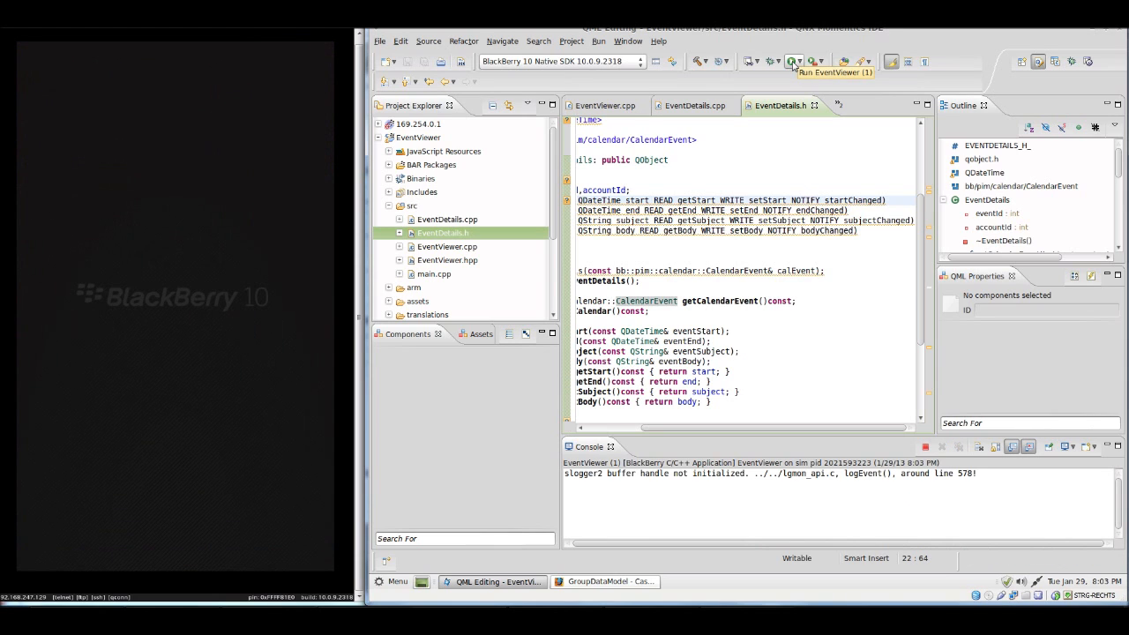
left_click(794, 60)
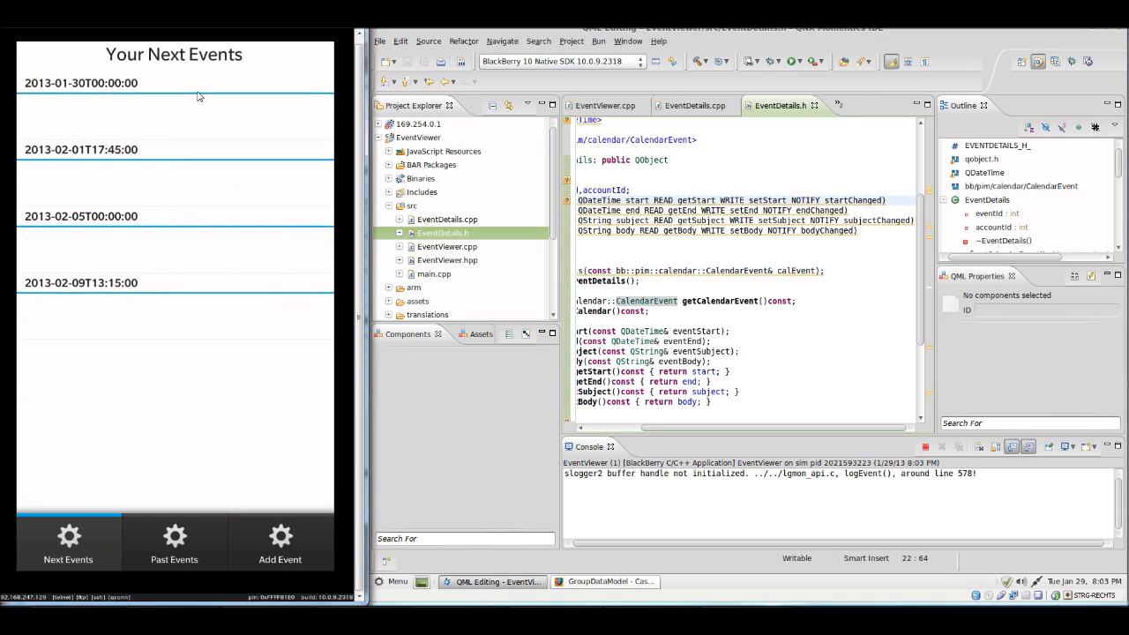
mouse_move(159, 146)
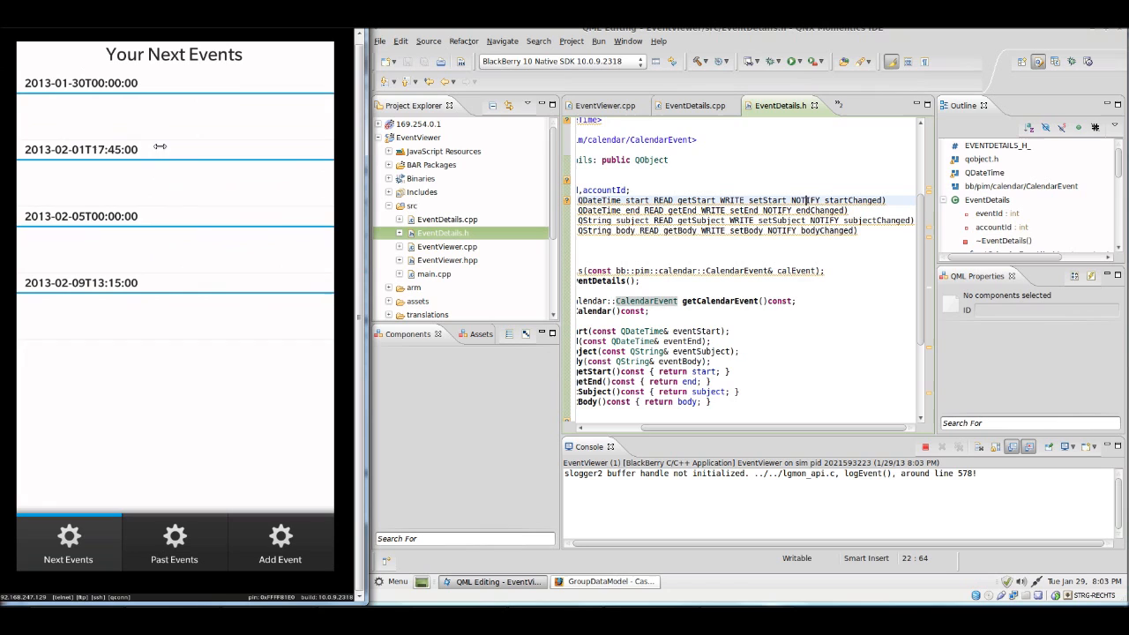
mouse_move(121, 168)
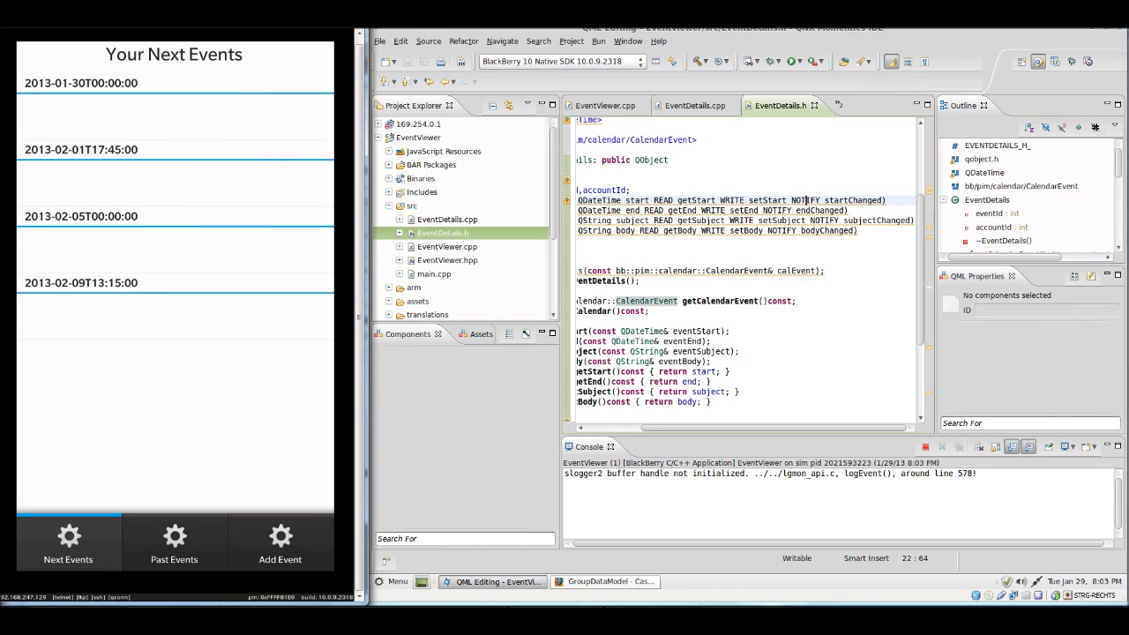
- Review the EventDetails source and header files in the editor
left_click(695, 106)
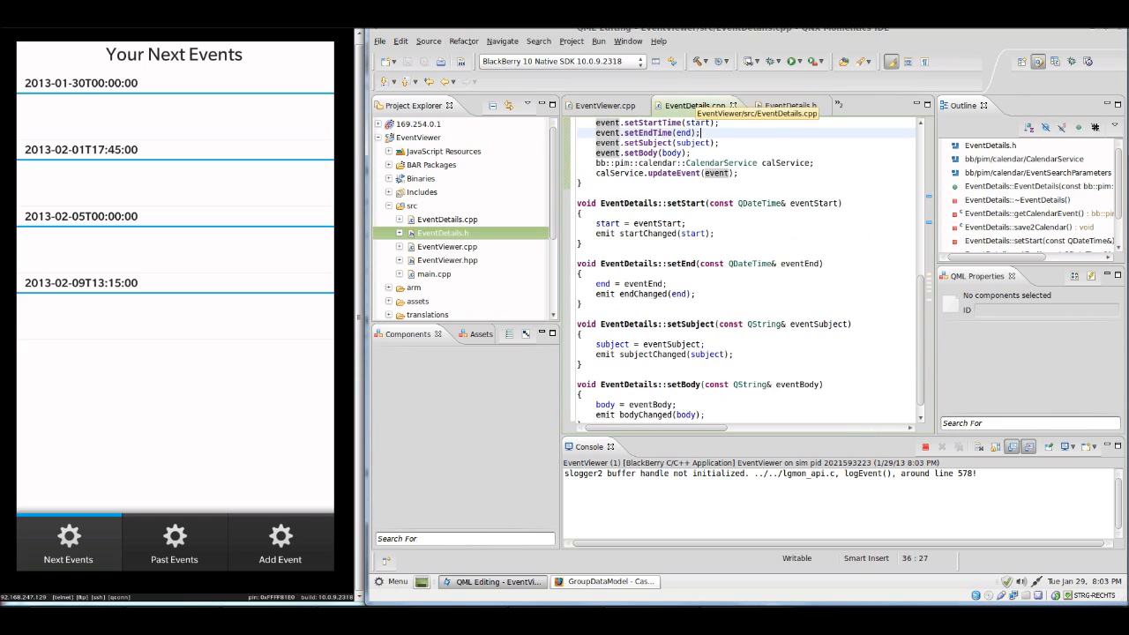
left_click(605, 106)
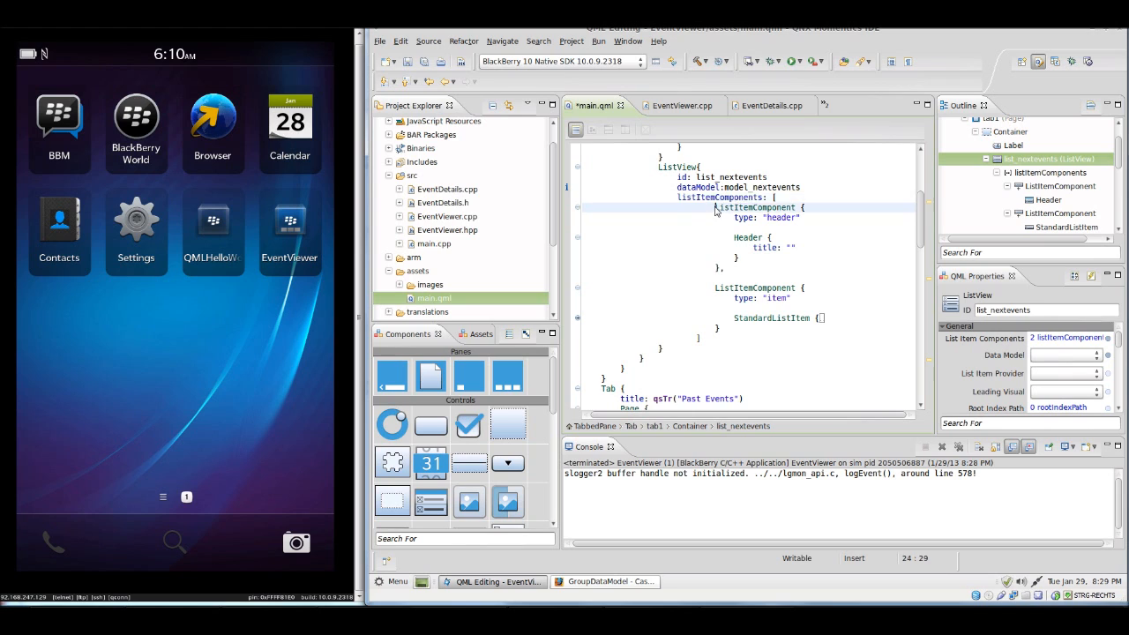
- Inspect the header list item's title and move to the item's StandardListItem
left_click(782, 218)
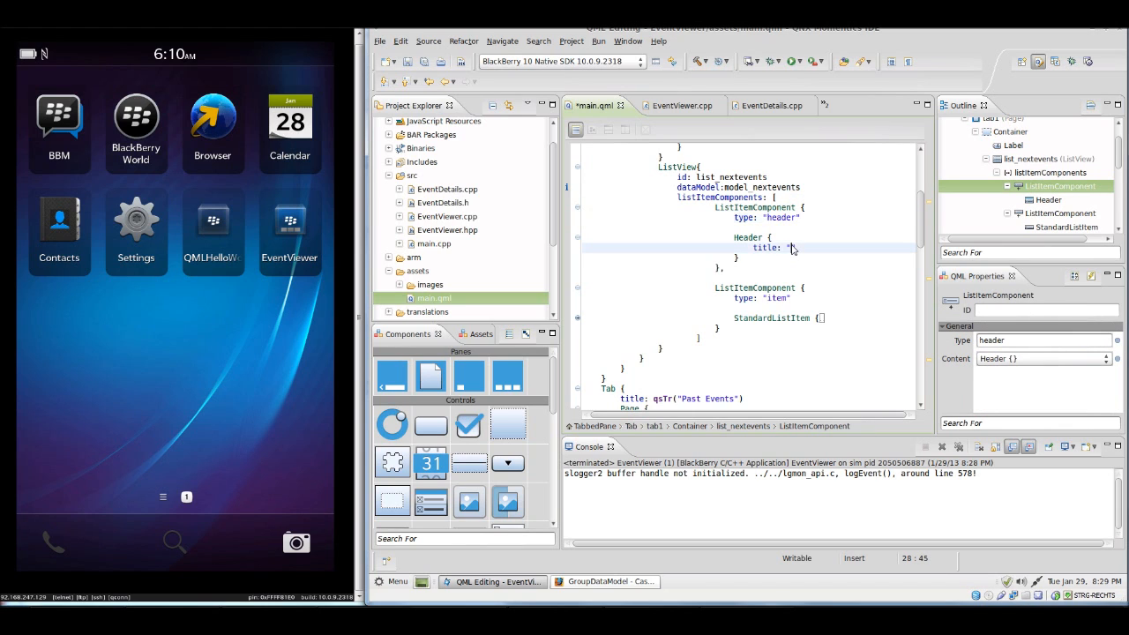
left_click(1048, 200)
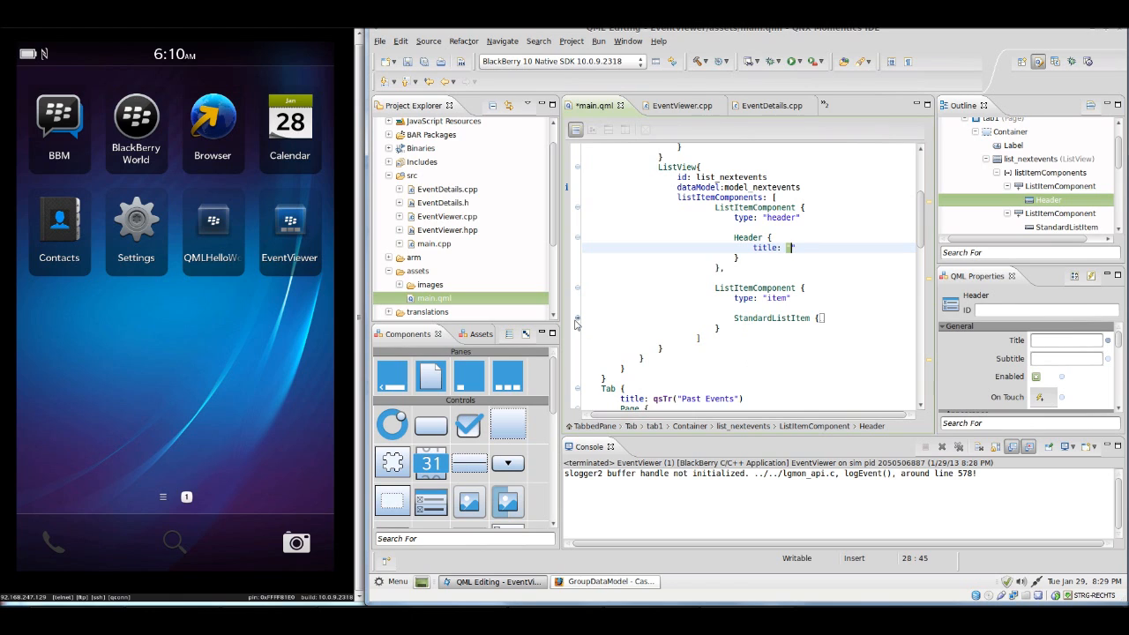
left_click(755, 287)
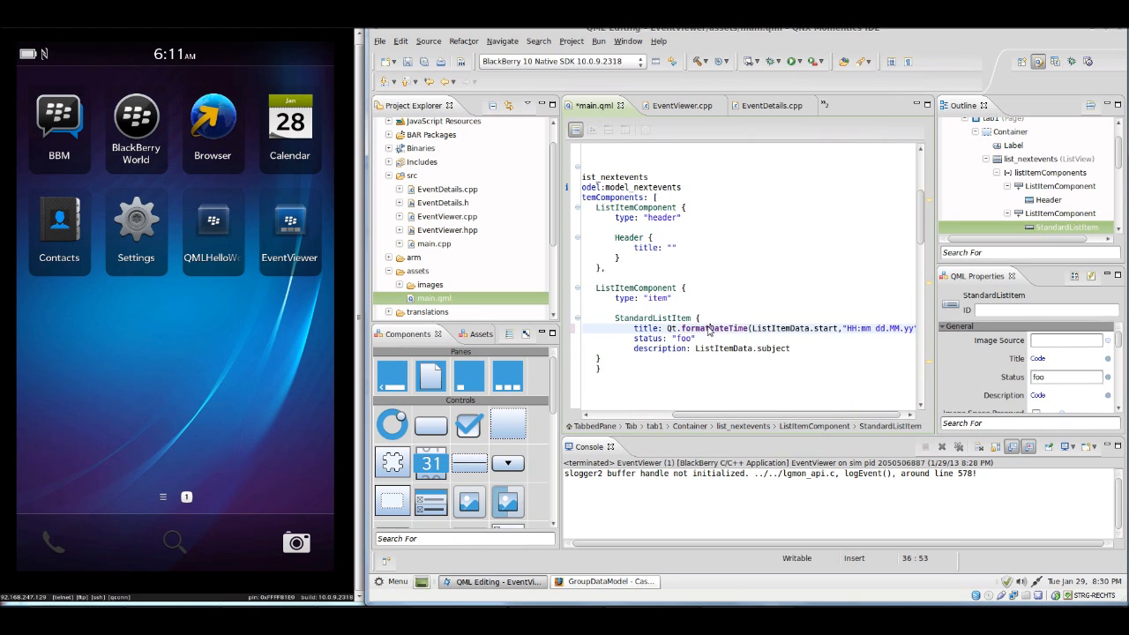
- Set the item title to Qt.formatDateTime(ListItemData.start, 'hh:mm dd.MM.yy') and description to ListItemData.subject
double_click(714, 329)
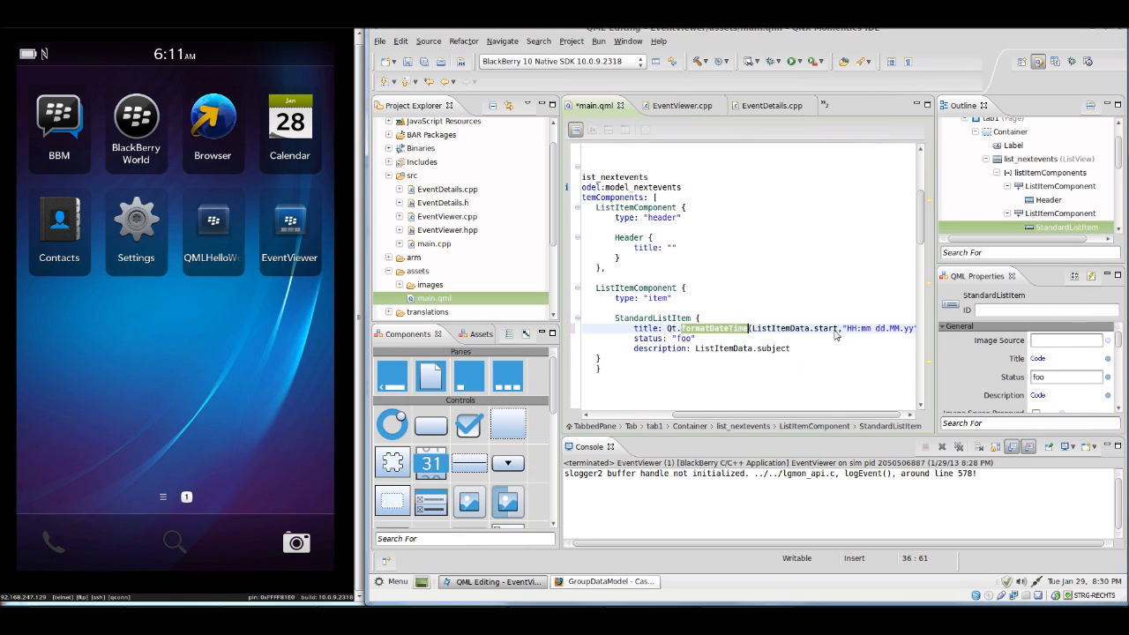
double_click(824, 328)
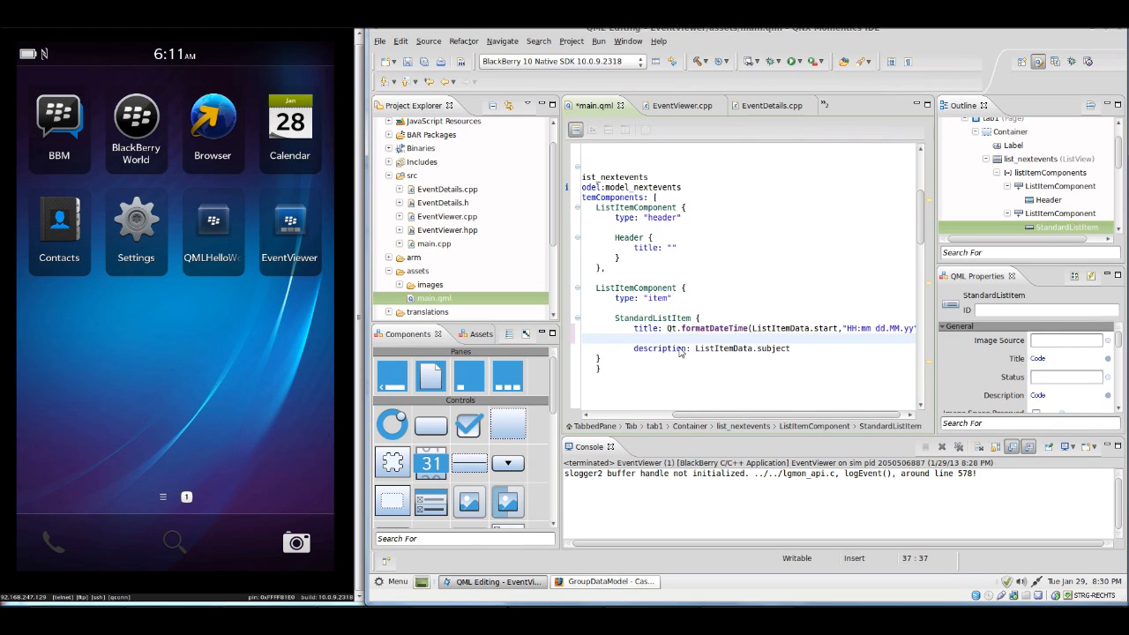
double_click(724, 348)
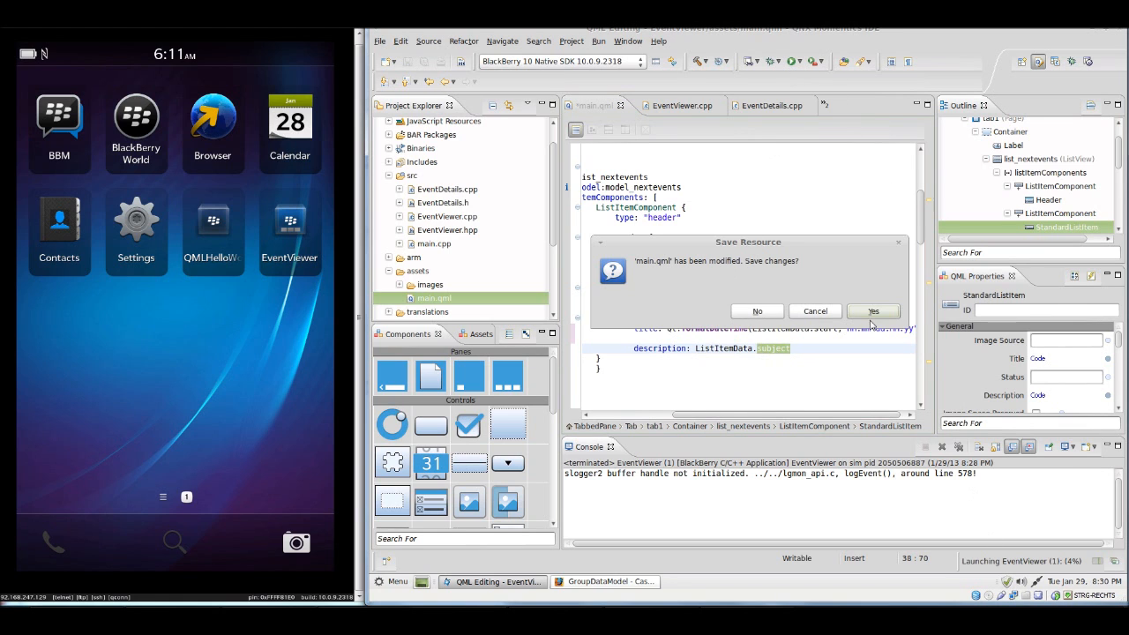
- Save main.qml, launch EventViewer, and compare the Past Events and Next Events lists
left_click(871, 310)
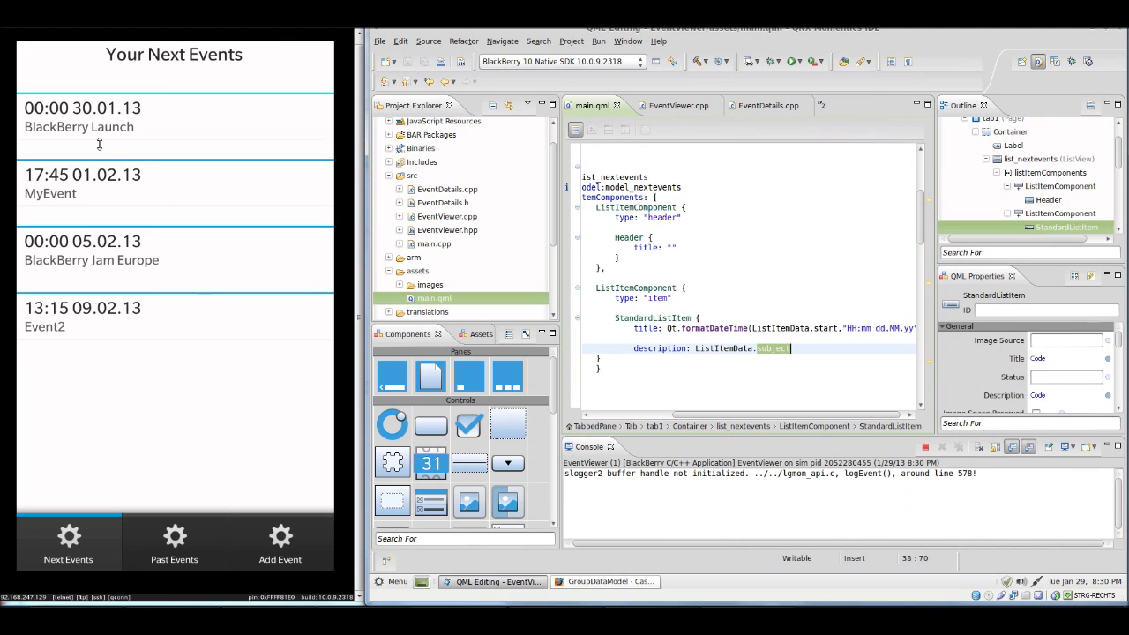
mouse_move(84, 310)
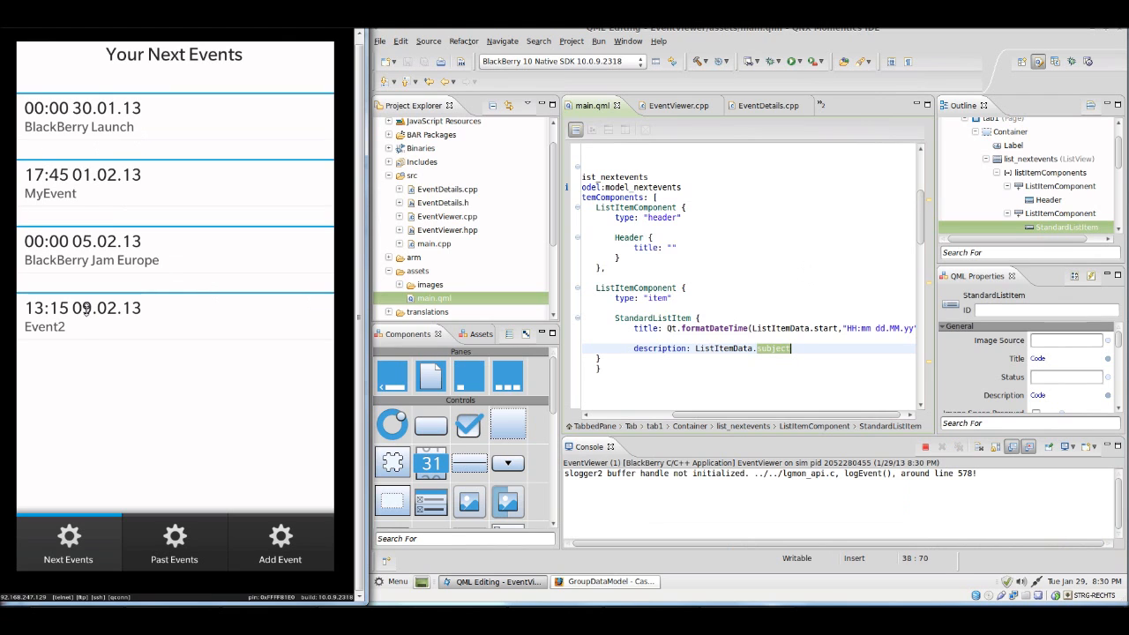
left_click(172, 543)
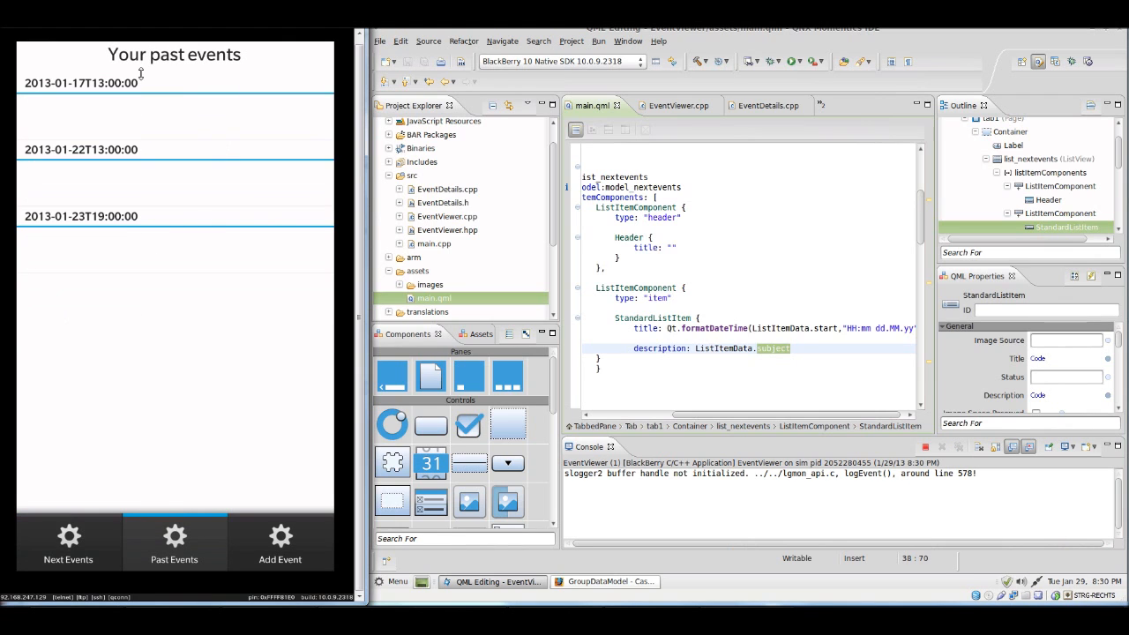
left_click(67, 543)
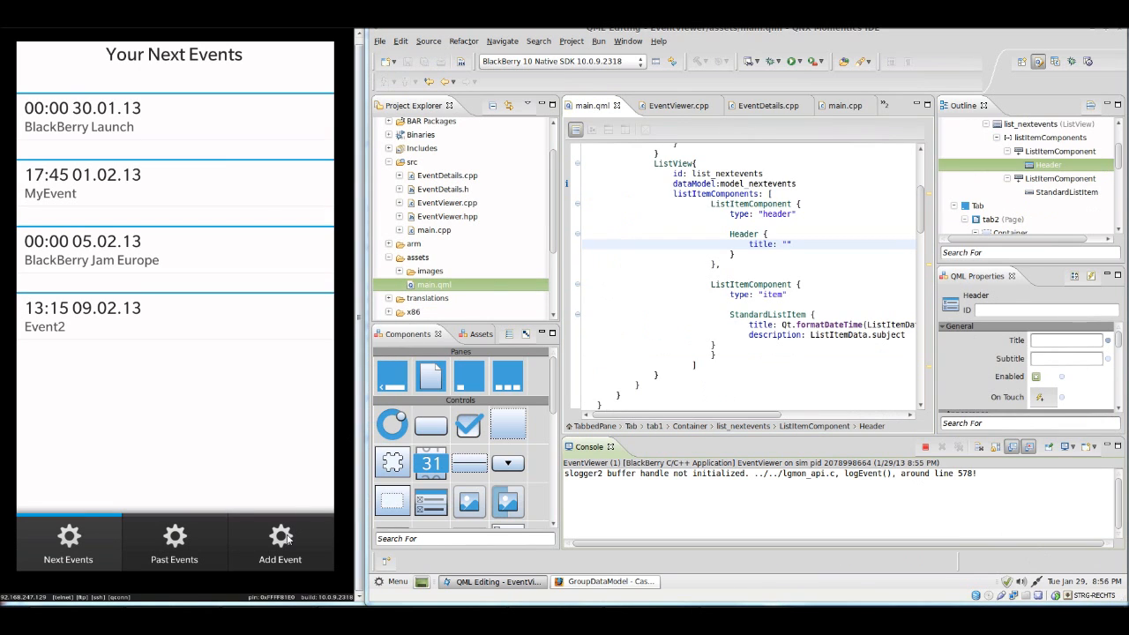
- Start a new event on the Add Event page with subject 'New Event'
left_click(279, 543)
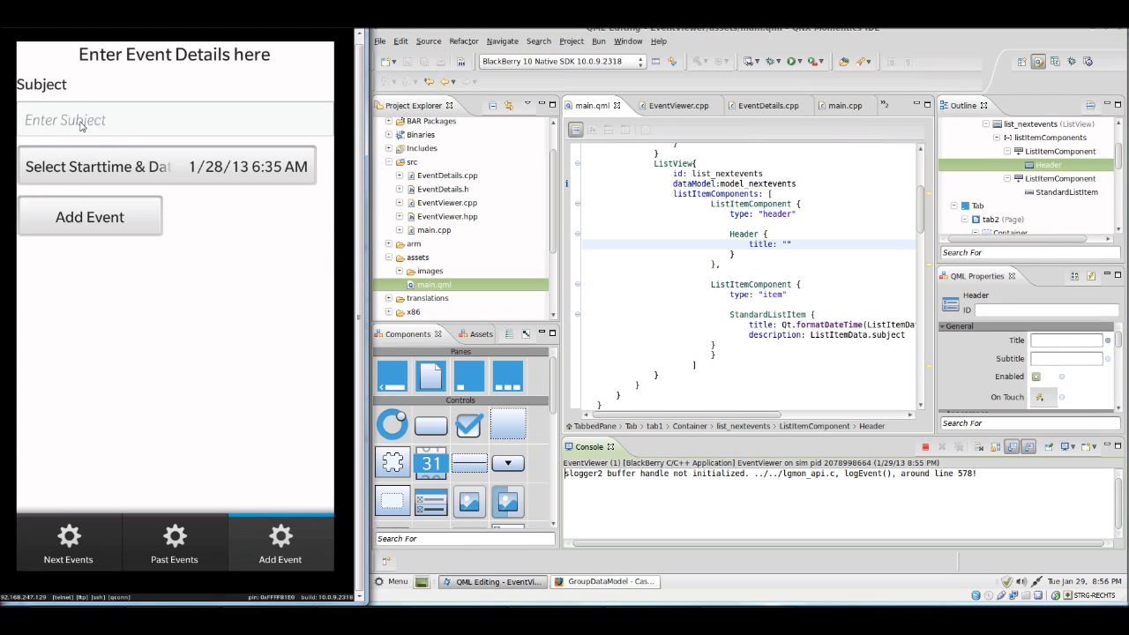
left_click(173, 120)
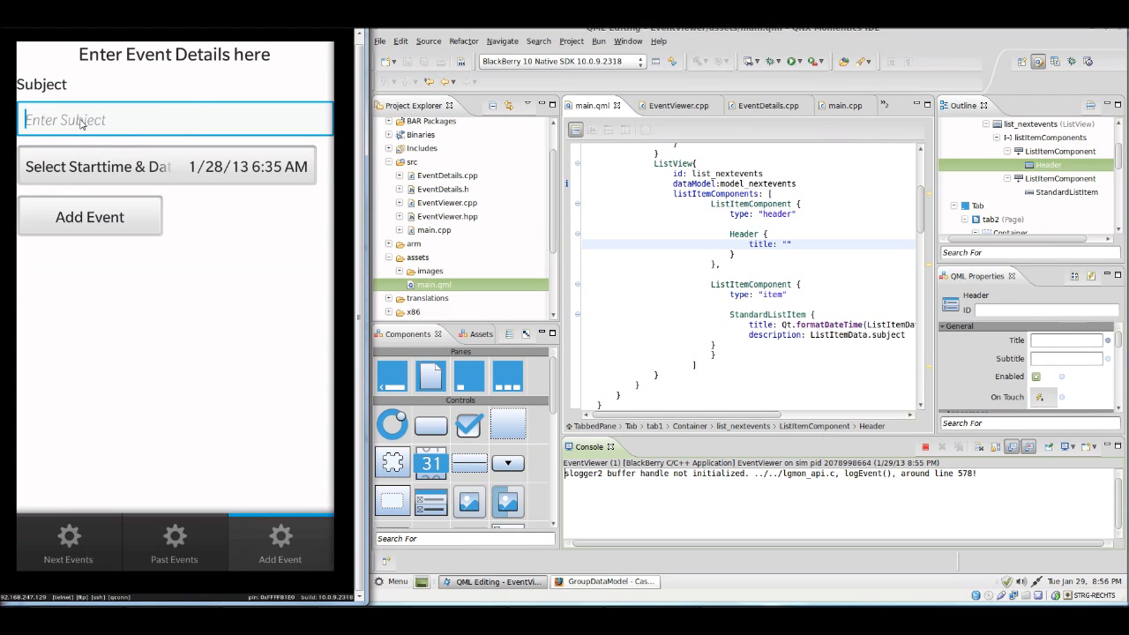
left_click(173, 120)
type("New Event")
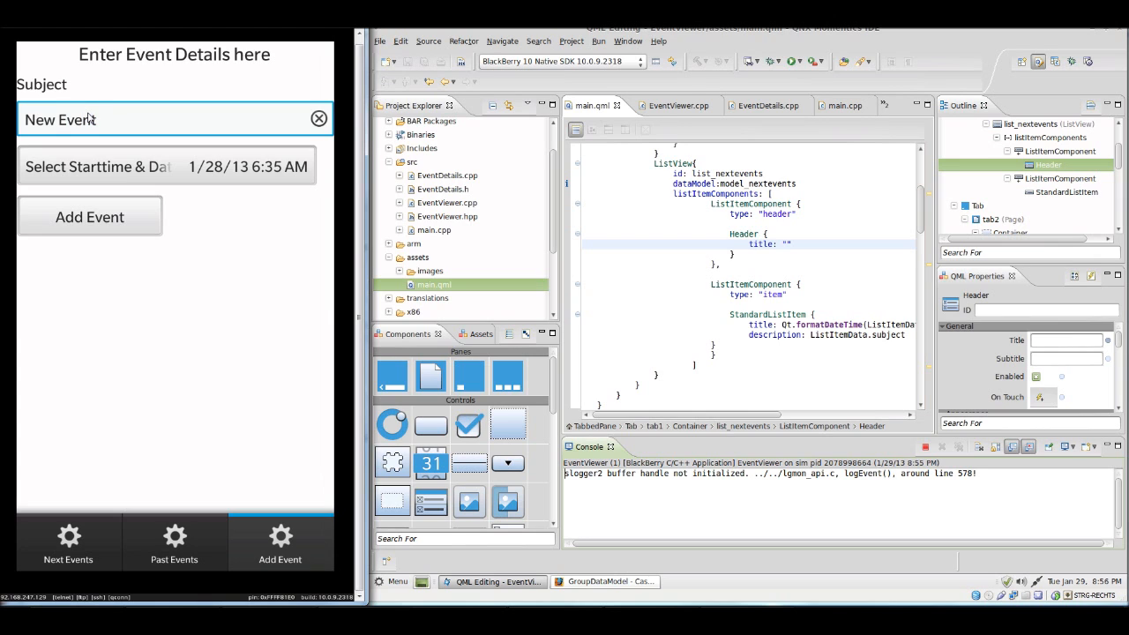
mouse_move(233, 180)
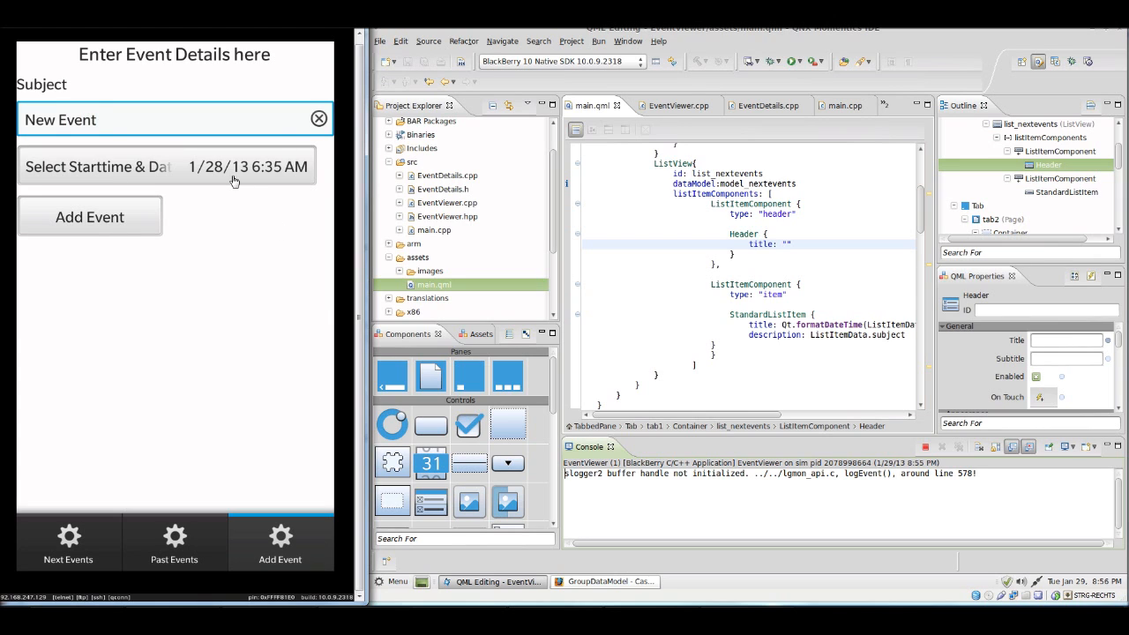
- Pick start time Feb 3 6:35 PM in the date picker, then return to Next Events
left_click(173, 166)
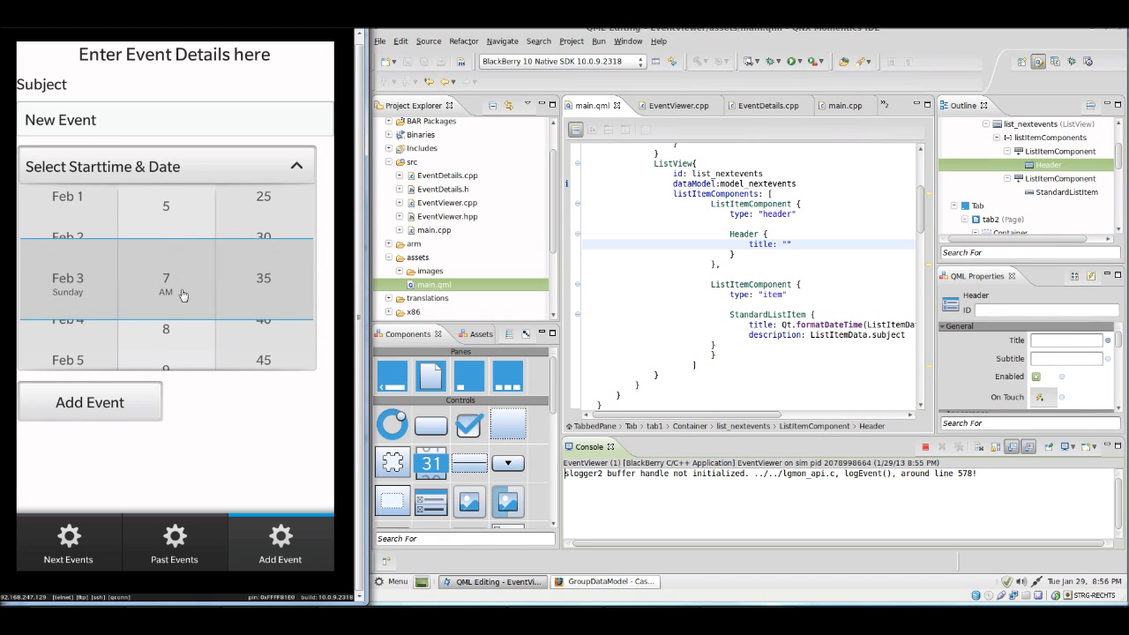
scroll("down", 3)
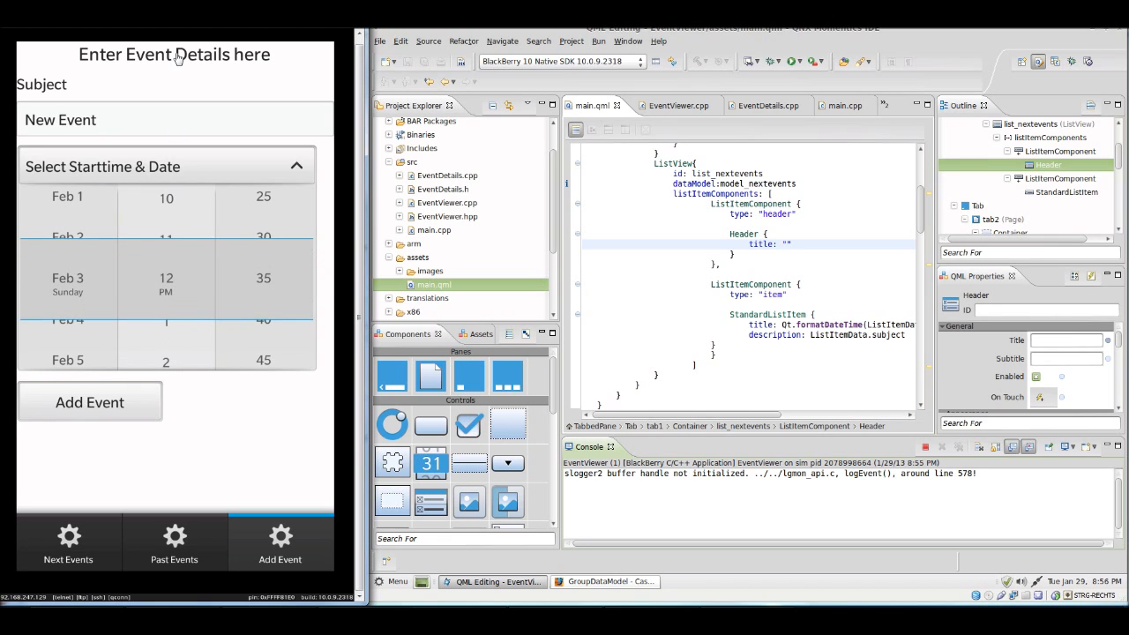
scroll("down", 3)
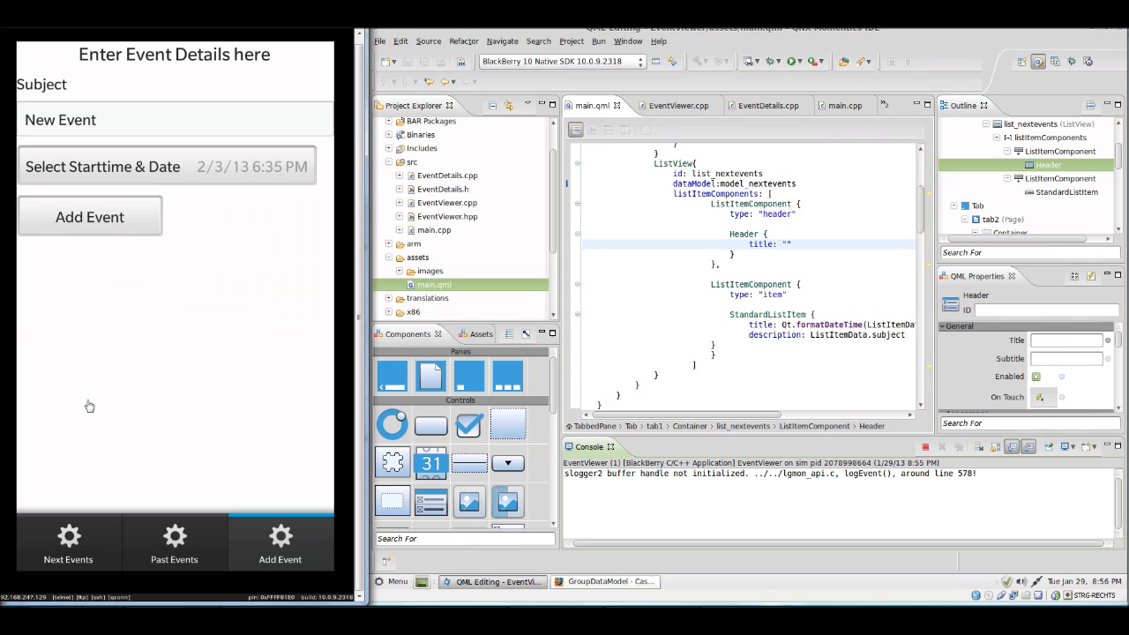
mouse_move(162, 523)
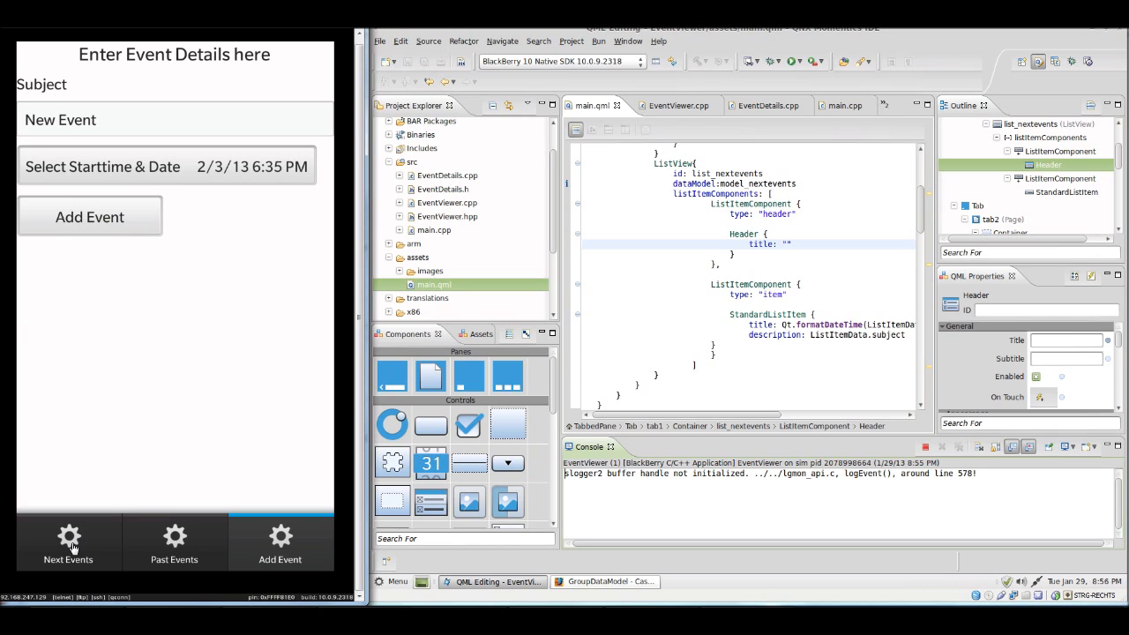
left_click(67, 544)
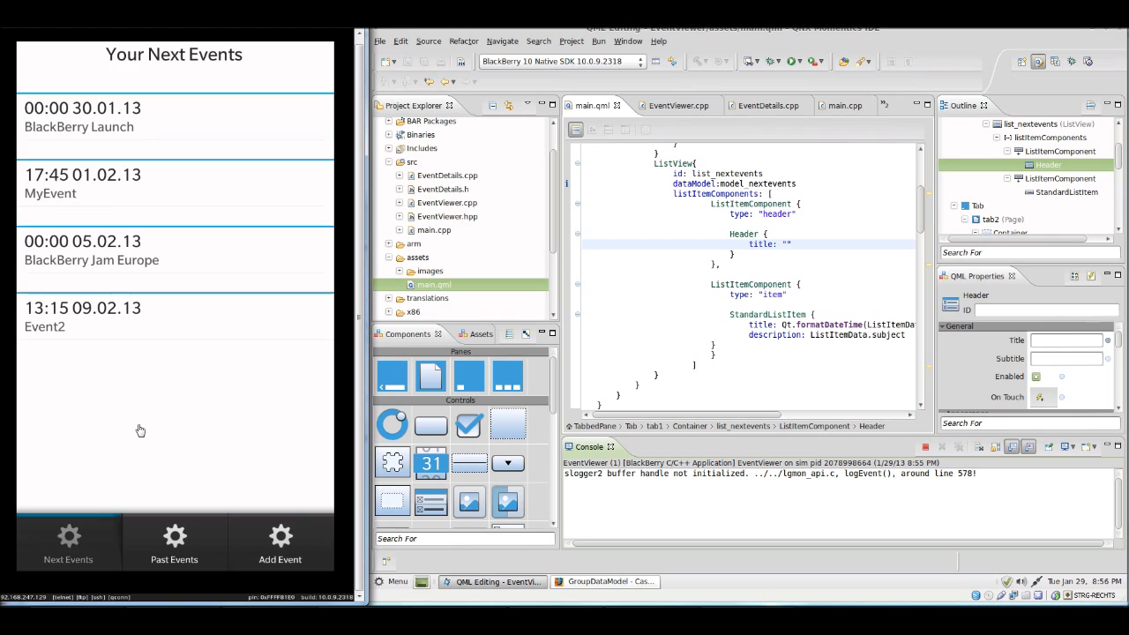